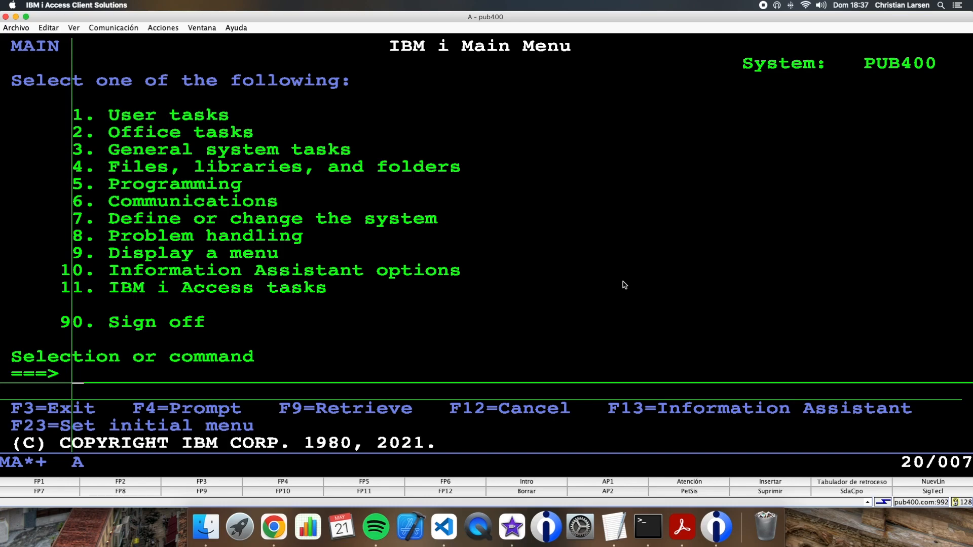
- Create member TEST67.SQLRPGLE in CLV1/QRPGLESRC with **free, ctl-opt main(main) and a dcl-proc main skeleton
{"action": "left_click", "coordinate": [444, 527]}
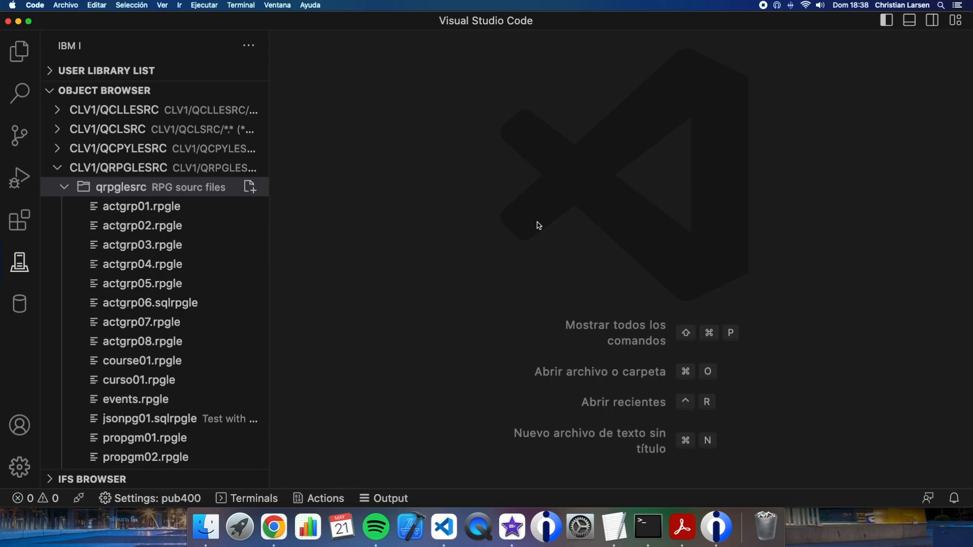
{"action": "left_click", "coordinate": [250, 186]}
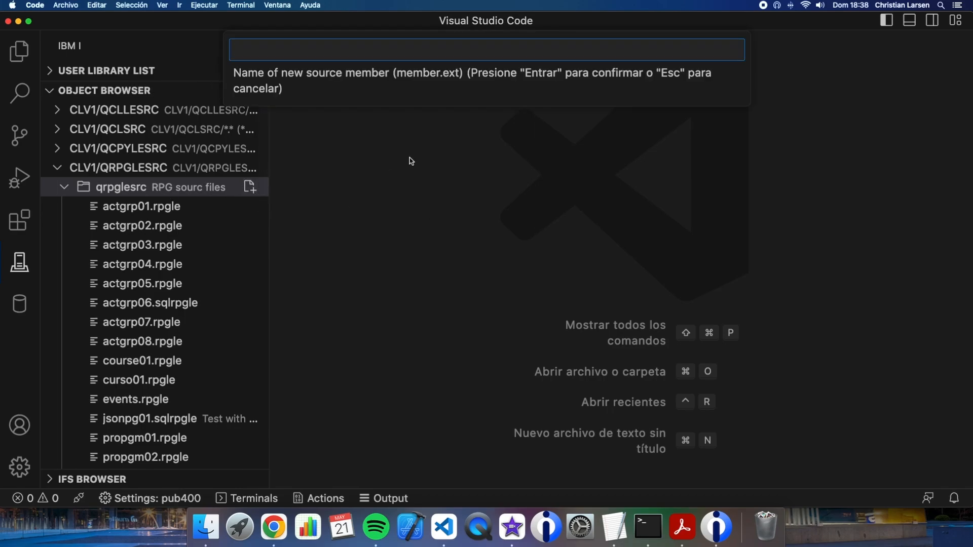
{"action": "type", "text": "test6"}
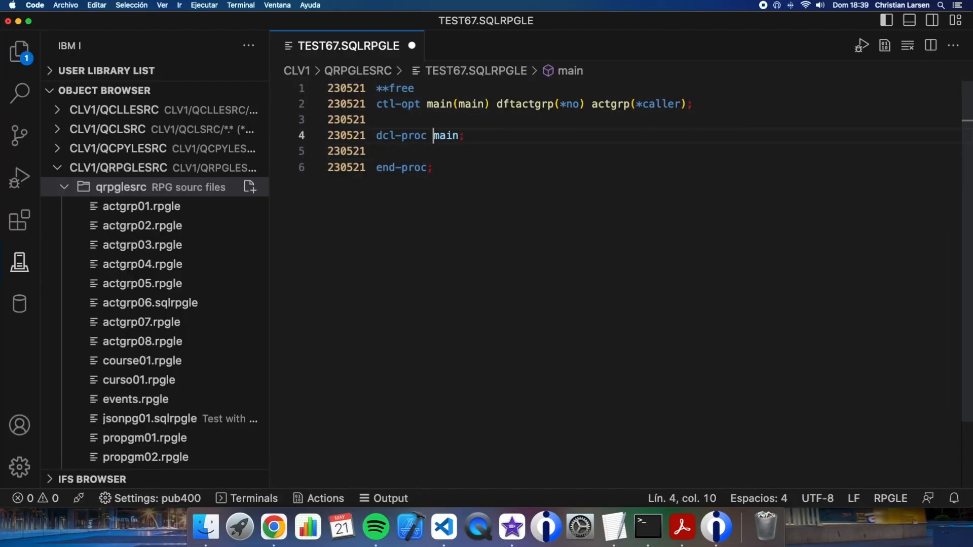
{"action": "key", "text": "enter"}
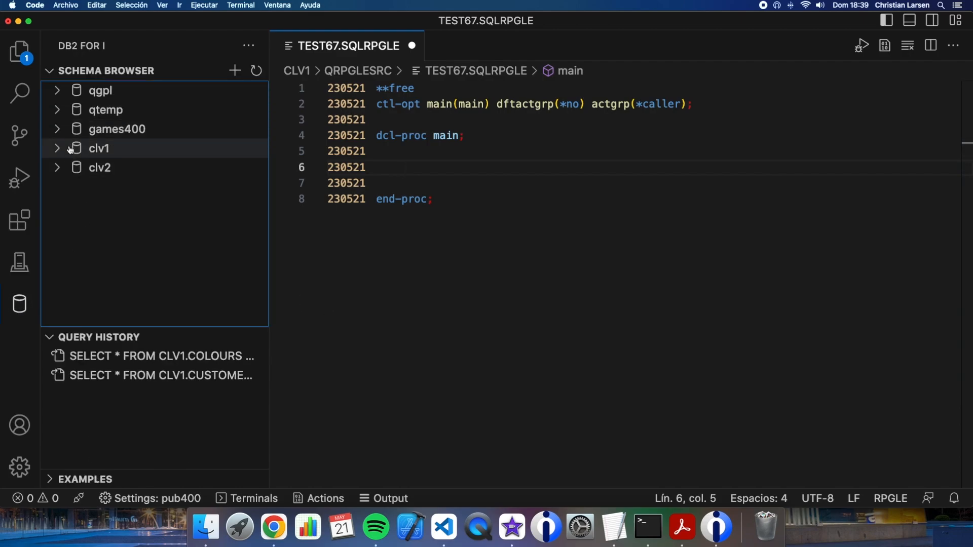
- View the six rows of CLV1.COLOURS in the Db2 schema browser, then return to TEST67
{"action": "left_click", "coordinate": [98, 148]}
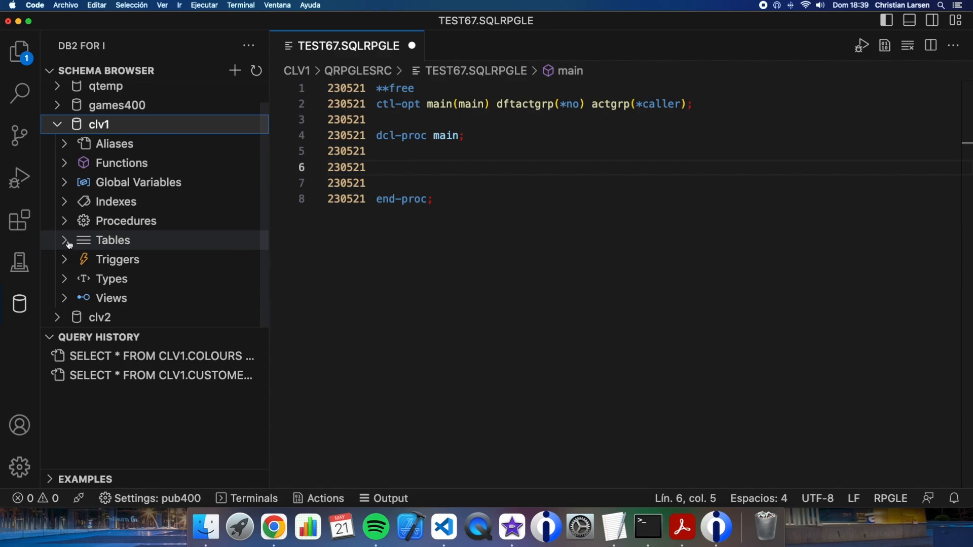
{"action": "left_click", "coordinate": [113, 241]}
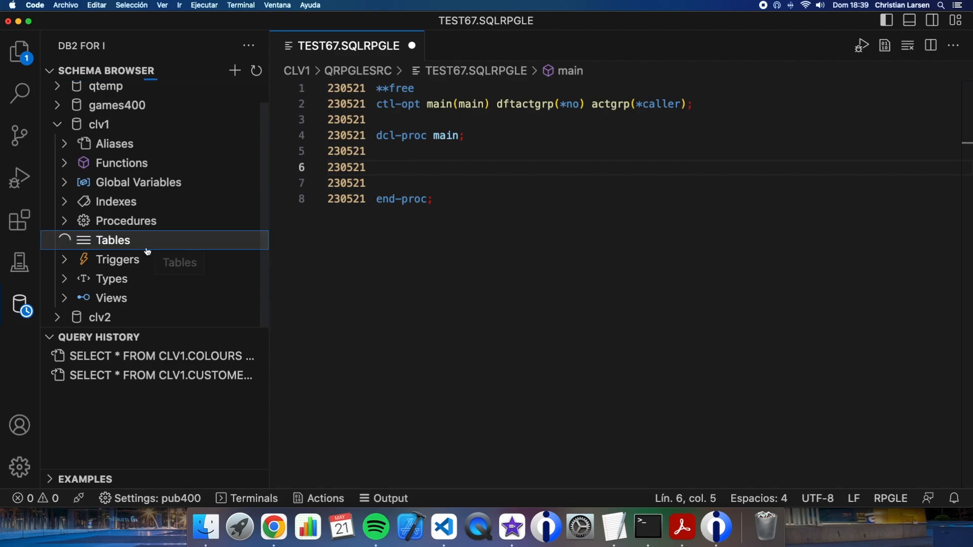
{"action": "left_click", "coordinate": [112, 241]}
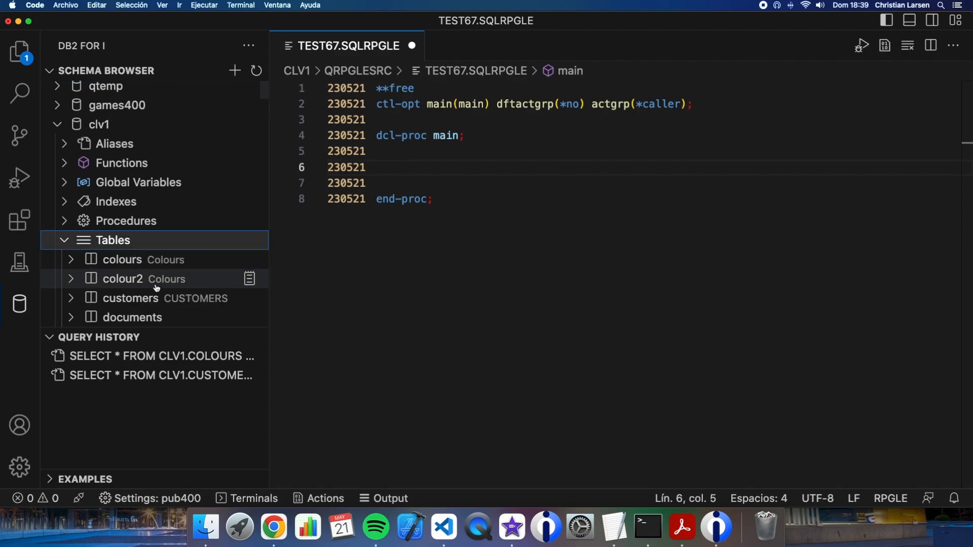
{"action": "left_click", "coordinate": [122, 260]}
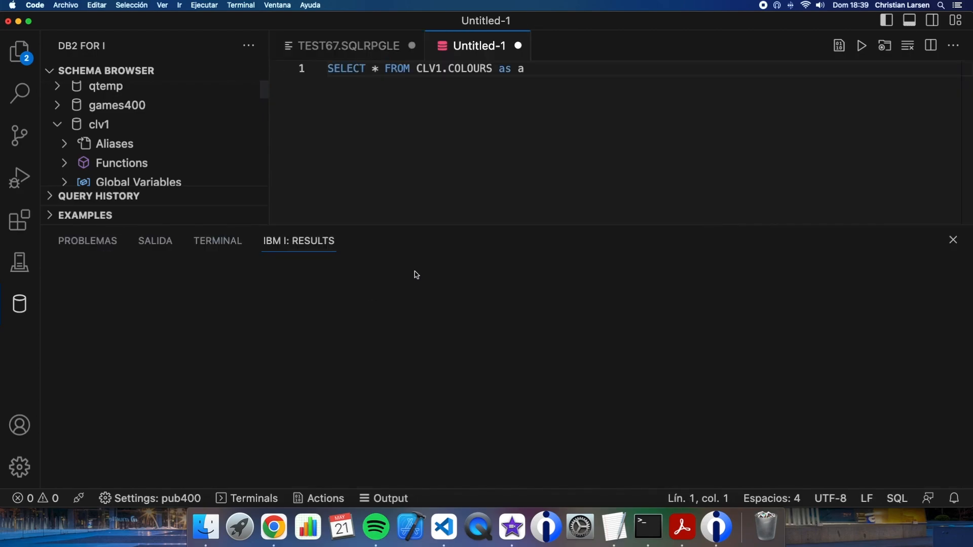
{"action": "left_click", "coordinate": [861, 45]}
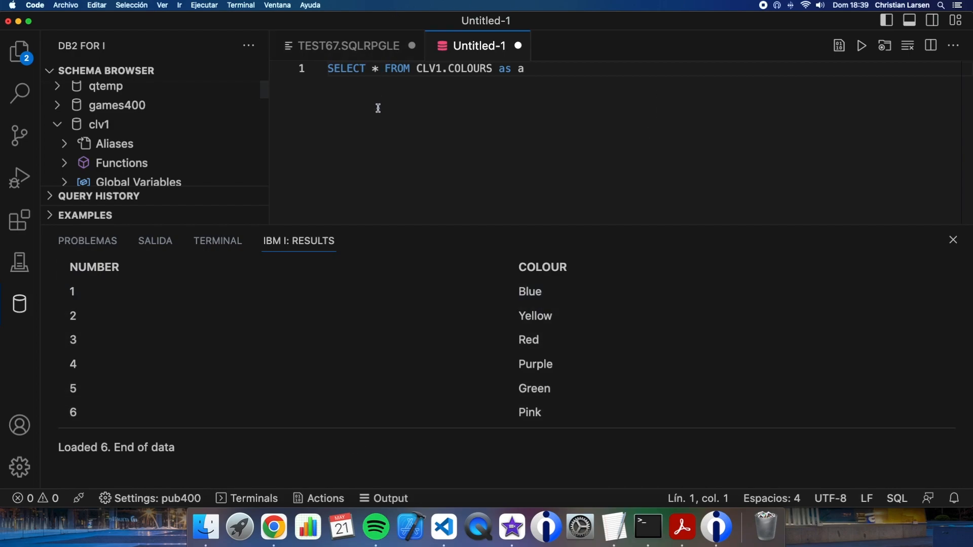
{"action": "mouse_move", "coordinate": [380, 125]}
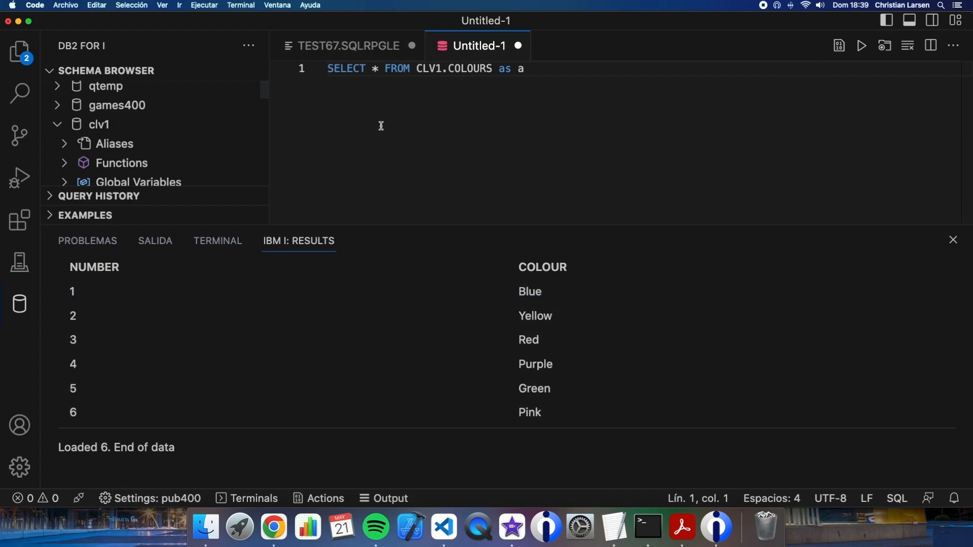
{"action": "left_click", "coordinate": [350, 46]}
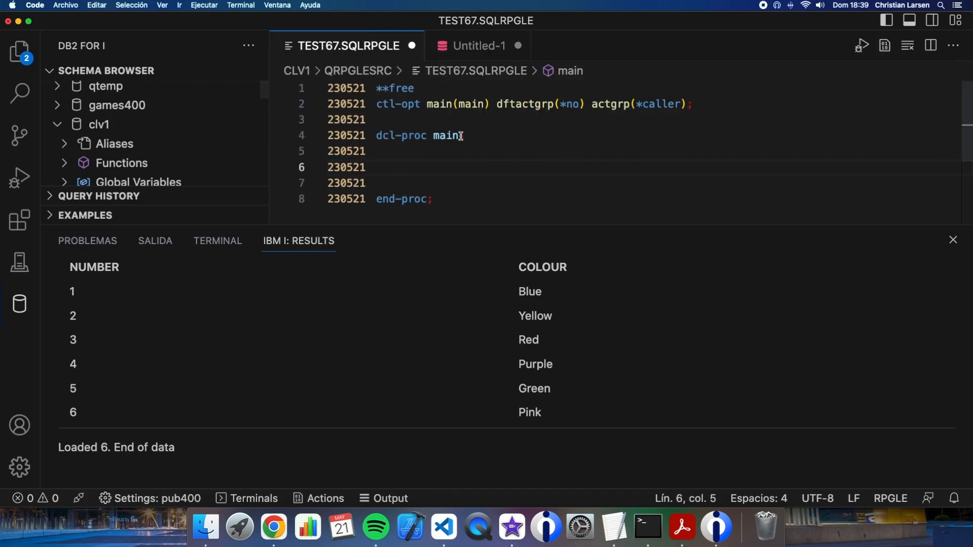
{"action": "mouse_move", "coordinate": [532, 154]}
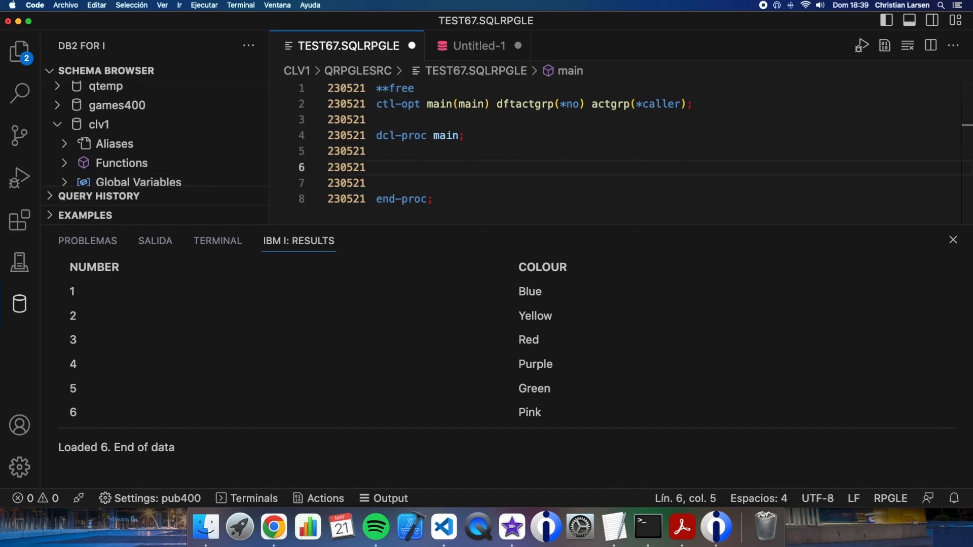
{"action": "mouse_move", "coordinate": [429, 151]}
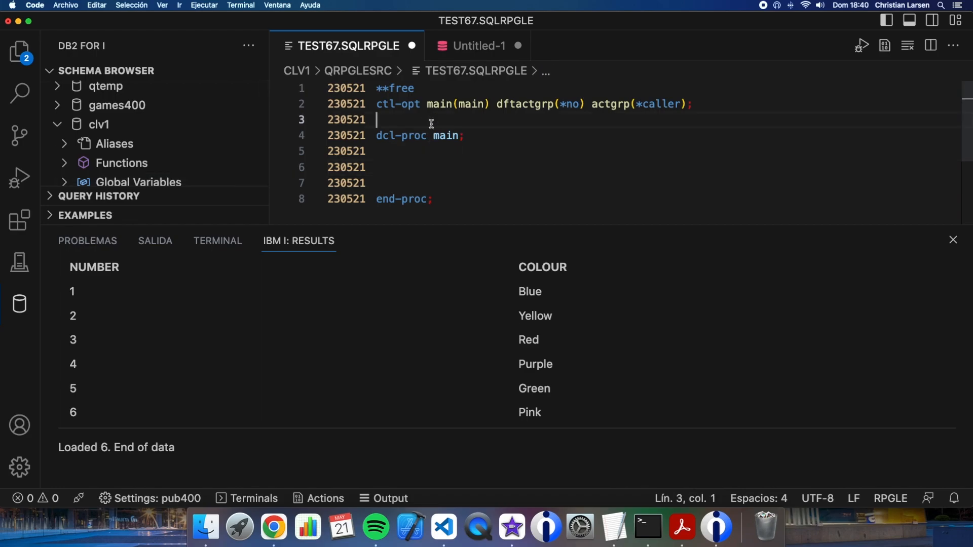
- Declare dcl-ds array_t extname('CLV1/COLOURS') qualified template above main and start the #arrayDS dcl-ds
{"action": "type", "text": "dcl-ds"}
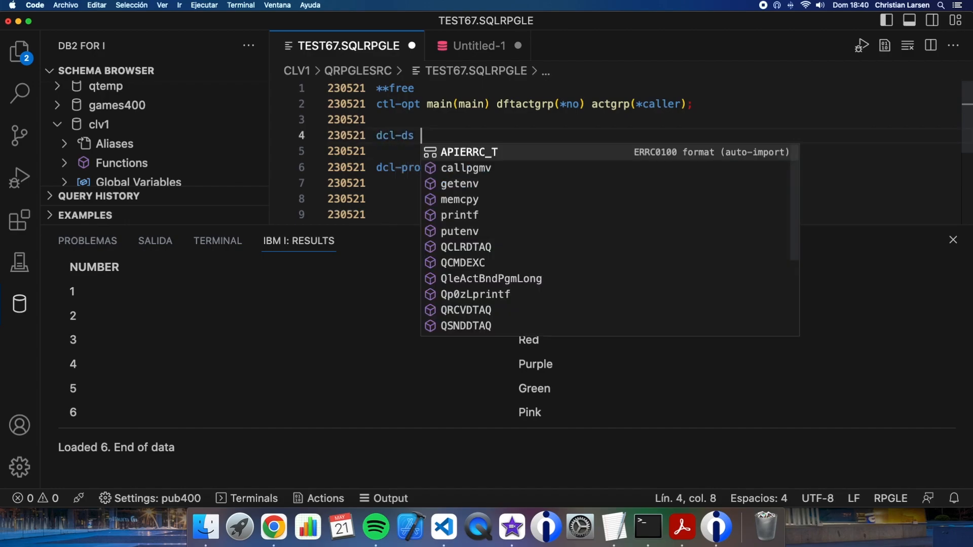
{"action": "type", "text": "array"}
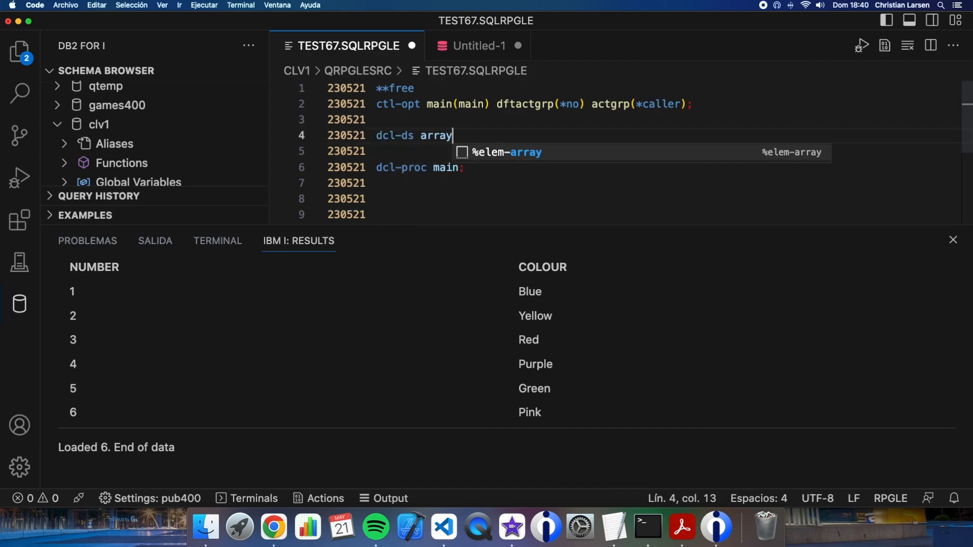
{"action": "type", "text": "_t"}
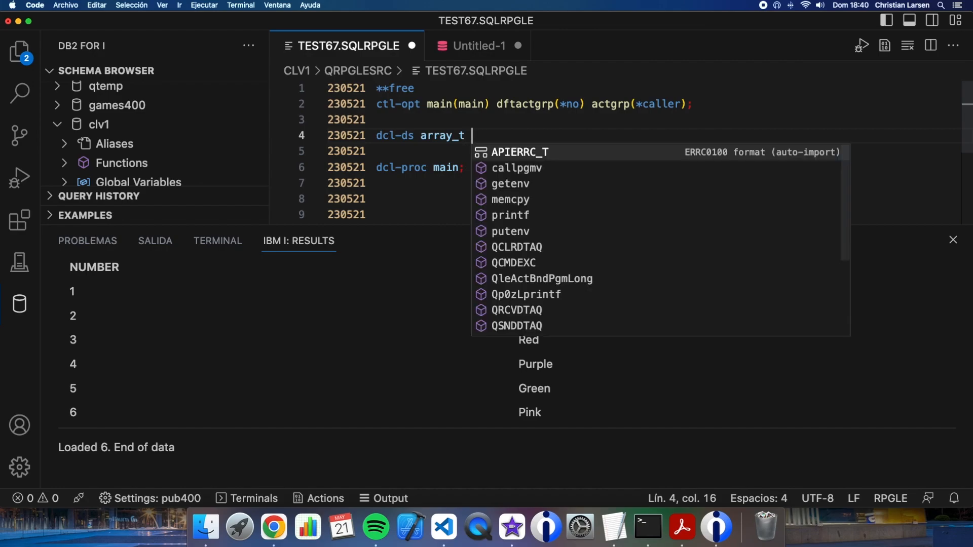
{"action": "type", "text": "extname('')"}
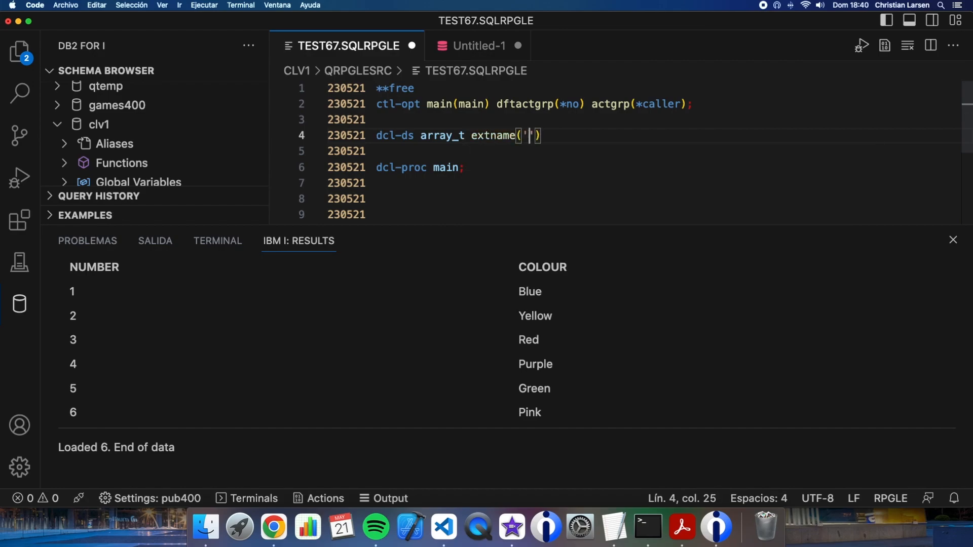
{"action": "type", "text": "CLV1/"}
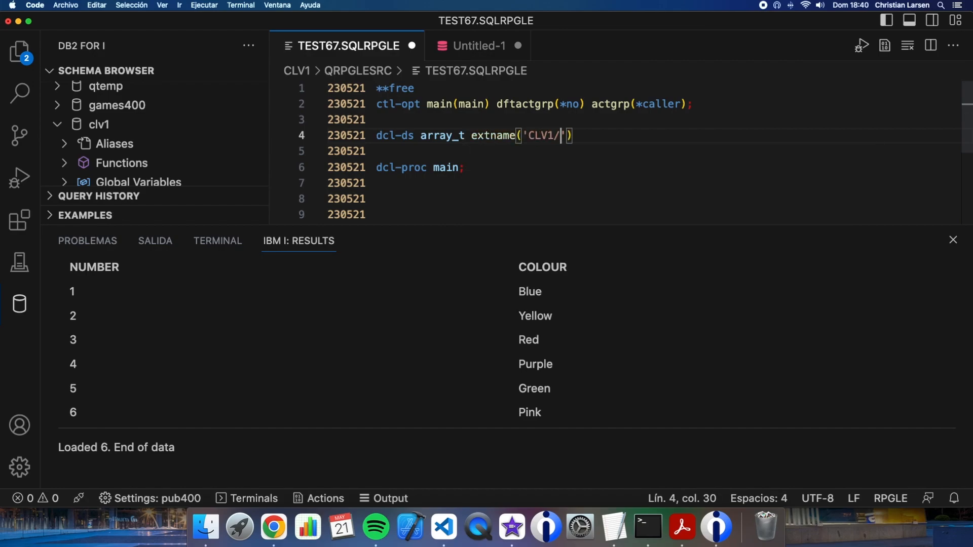
{"action": "type", "text": "COLOURS"}
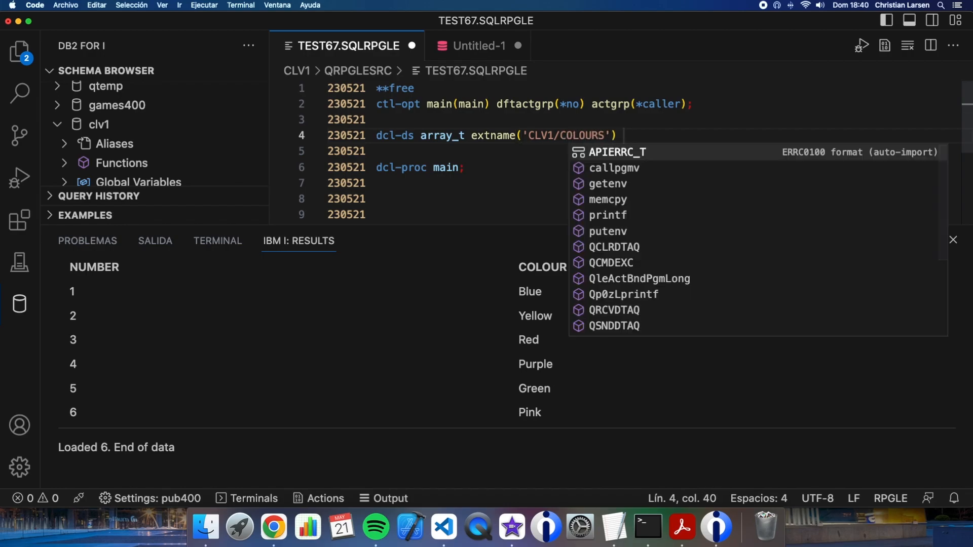
{"action": "type", "text": "qualified template;"}
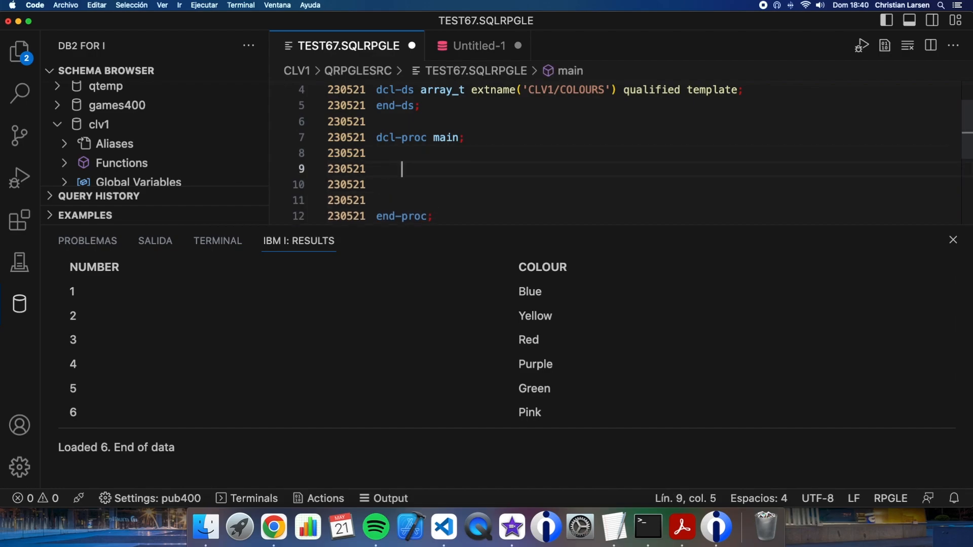
{"action": "type", "text": "dcl-ds #arrayDS likeds(array_t) dim(*auto:1000);"}
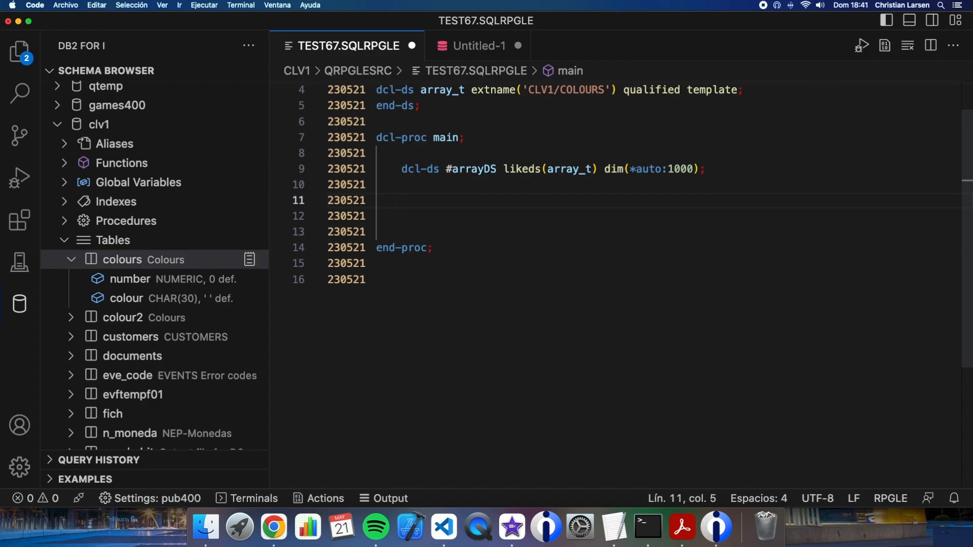
- Reset the auto-sized array inside main with %elem(#arrayDS) = 0;
{"action": "type", "text": "%"}
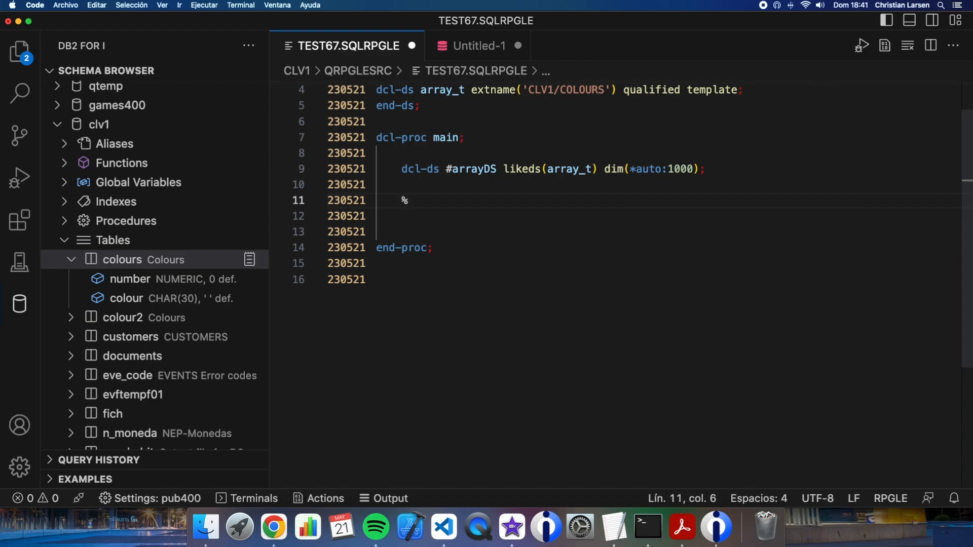
{"action": "type", "text": "elem(#"}
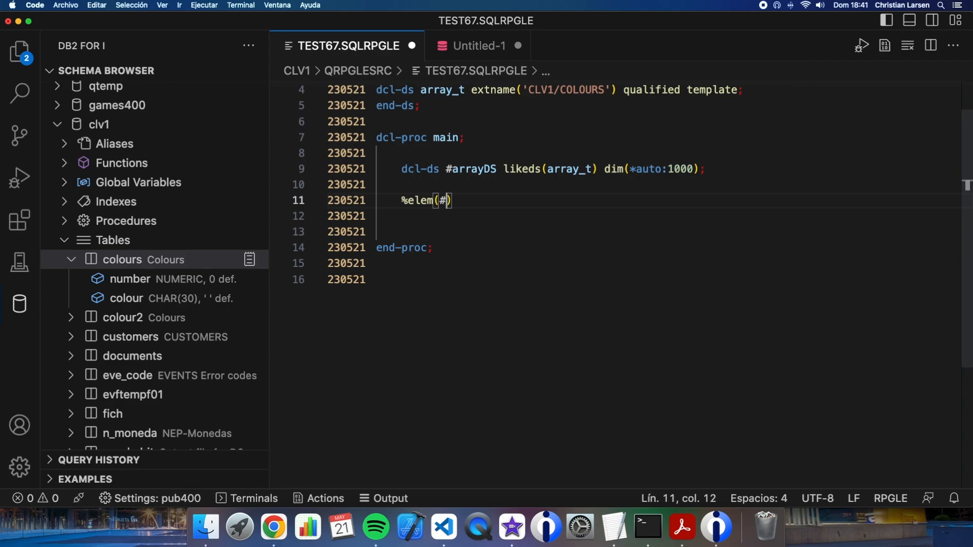
{"action": "type", "text": "arrayDS"}
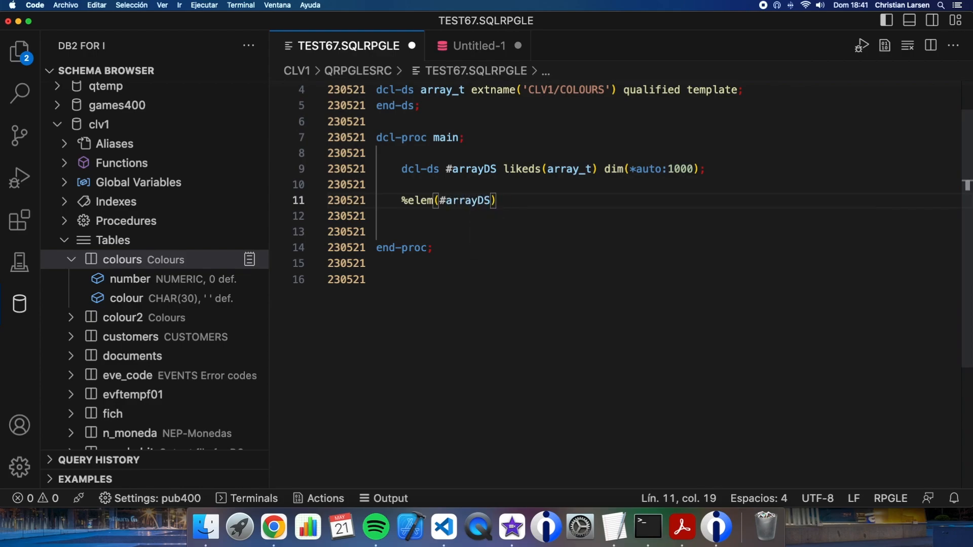
{"action": "type", "text": "= 0;"}
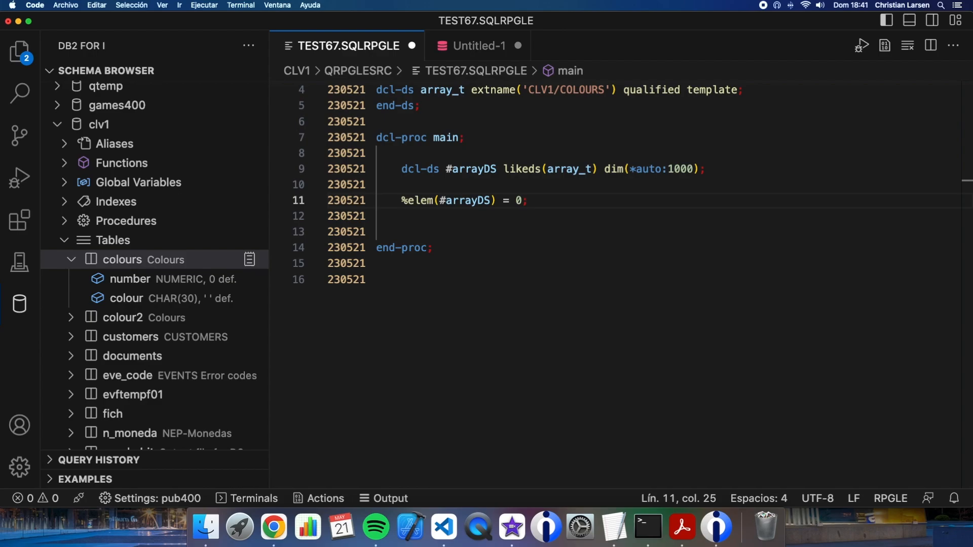
{"action": "mouse_move", "coordinate": [556, 184]}
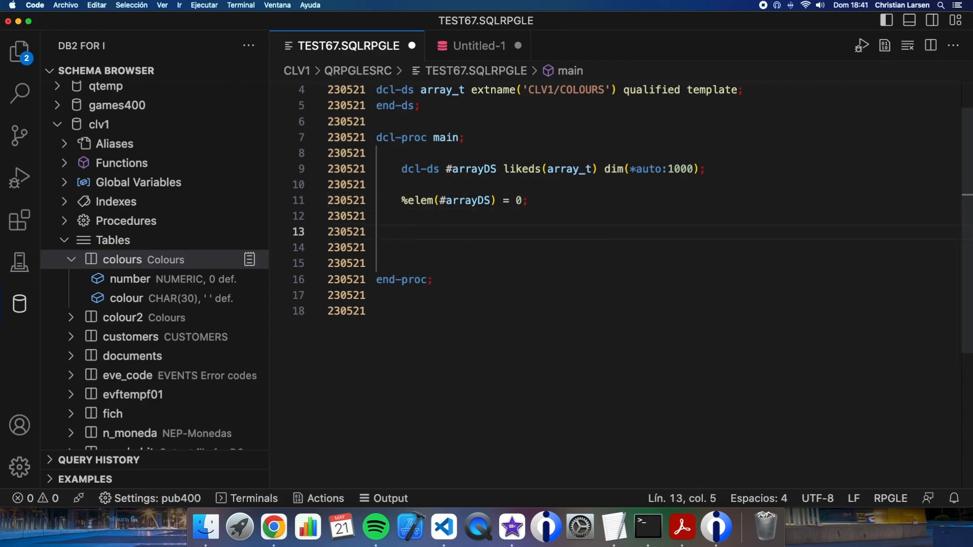
- Call loadArrayWithFilters(#arrayDS) with the first filter 'NUMBER >= 4'
{"action": "type", "text": "loadAr"}
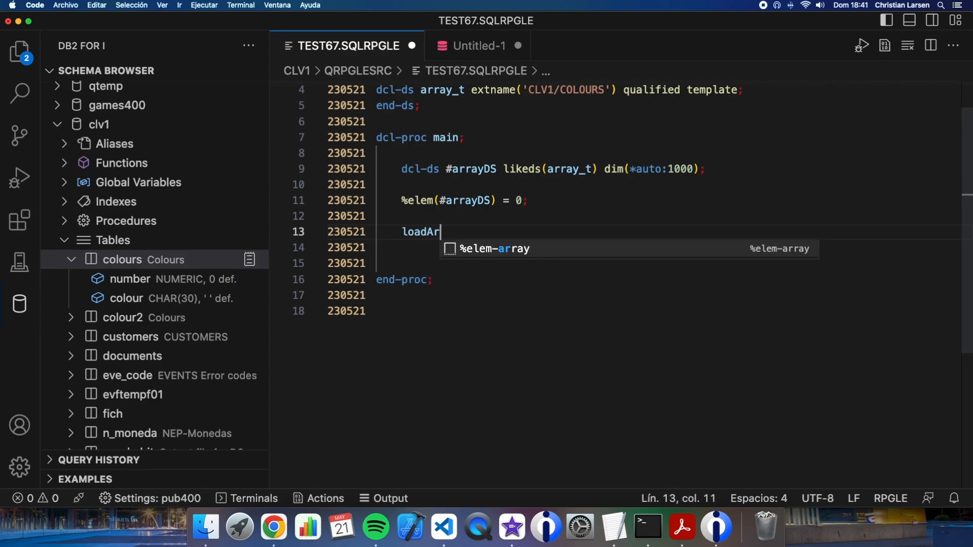
{"action": "type", "text": "ray"}
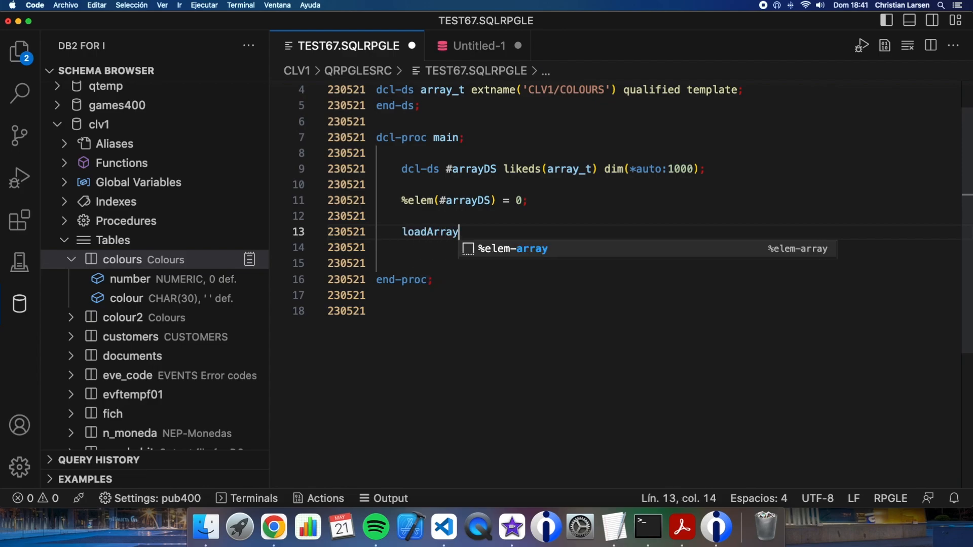
{"action": "type", "text": "WithFilters"}
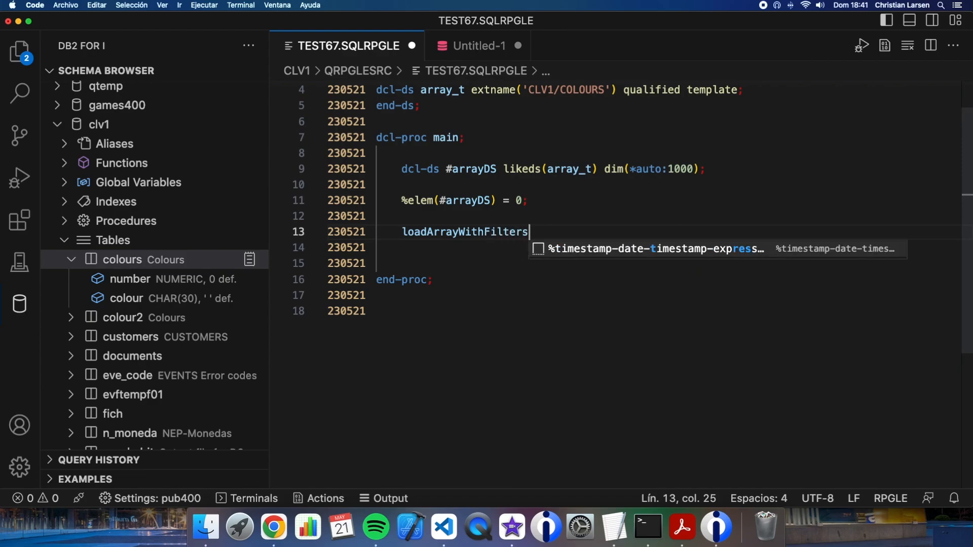
{"action": "type", "text": "()"}
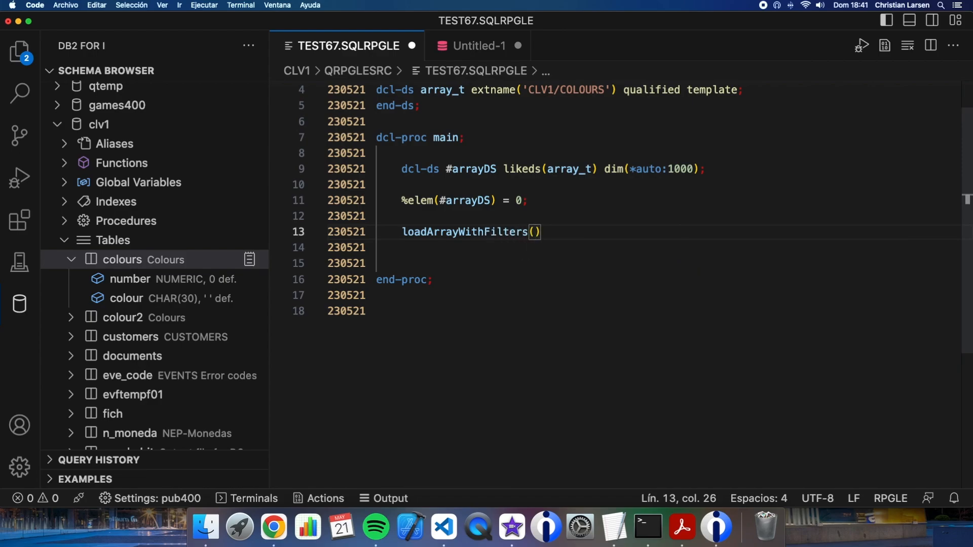
{"action": "type", "text": "#arrayDS:"}
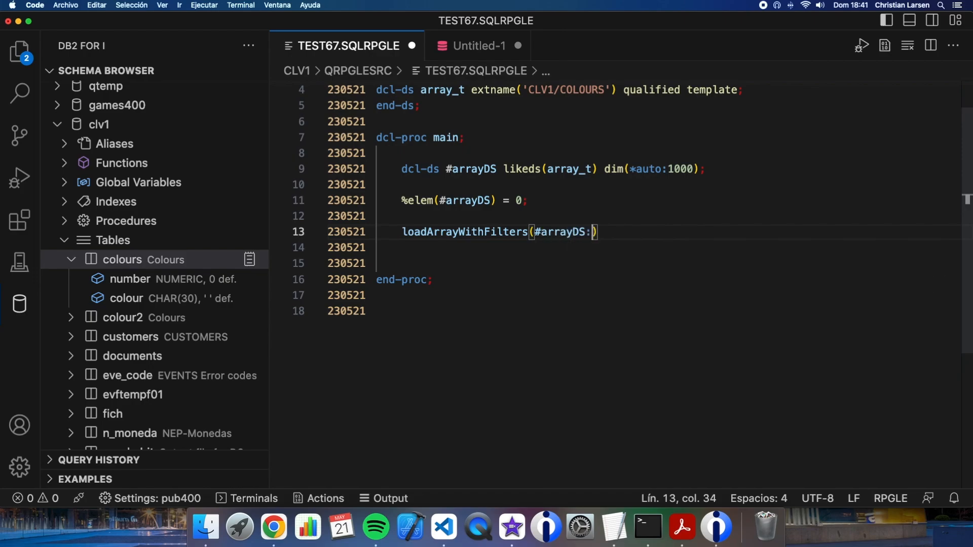
{"action": "key", "text": "right"}
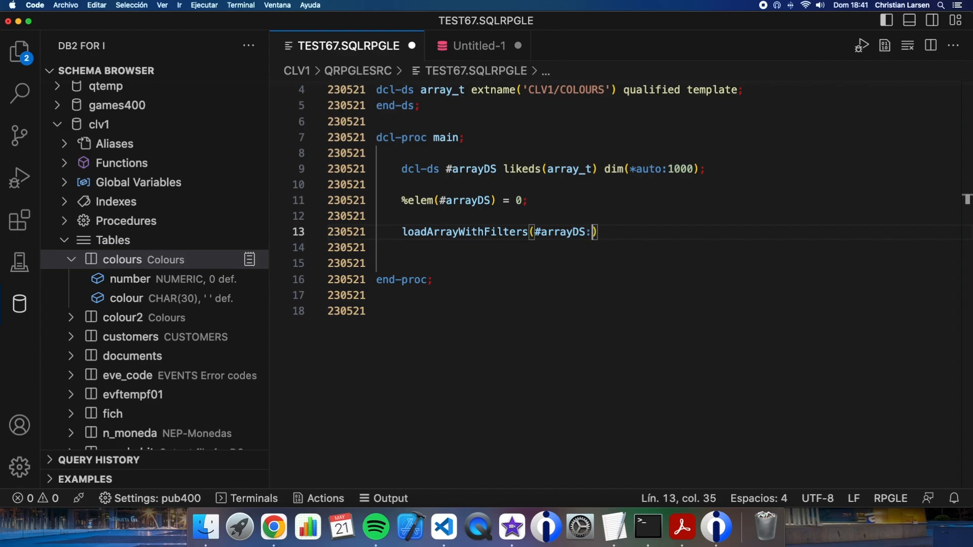
{"action": "mouse_move", "coordinate": [751, 323]}
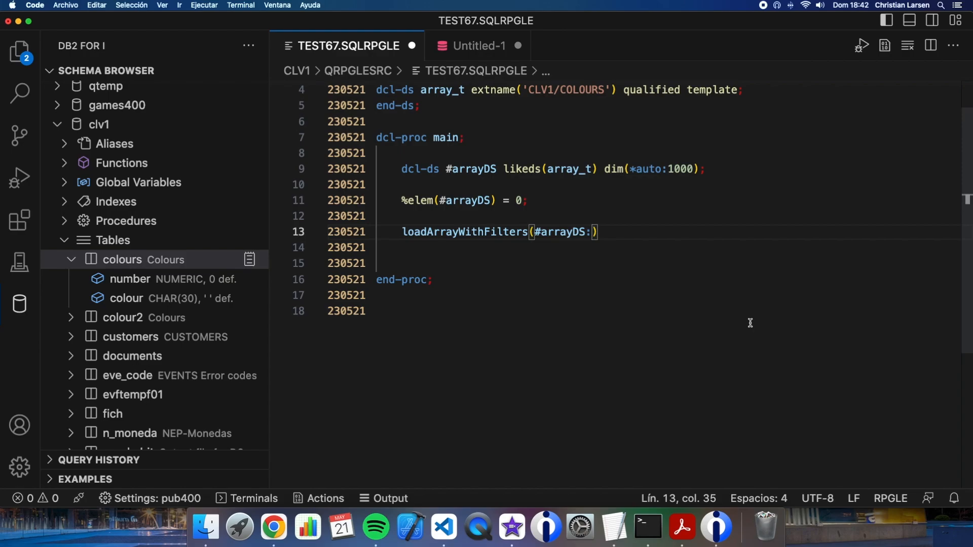
{"action": "type", "text": "''"}
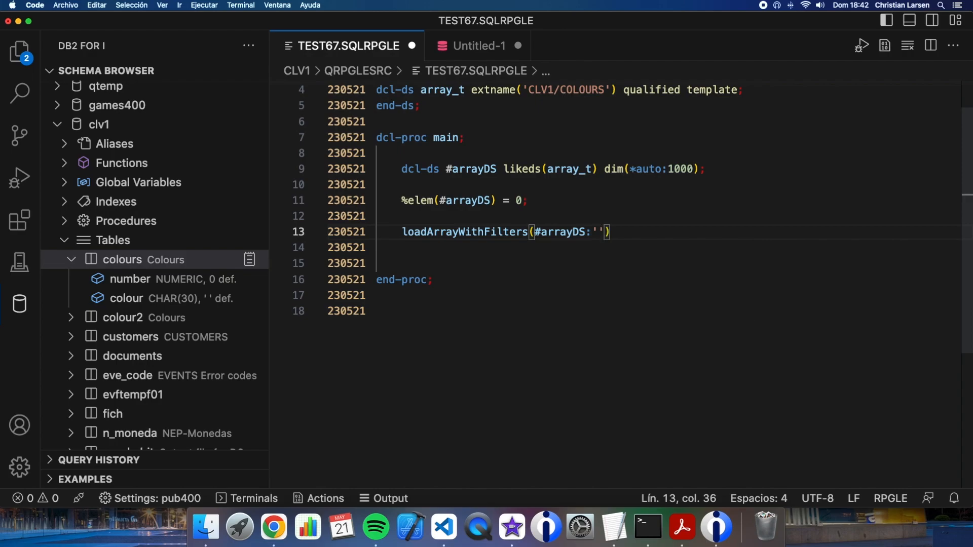
{"action": "type", "text": "NUMBER >"}
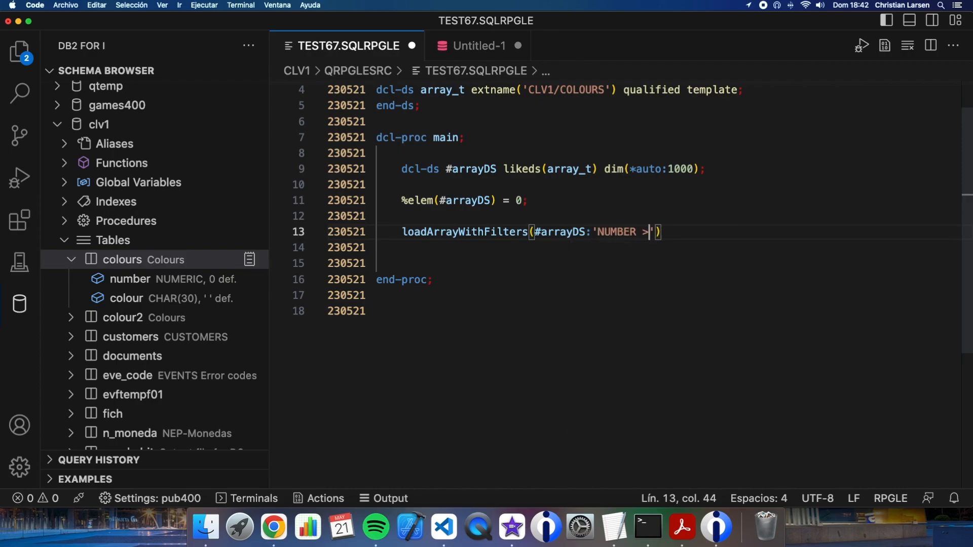
{"action": "type", "text": "= 4"}
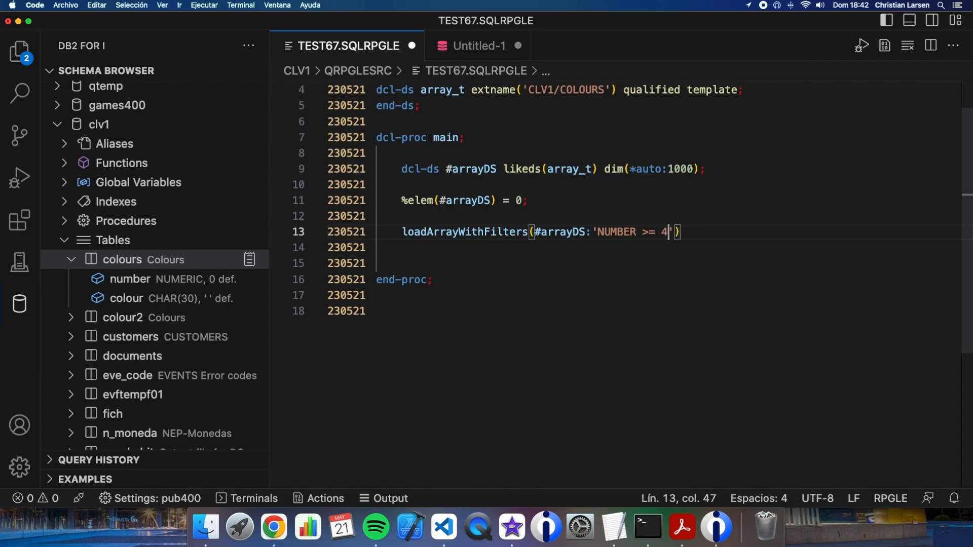
{"action": "type", "text": "'"}
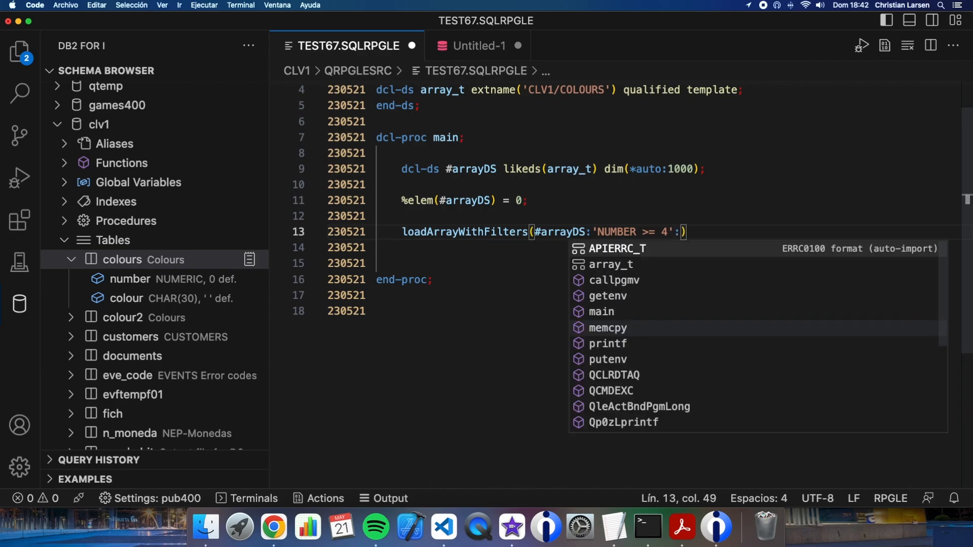
- Add 'OR' and 'COLOUR LIKE ''P%''' arguments, assign the result to #a, and begin the new dcl-proc
{"action": "type", "text": "'OR':'co'"}
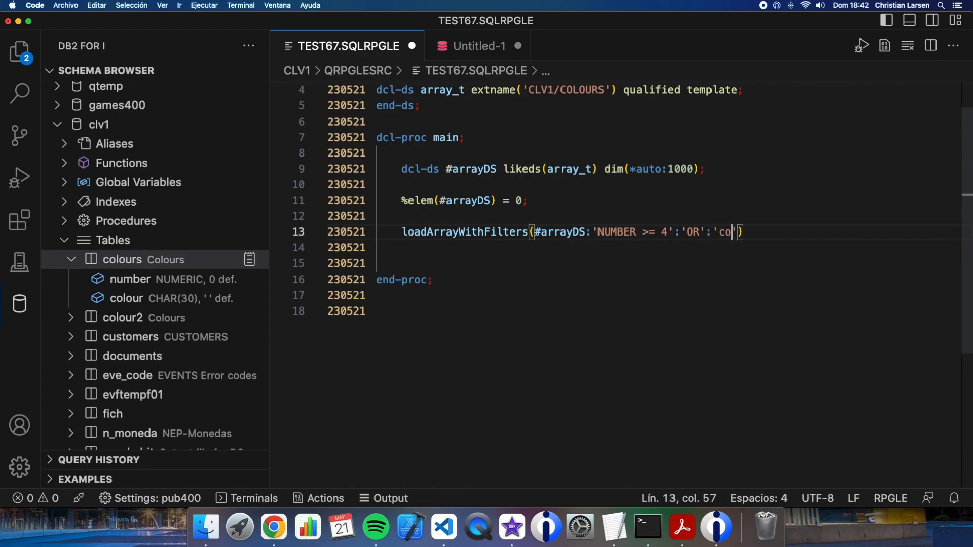
{"action": "type", "text": "o"}
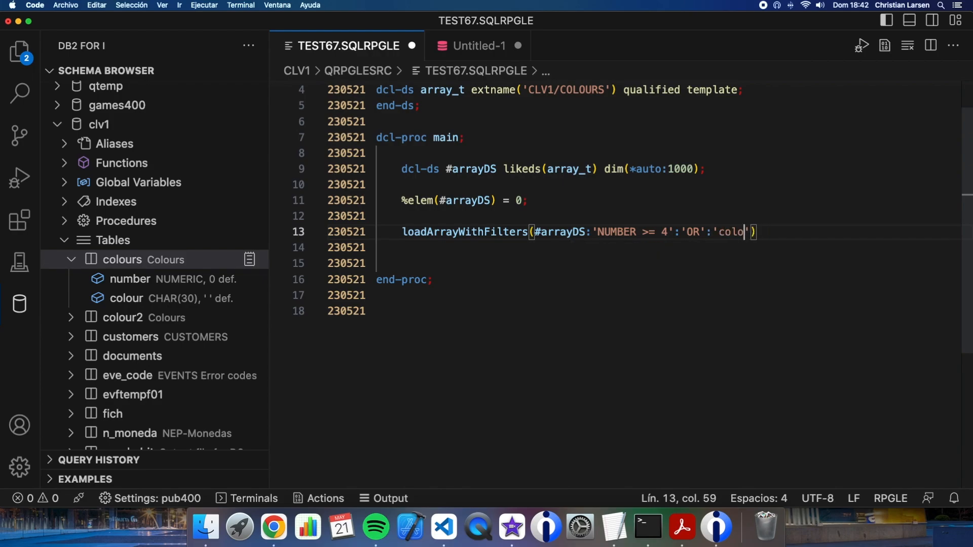
{"action": "type", "text": "UR"}
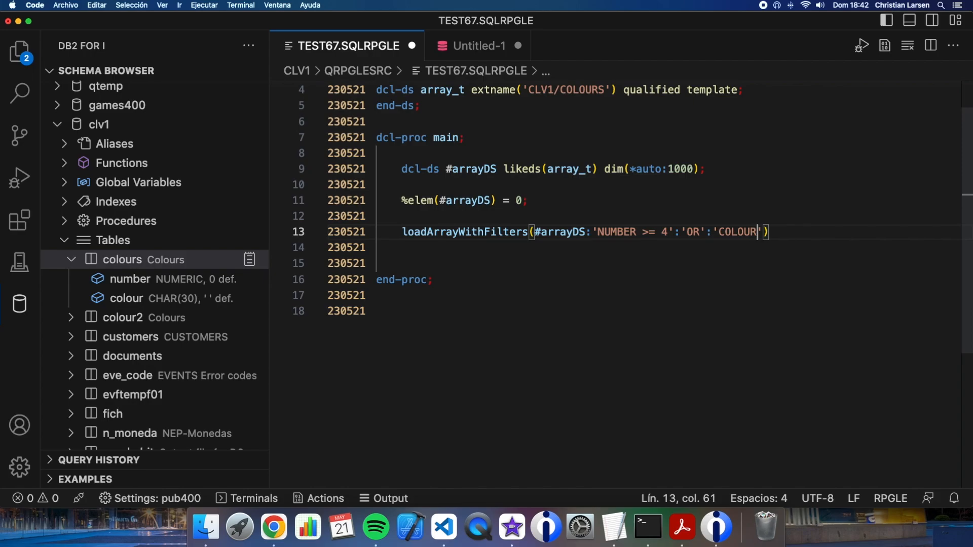
{"action": "type", "text": "LIKE ''P"}
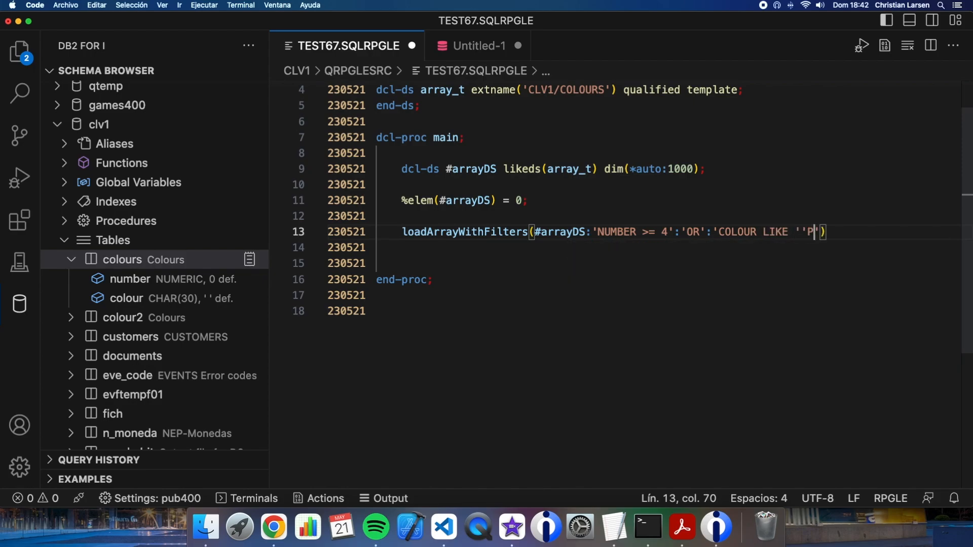
{"action": "type", "text": "%"}
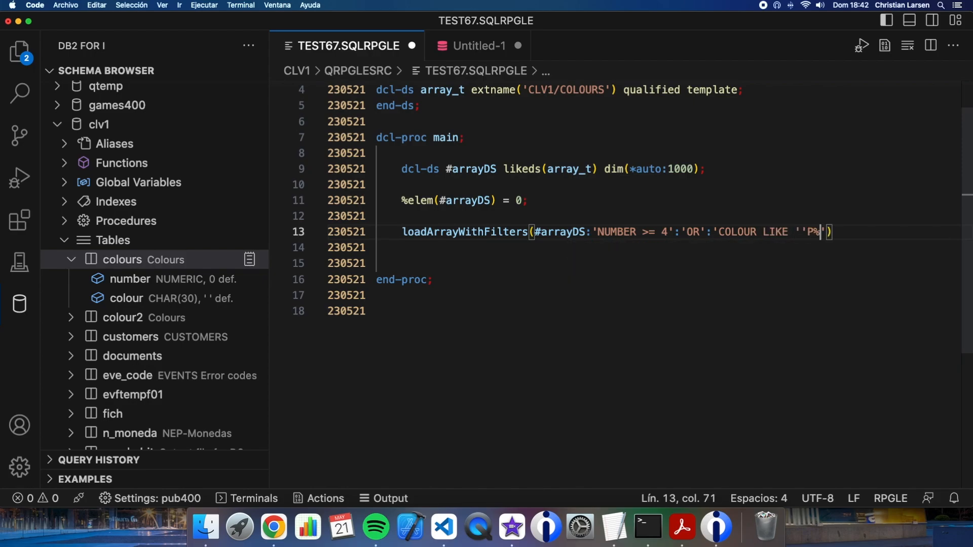
{"action": "type", "text": "'');"}
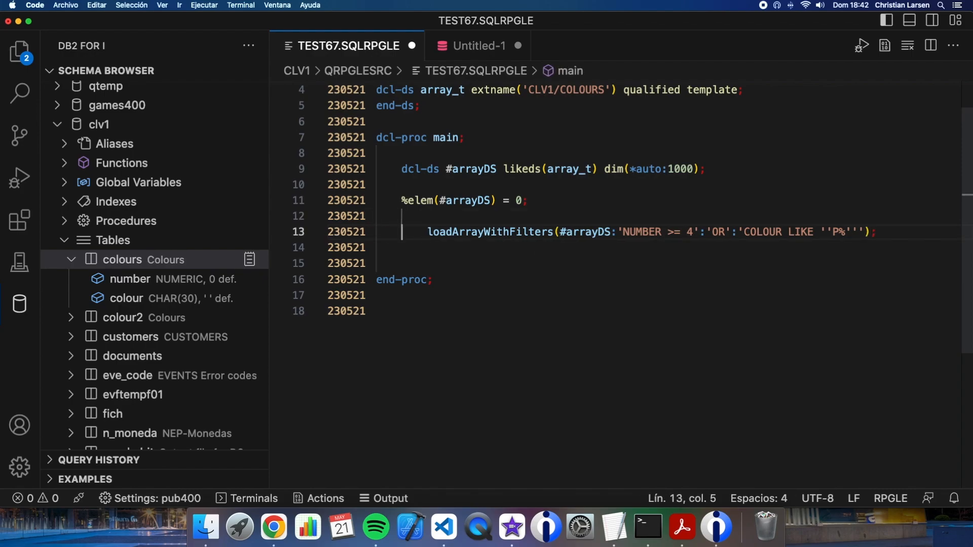
{"action": "type", "text": "#a ="}
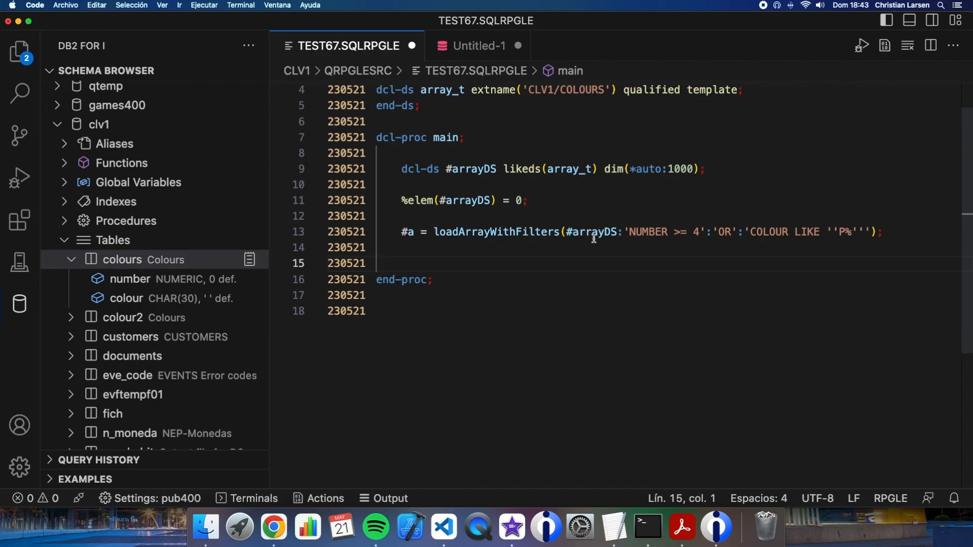
{"action": "double_click", "coordinate": [648, 231]}
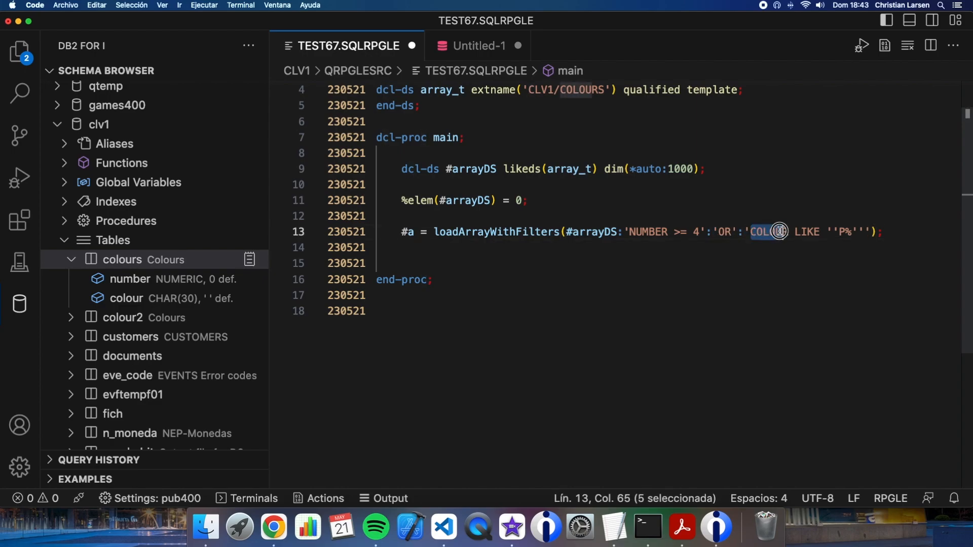
{"action": "left_click_drag", "start_coordinate": [778, 231], "coordinate": [872, 231]}
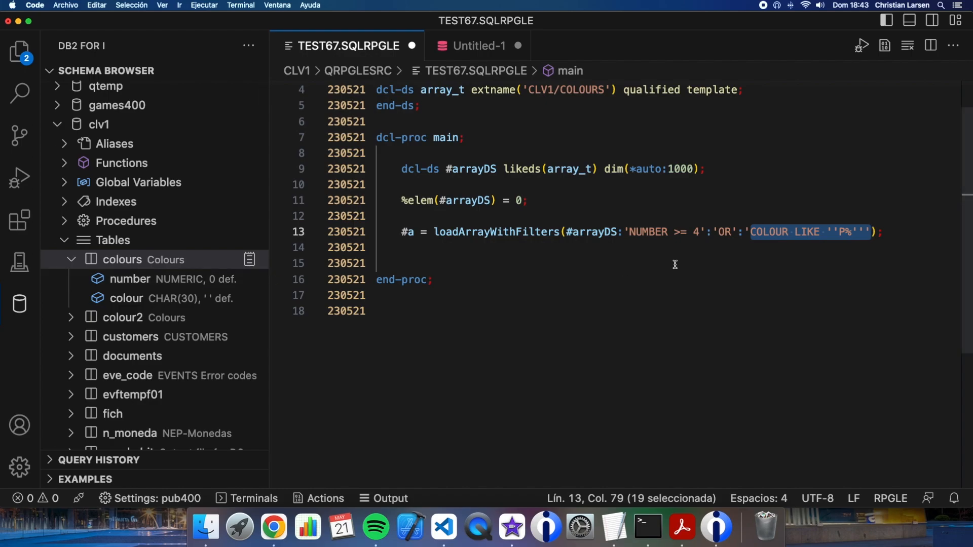
{"action": "type", "text": "dcl-proc load"}
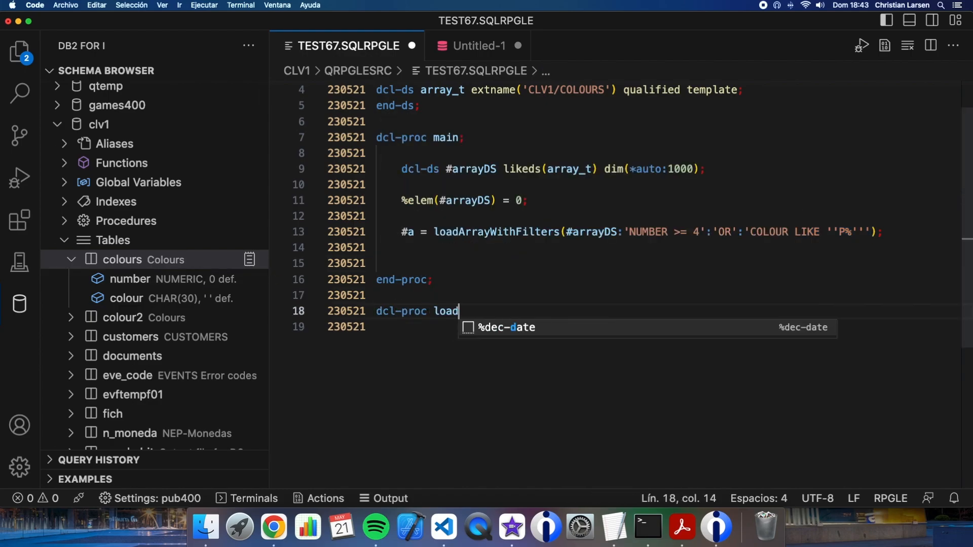
- Name the procedure loadArrayWithFilters with end-proc and a dcl-pi *n zoned(5) interface
{"action": "type", "text": "ArrayWit"}
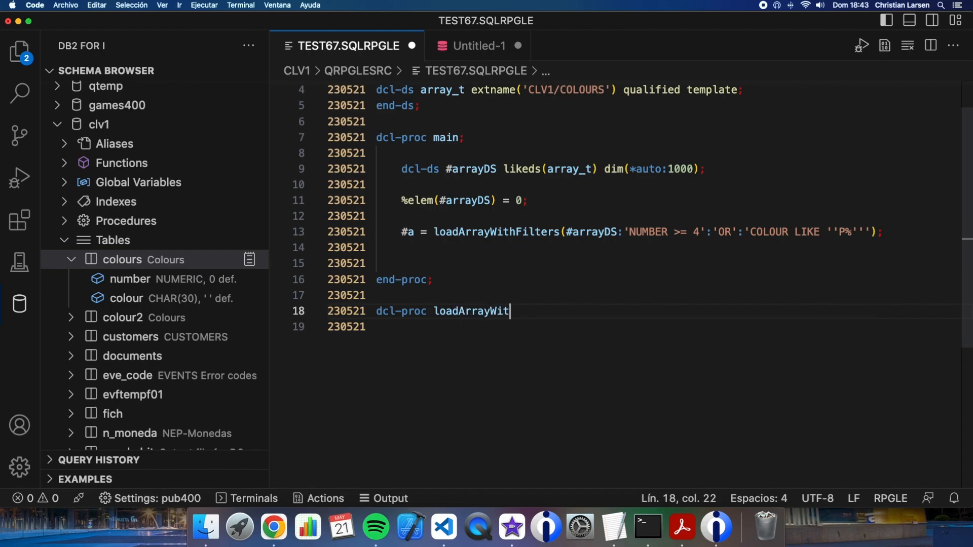
{"action": "type", "text": "hFilters;"}
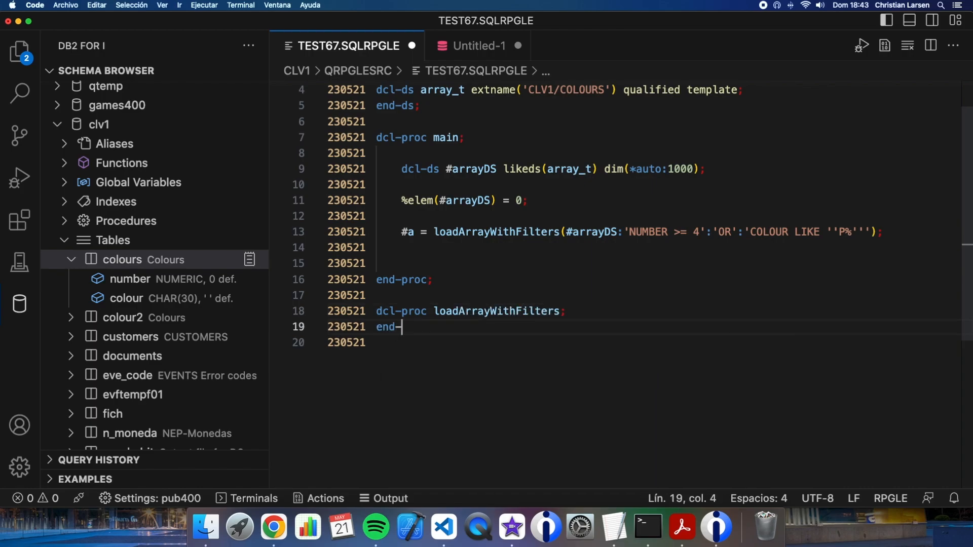
{"action": "type", "text": "proc;"}
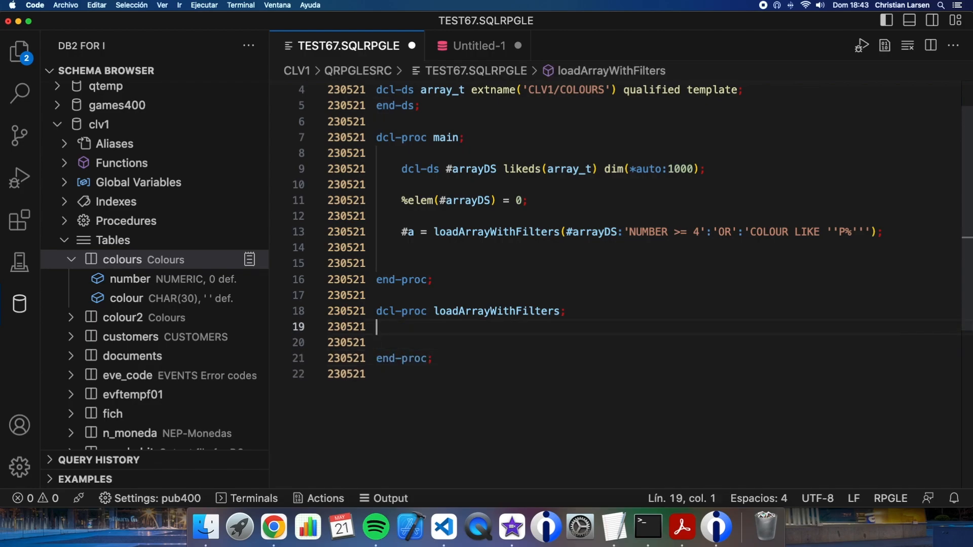
{"action": "key", "text": "Tab"}
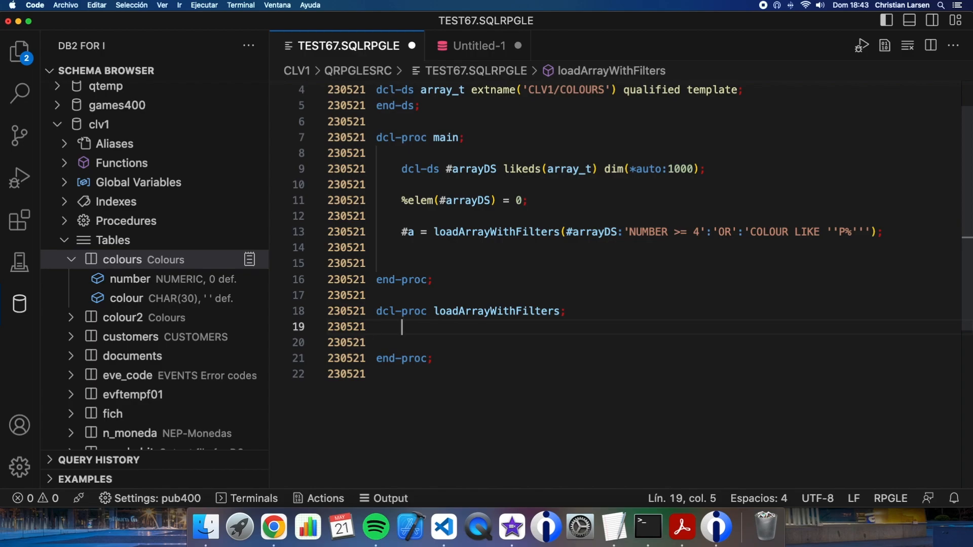
{"action": "type", "text": "dcl-pi"}
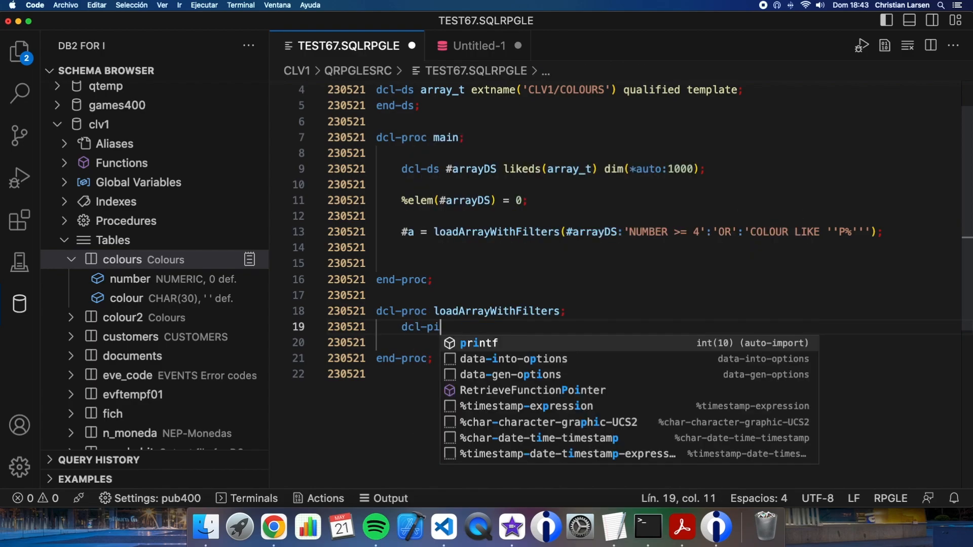
{"action": "type", "text": "*n"}
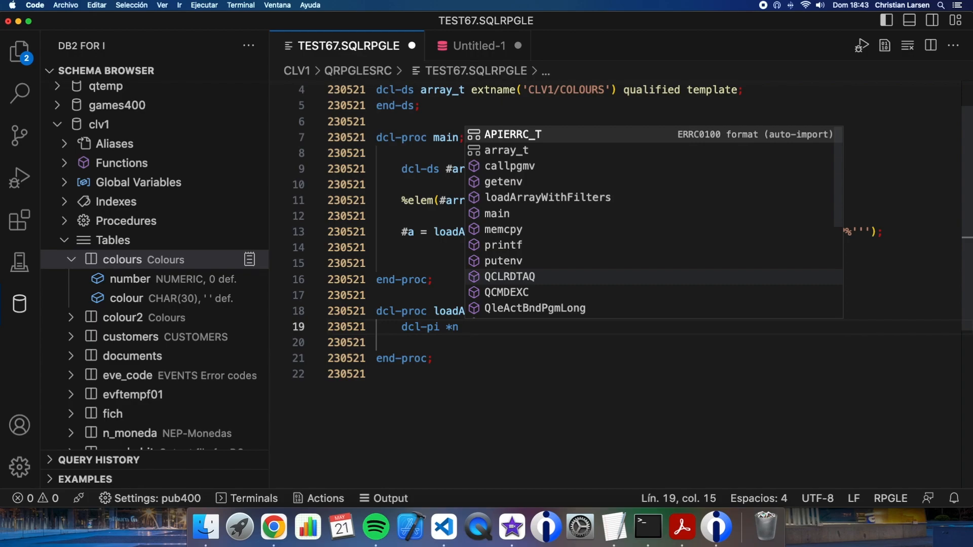
{"action": "type", "text": "zoned()"}
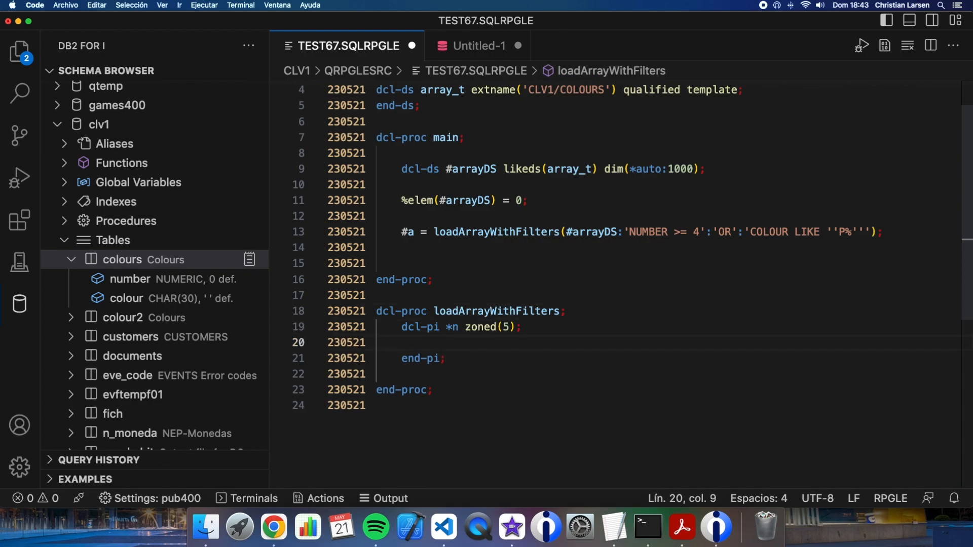
- Add parameter #array likeds(array_t) dim(1000) options(*varsize)
{"action": "type", "text": "#arra"}
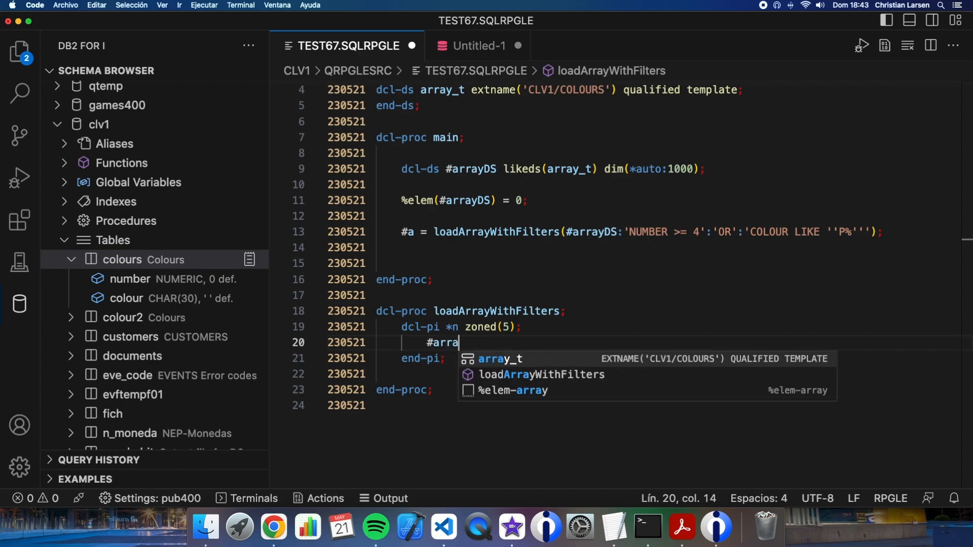
{"action": "type", "text": "y"}
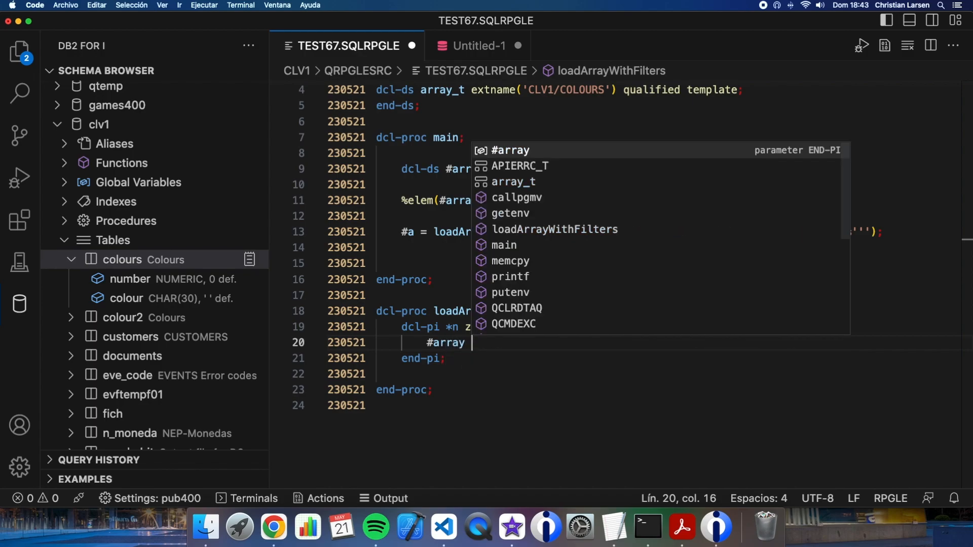
{"action": "type", "text": "likeds(array_t) dim"}
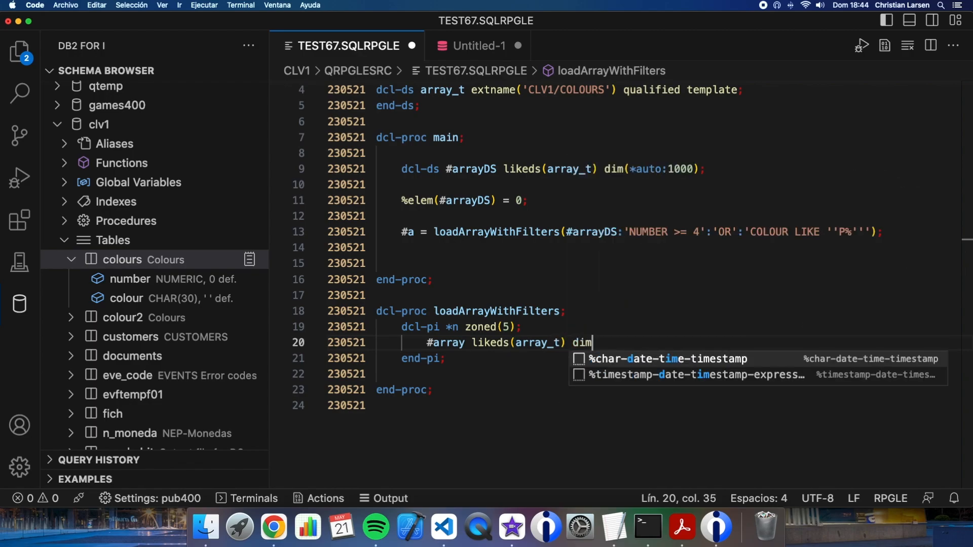
{"action": "type", "text": "(1000)"}
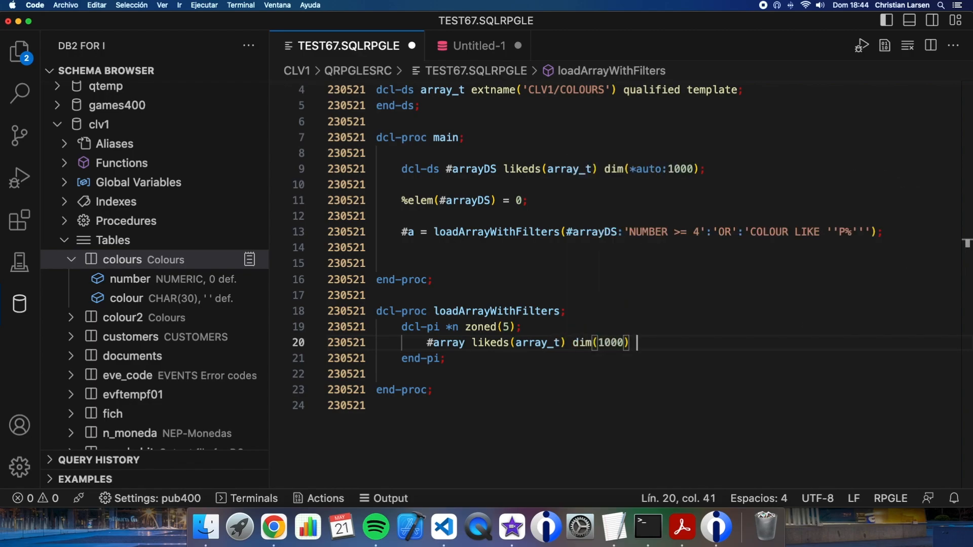
{"action": "type", "text": "options()"}
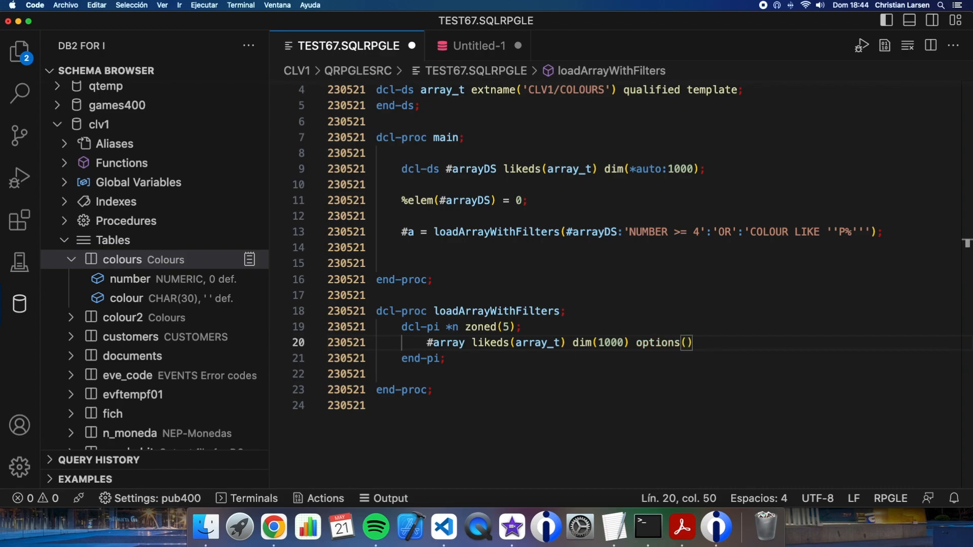
{"action": "type", "text": "*varsize"}
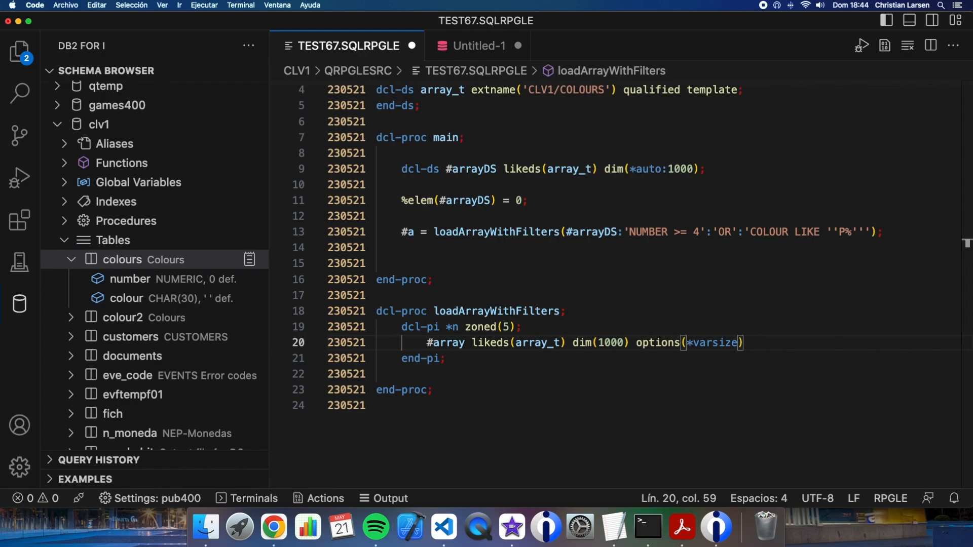
{"action": "mouse_move", "coordinate": [626, 268]}
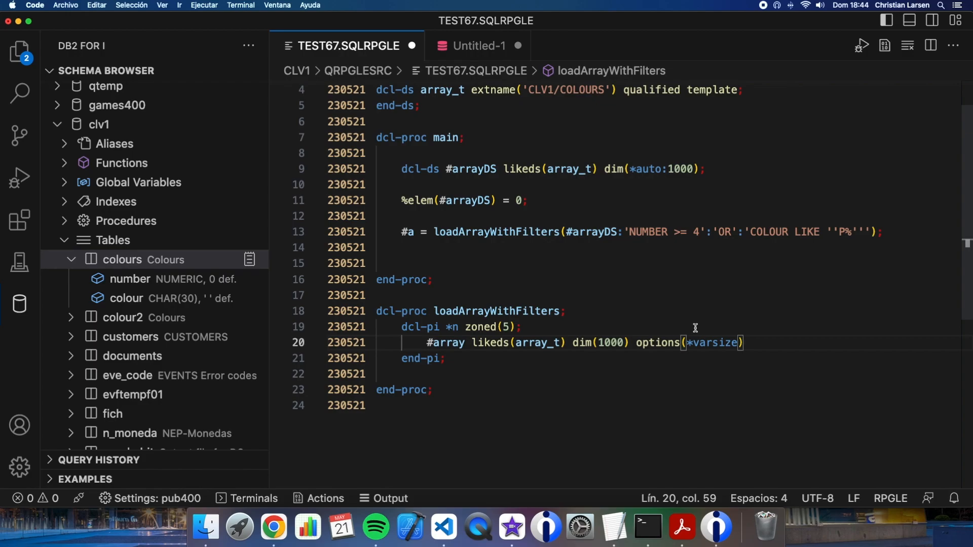
{"action": "type", "text": ";"}
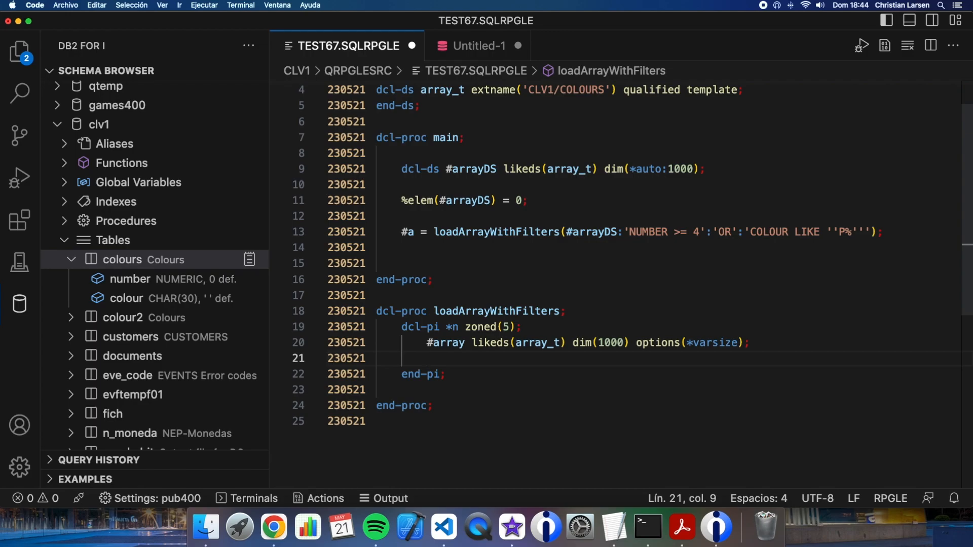
- Add optional const parameters #filter1 varchar(100), #andor char(3) and #filter2 varchar(100) with options(*nopass)
{"action": "type", "text": "#filter"}
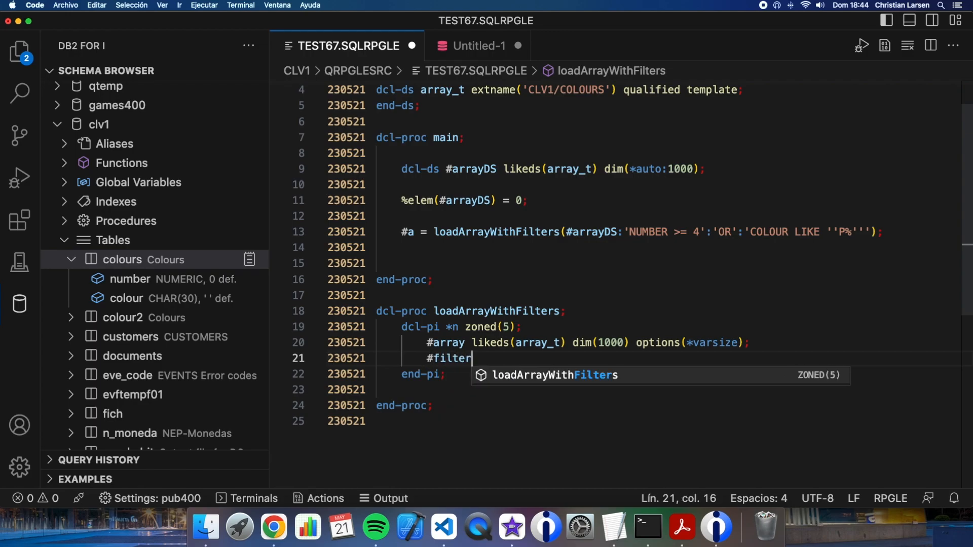
{"action": "type", "text": "1 ch"}
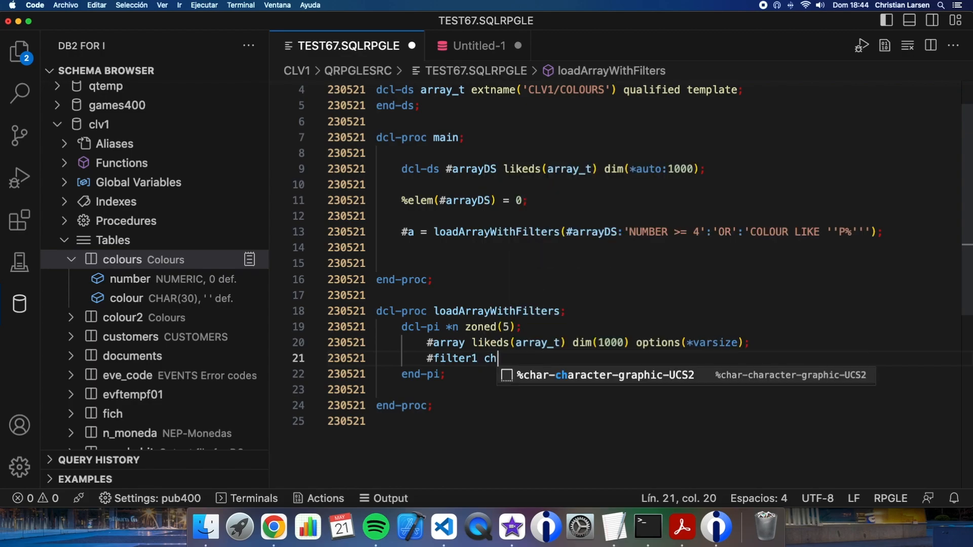
{"action": "type", "text": "ar(3)"}
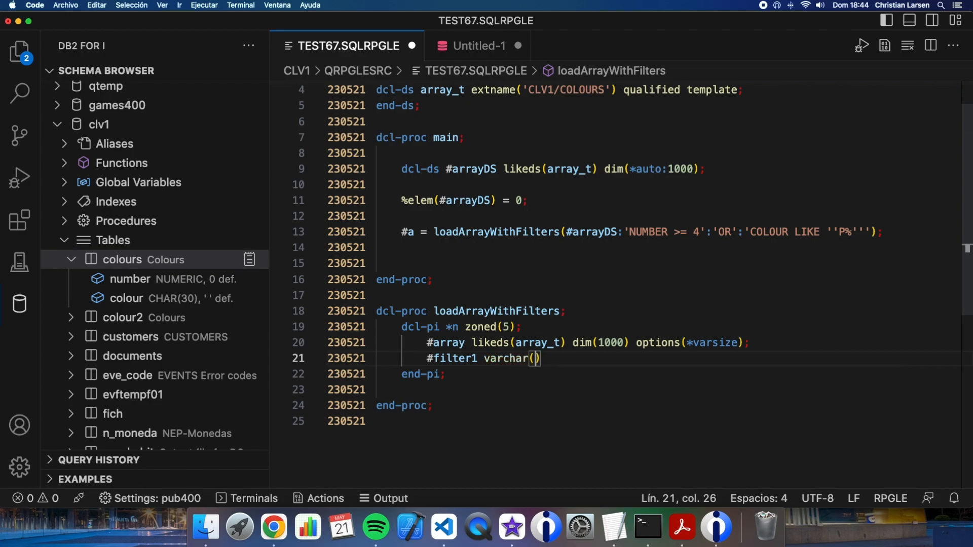
{"action": "type", "text": "100) option(*nopass) const;"}
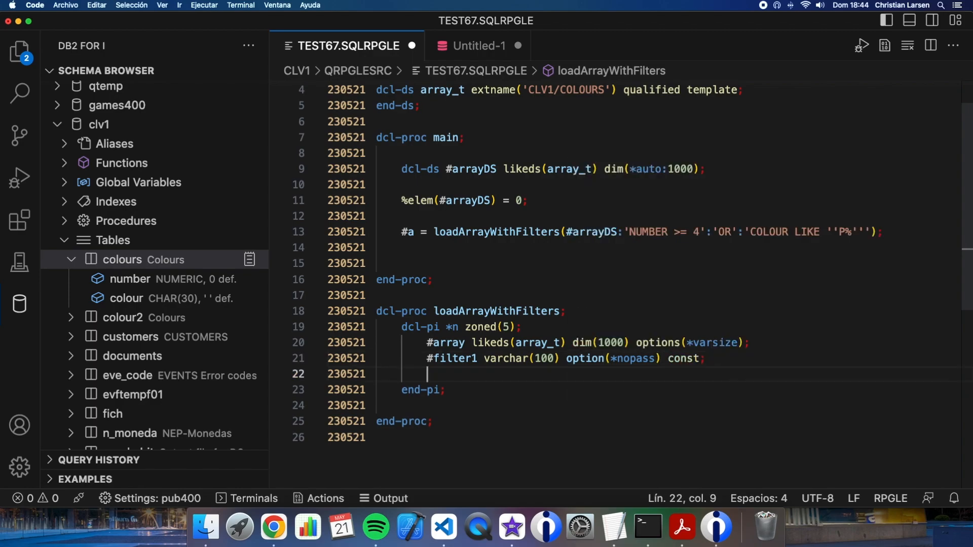
{"action": "type", "text": "#"}
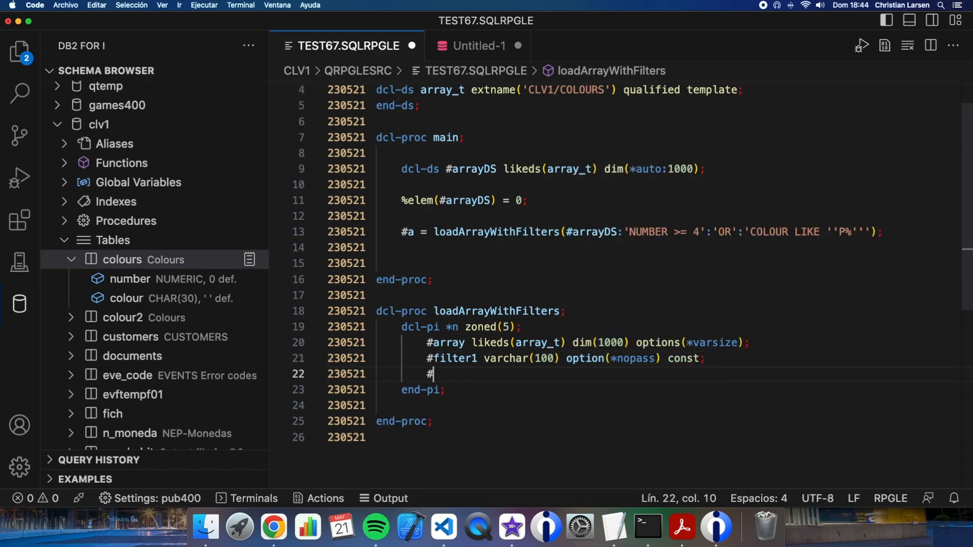
{"action": "type", "text": "andor char"}
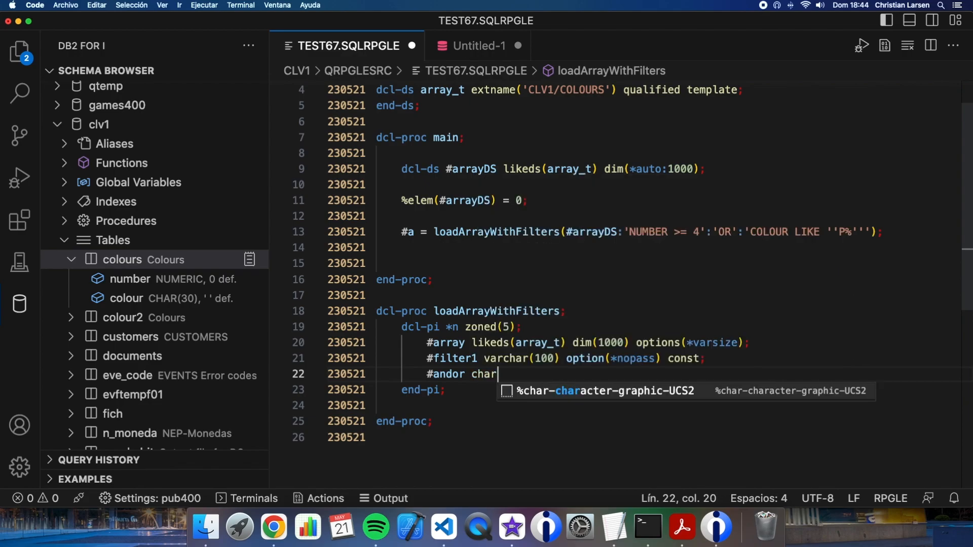
{"action": "type", "text": "(3) oiptions(*)"}
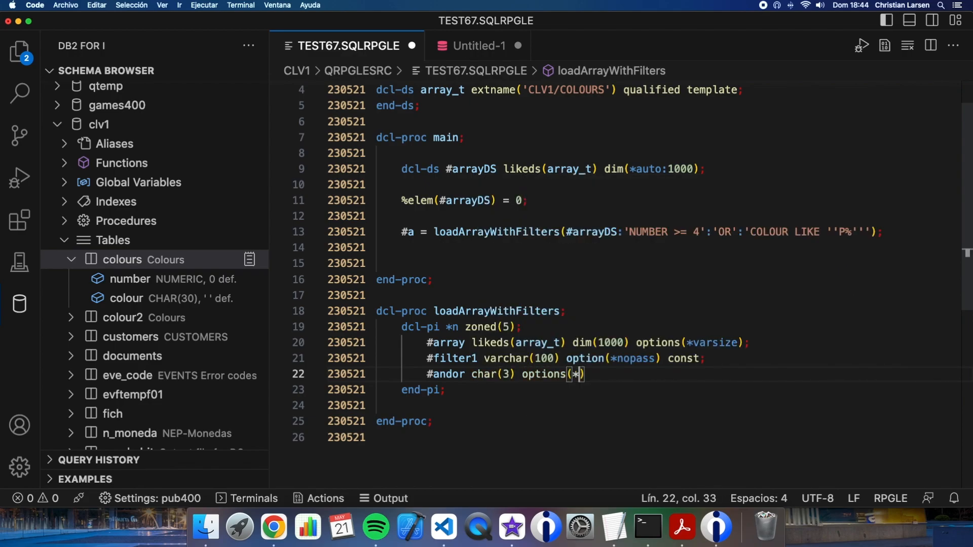
{"action": "type", "text": "nopass) const;"}
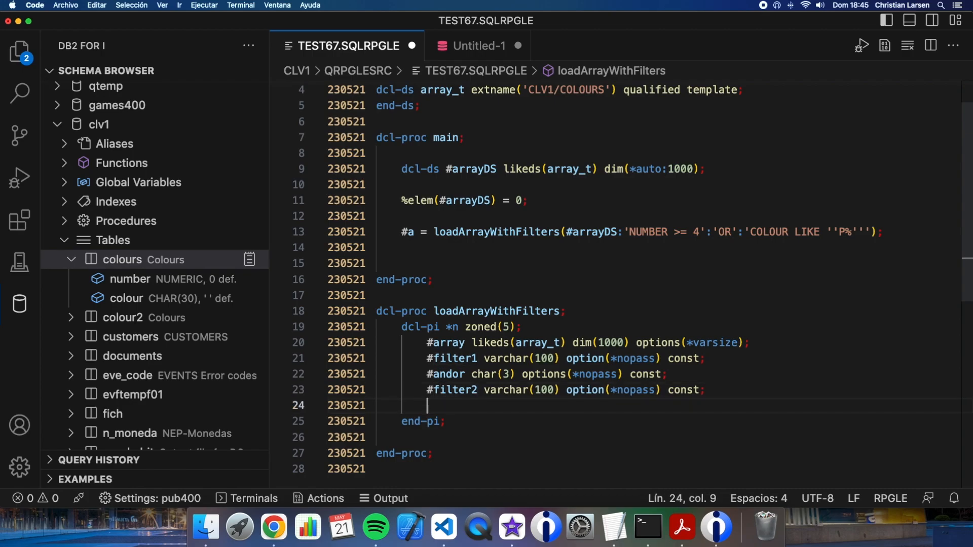
{"action": "key", "text": "Backspace"}
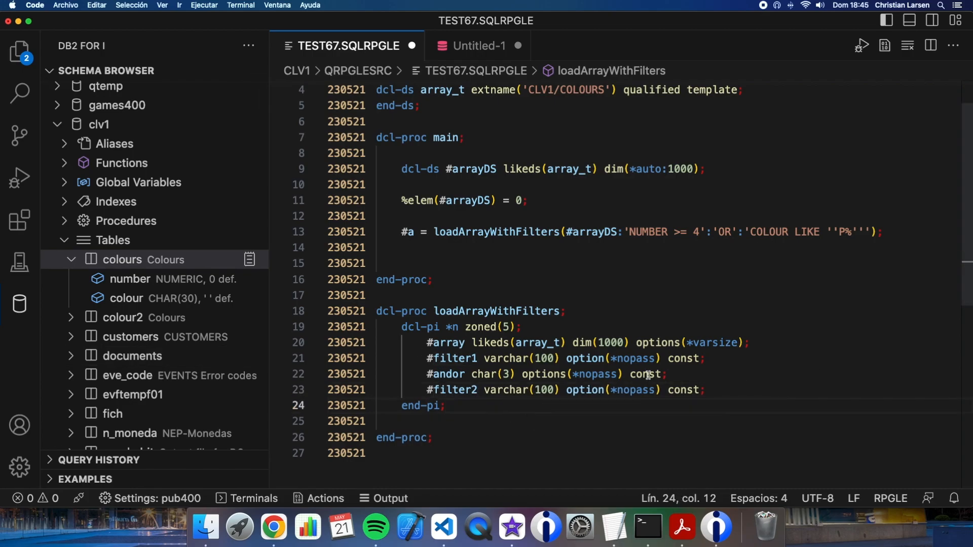
{"action": "key", "text": "Enter"}
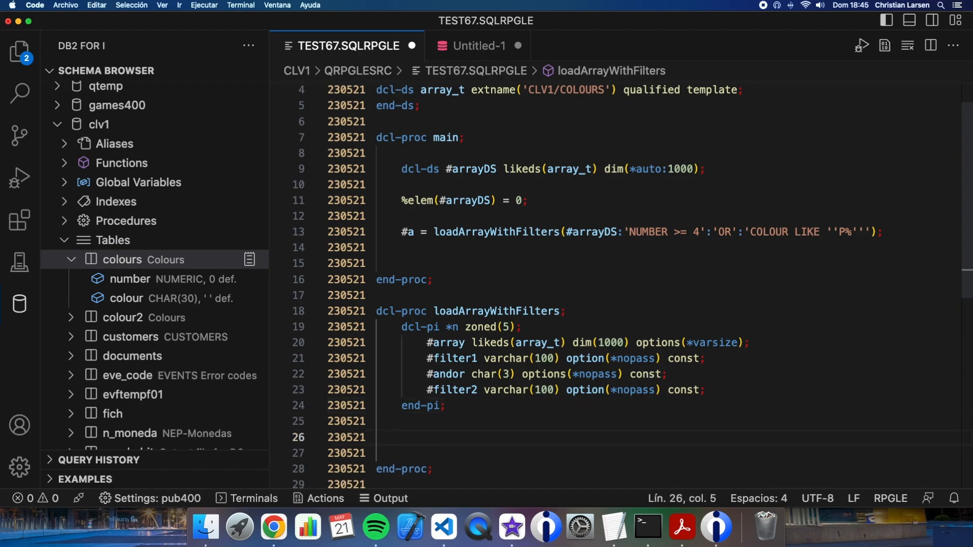
- Declare #statement varchar(1000) set to SELECT * FROM CLV1.COLOURS and start if %parms > 1
{"action": "type", "text": "#s"}
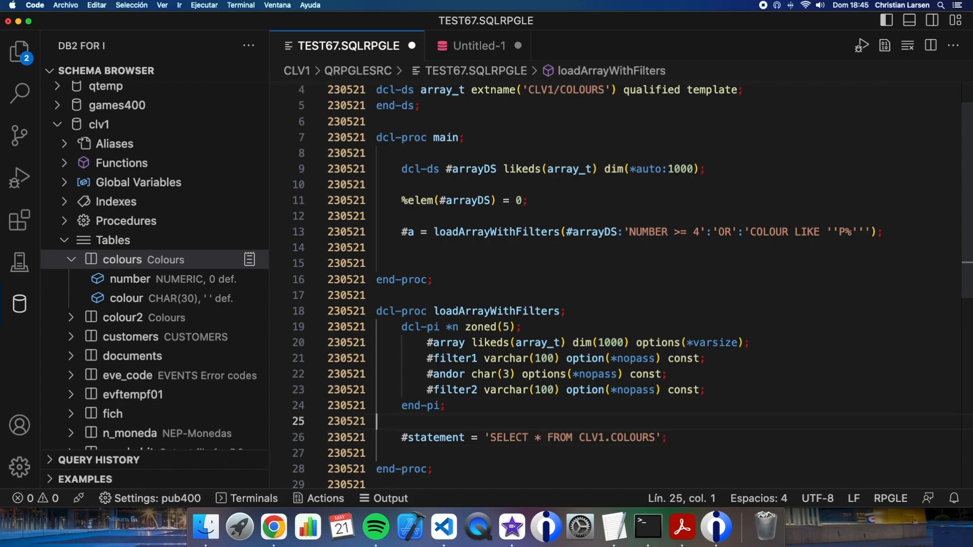
{"action": "type", "text": "dcl-s #statement varchar(1000);"}
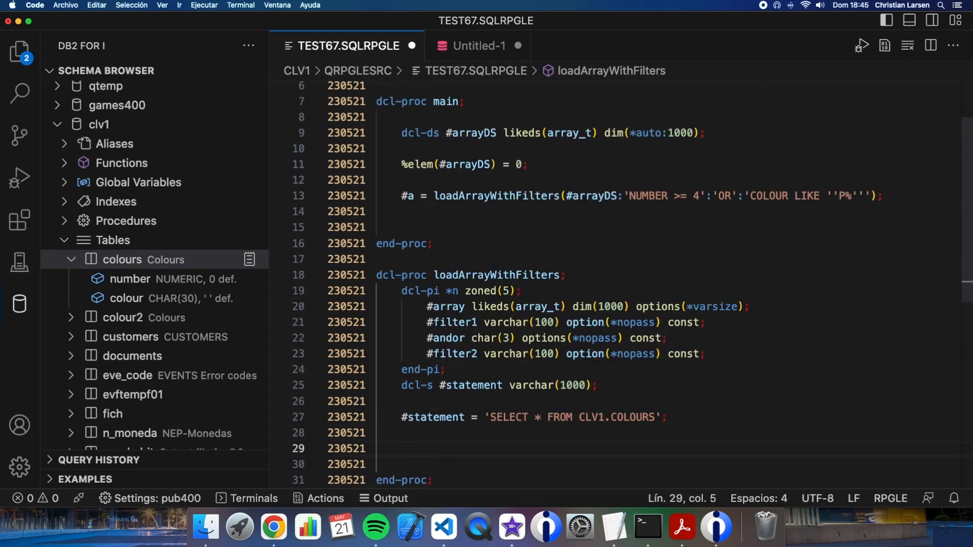
{"action": "type", "text": "if %parms"}
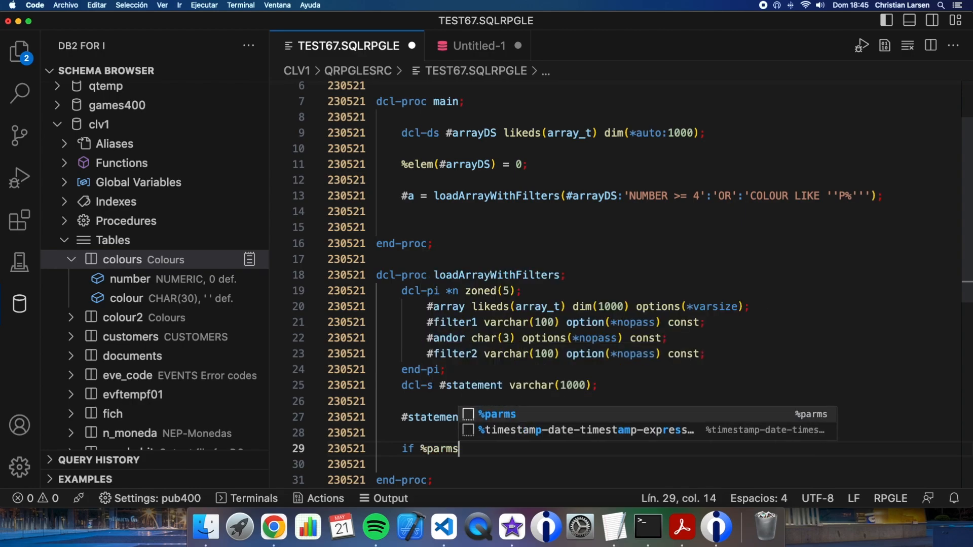
{"action": "type", "text": "> 1;"}
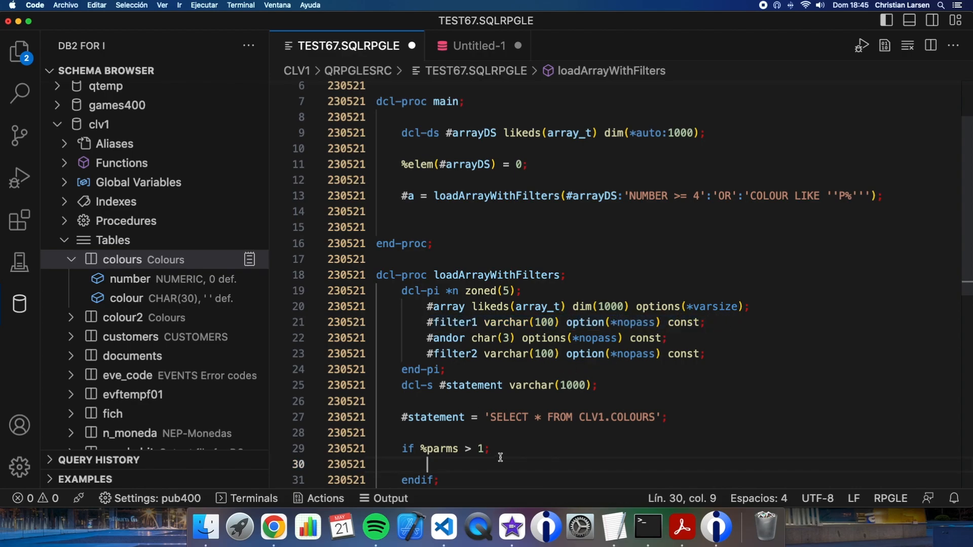
- Append WHERE and #filter1 to #statement with %concat inside the if block, then endif
{"action": "type", "text": "#statement = %concat(' ':#statement:'WHERE':#filter1);"}
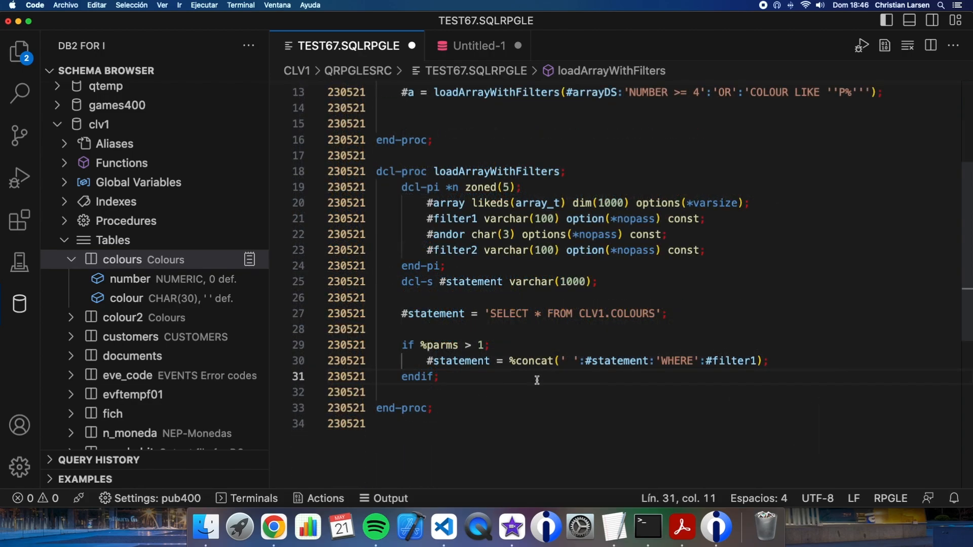
{"action": "double_click", "coordinate": [615, 361]}
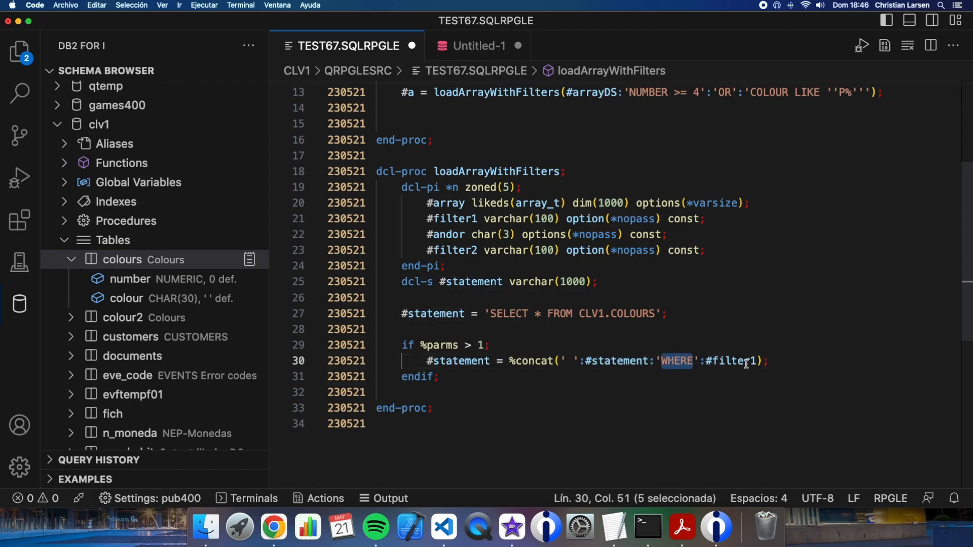
{"action": "double_click", "coordinate": [736, 361]}
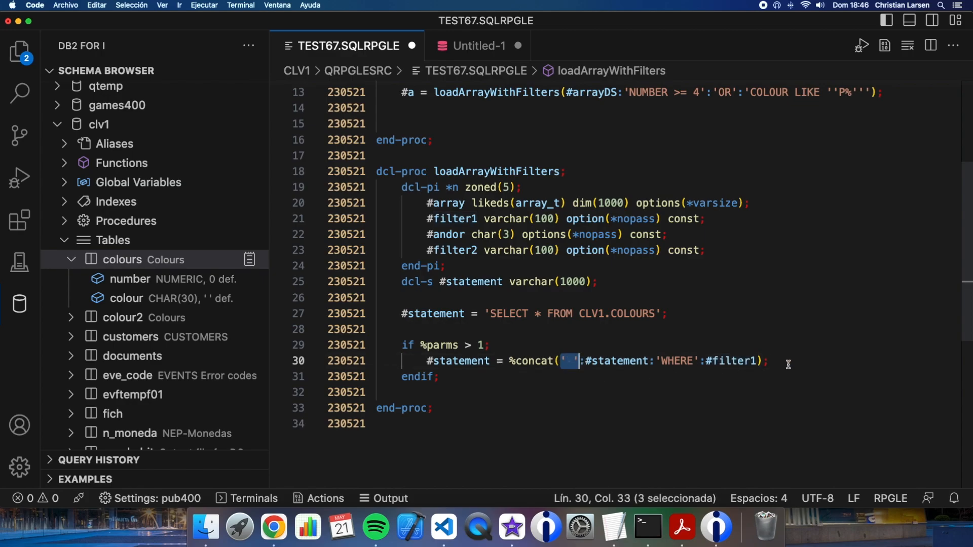
{"action": "key", "text": "enter"}
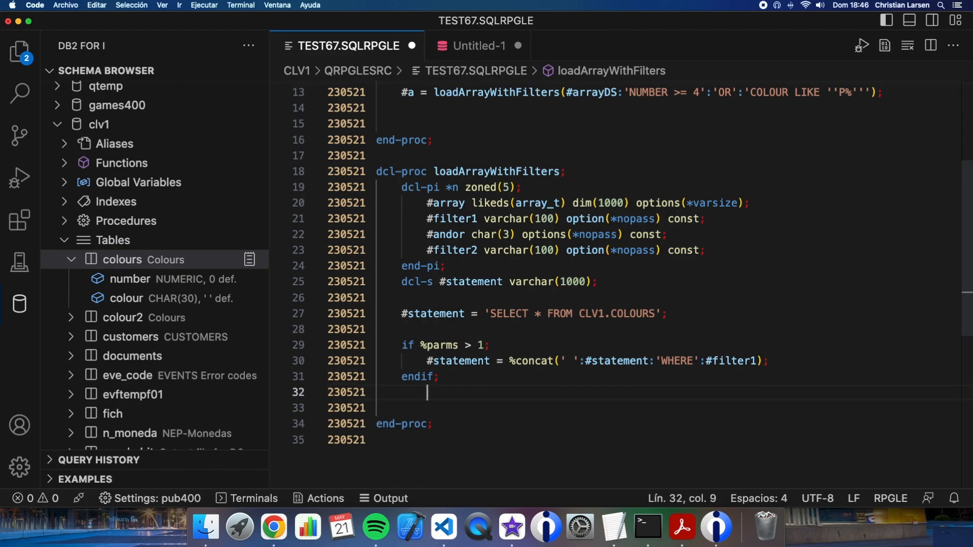
- When %parms > 2 and <= 4, append #andor and #filter2 to #statement with %concat
{"action": "type", "text": "if %pamr"}
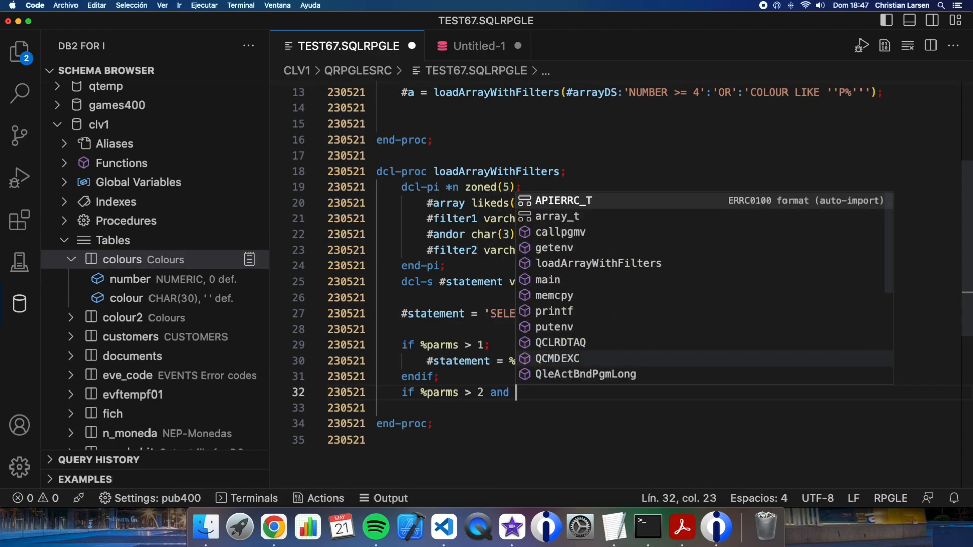
{"action": "type", "text": "%parms"}
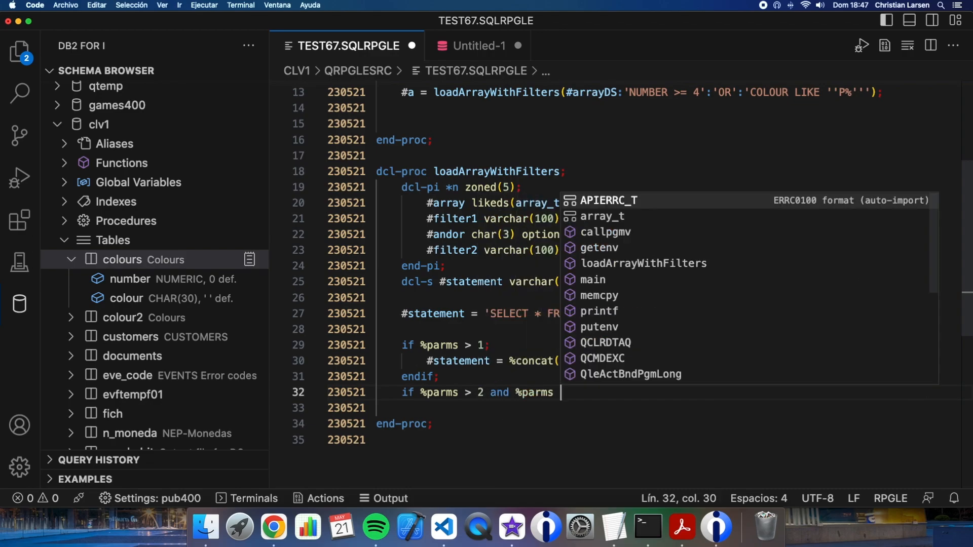
{"action": "type", "text": "<="}
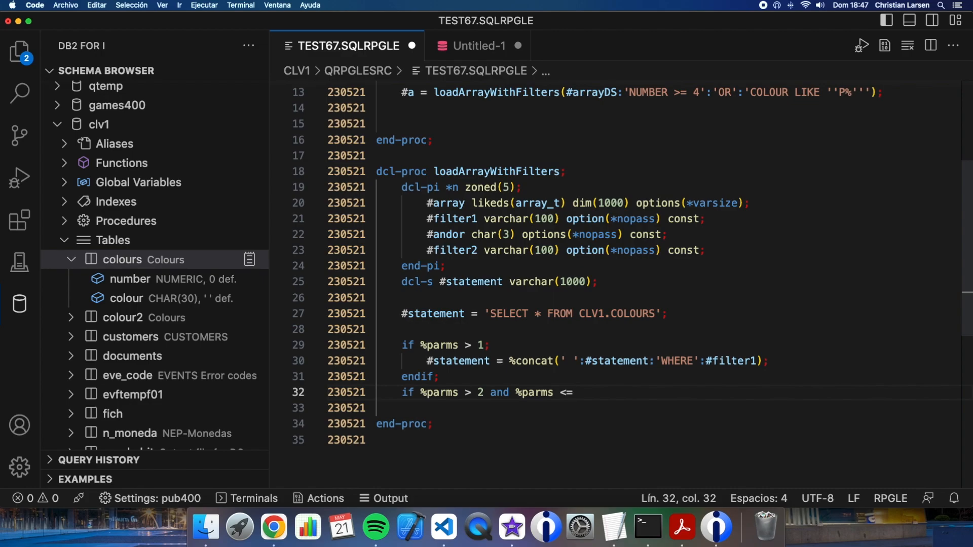
{"action": "type", "text": "4;"}
{"action": "left_click", "coordinate": [669, 408]}
{"action": "type", "text": "endif;"}
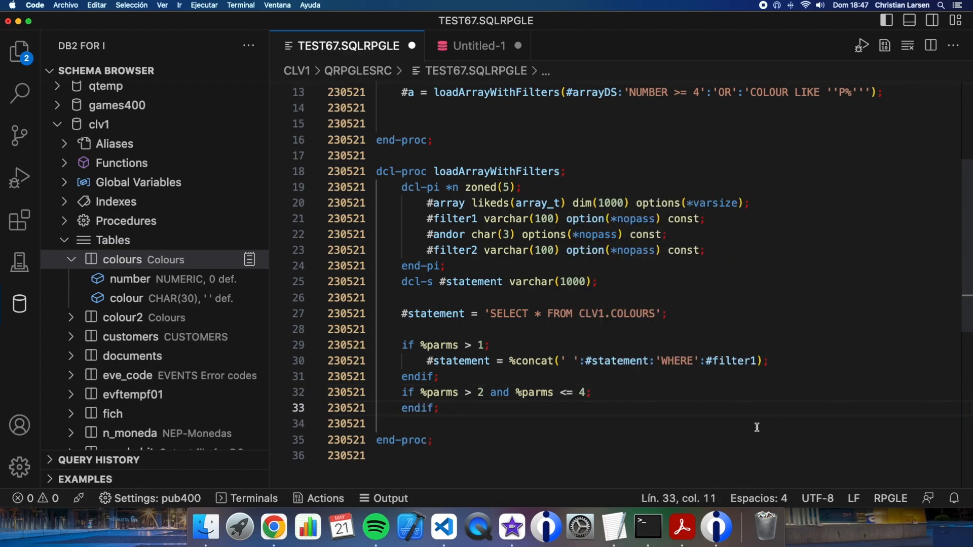
{"action": "key", "text": "Enter"}
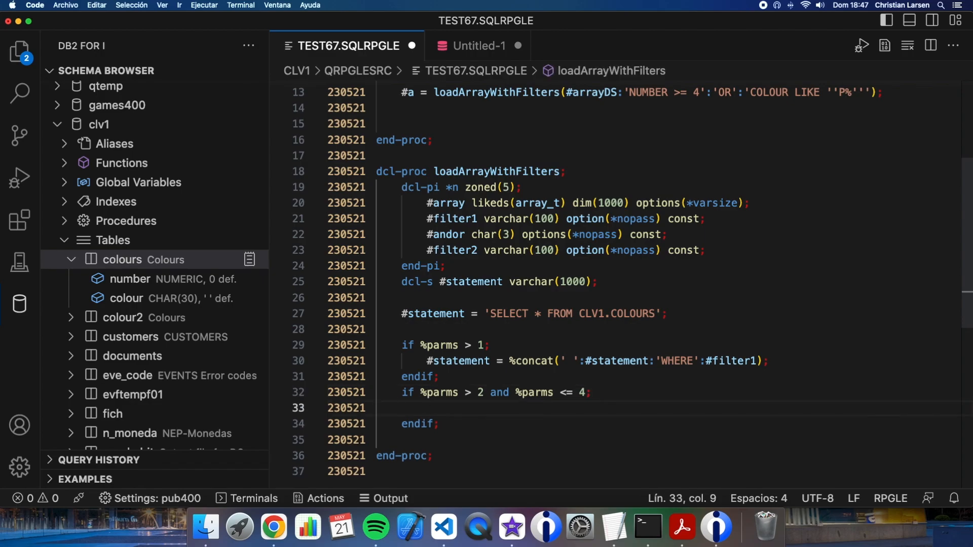
{"action": "type", "text": "#statement = %concat("}
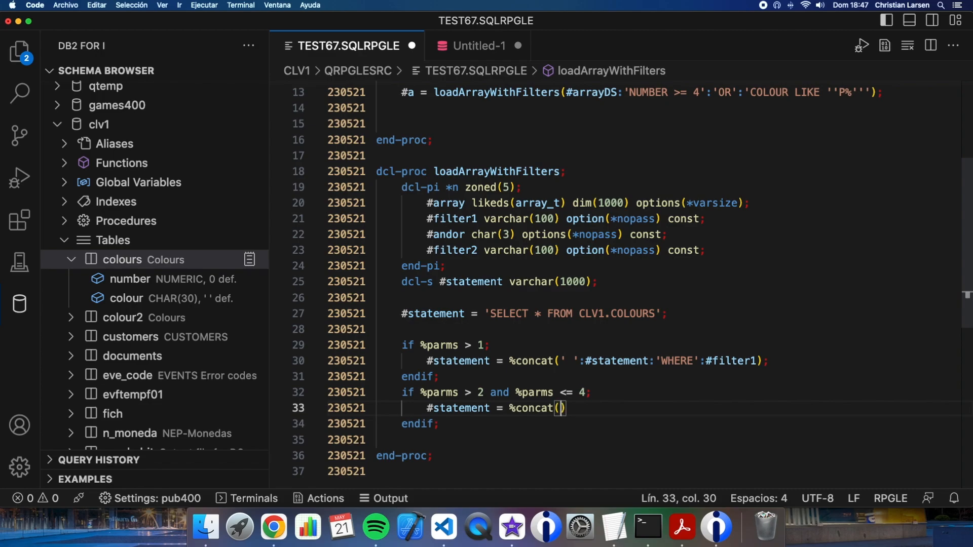
{"action": "type", "text": "' ':#statement"}
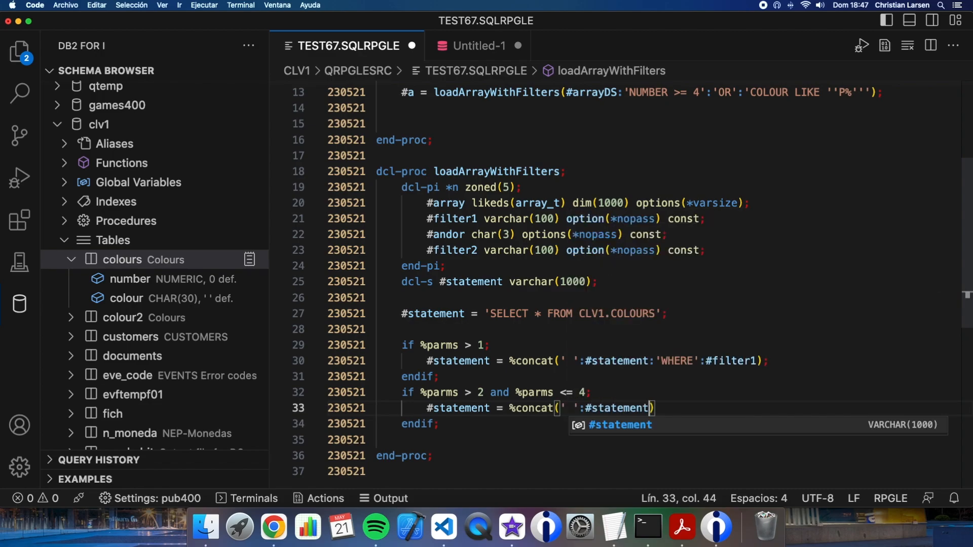
{"action": "type", "text": ":"}
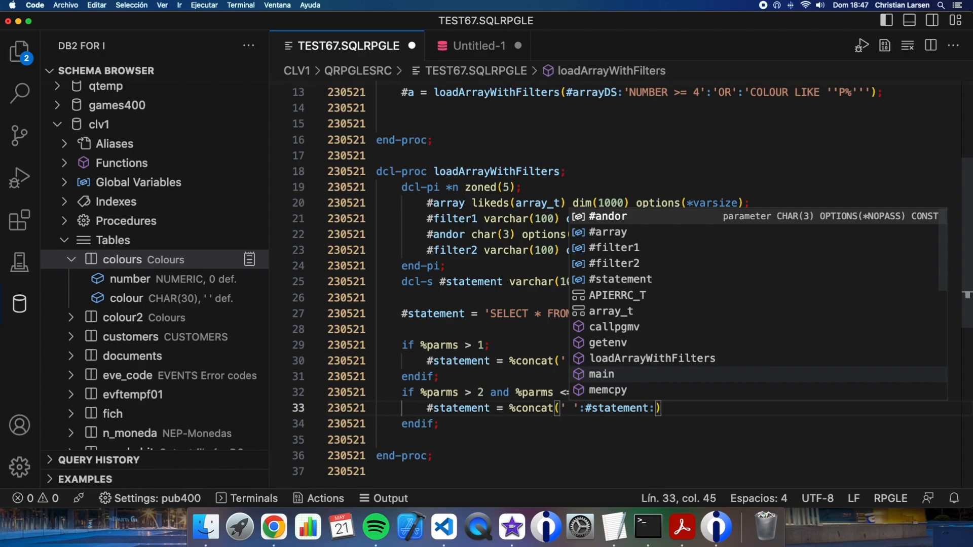
{"action": "type", "text": "#andor:"}
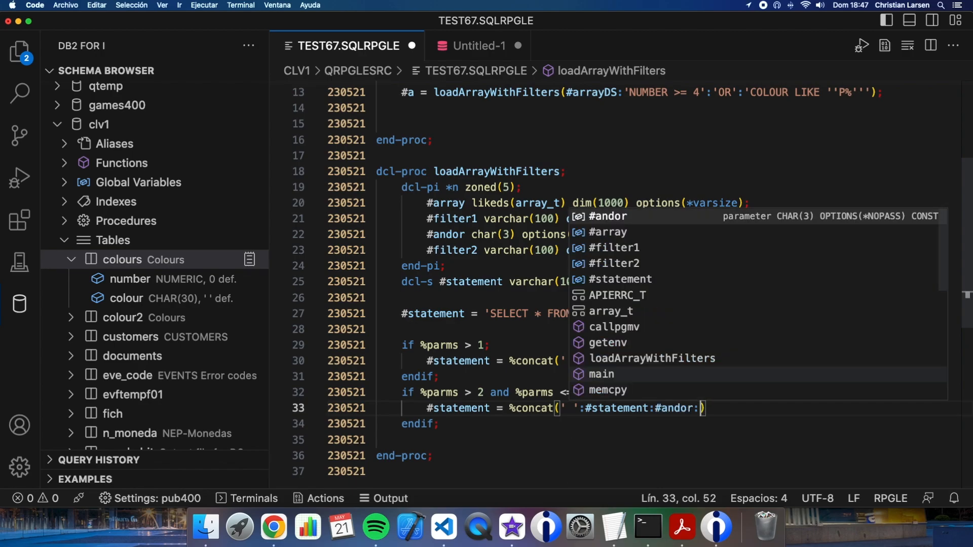
{"action": "type", "text": "#filter2"}
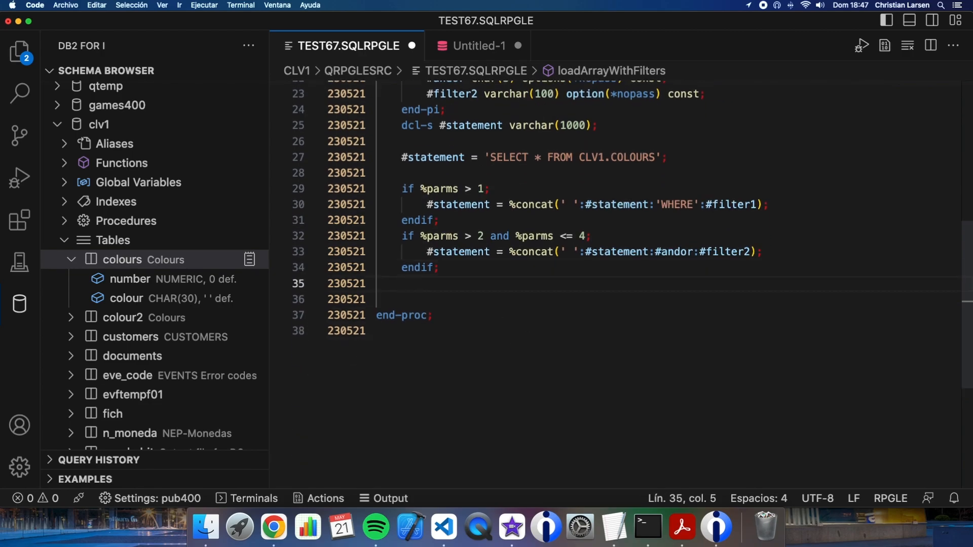
- Add exec sql prepare s1 from :#statement, declare c1 cursor for s1, and open c1
{"action": "type", "text": "exec sql"}
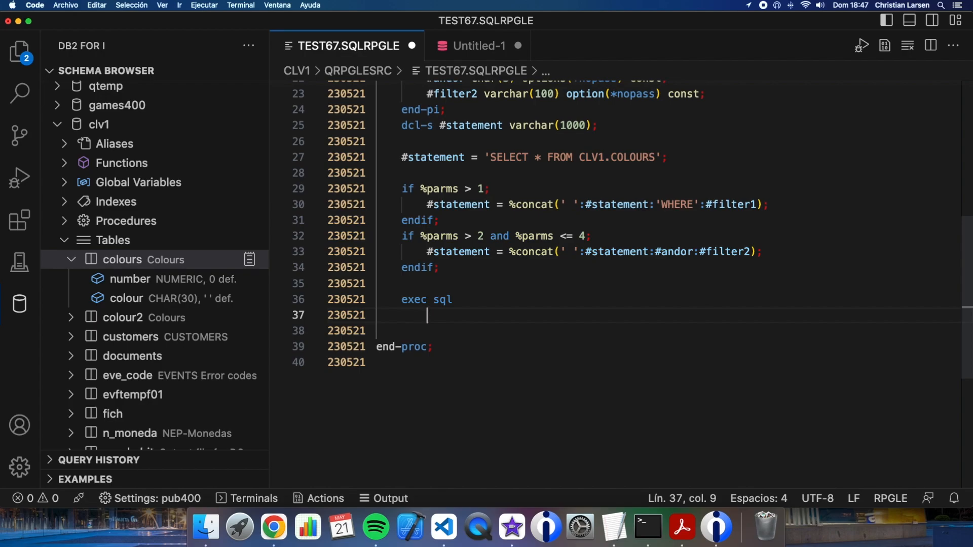
{"action": "type", "text": "prepare s1"}
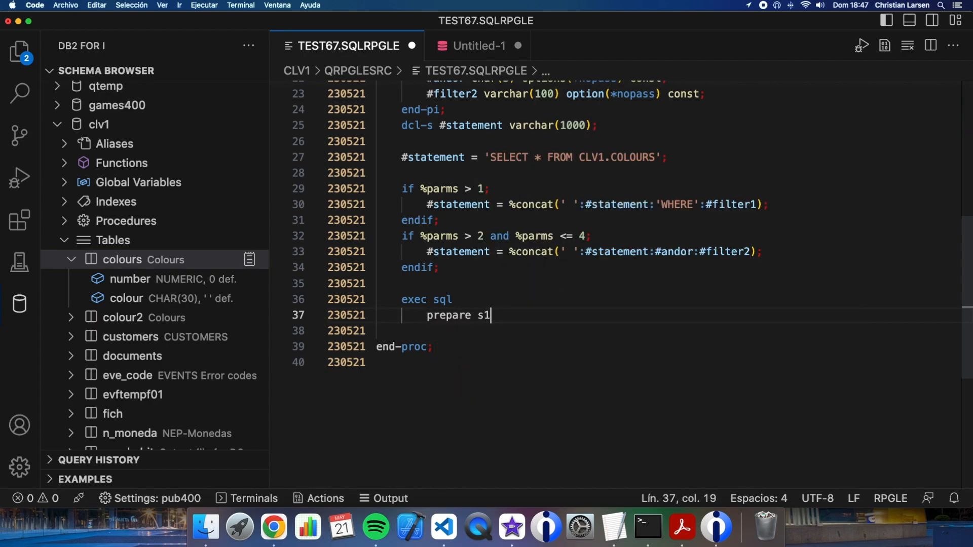
{"action": "type", "text": "from"}
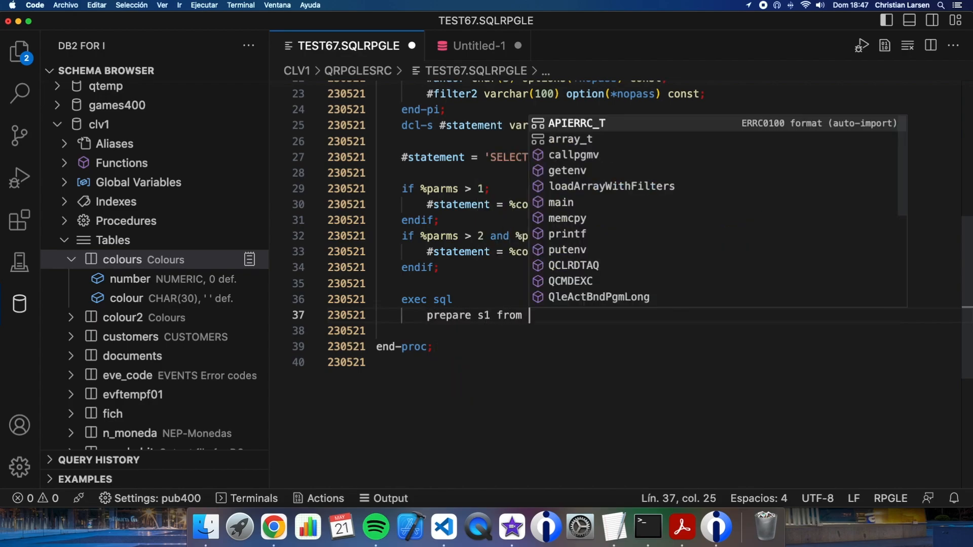
{"action": "type", "text": ":#statement;"}
{"action": "type", "text": "exec sql"}
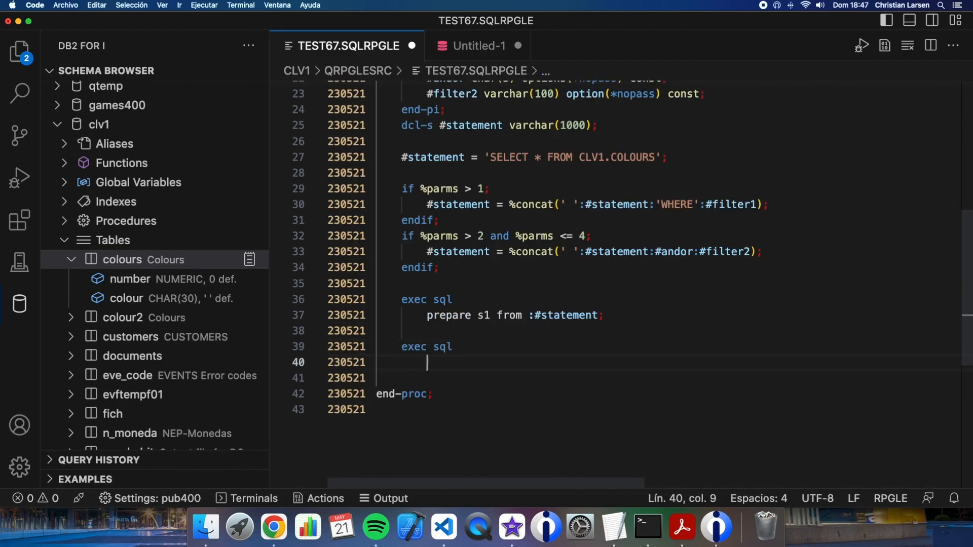
{"action": "type", "text": "declare"}
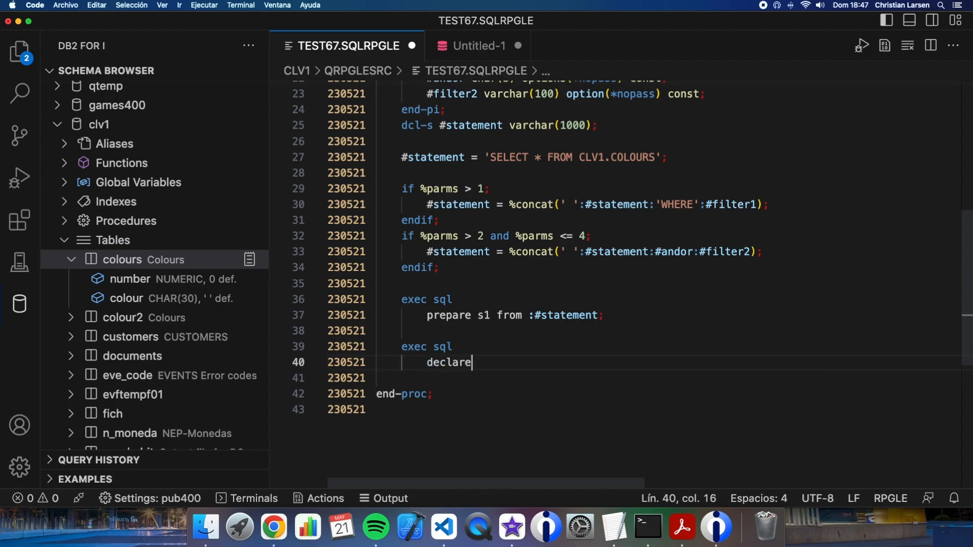
{"action": "type", "text": "c1 cursor"}
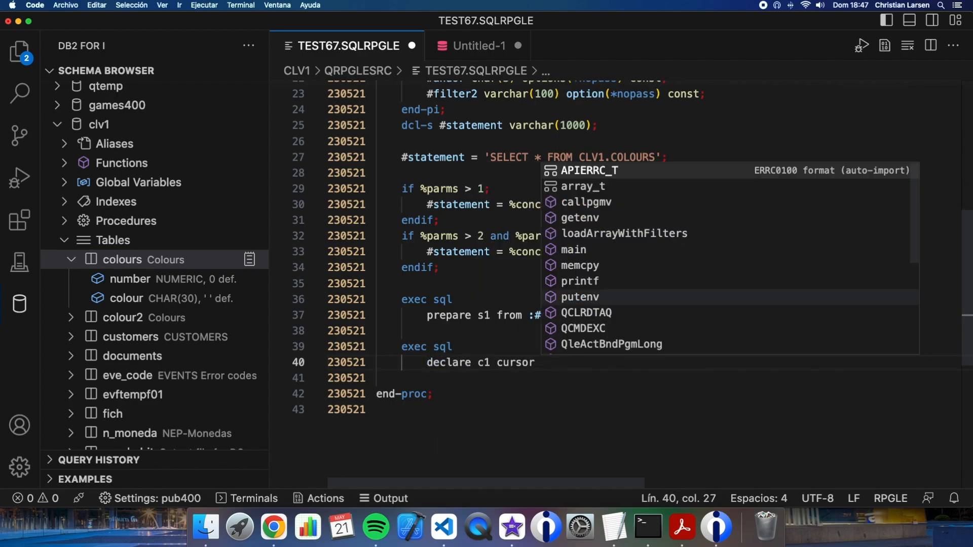
{"action": "type", "text": "for s1;"}
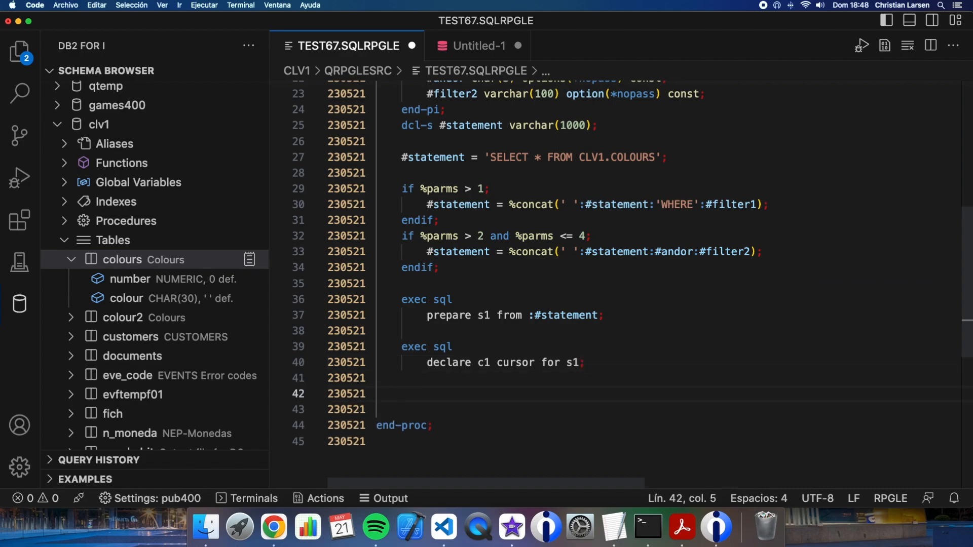
{"action": "type", "text": "exec sql"}
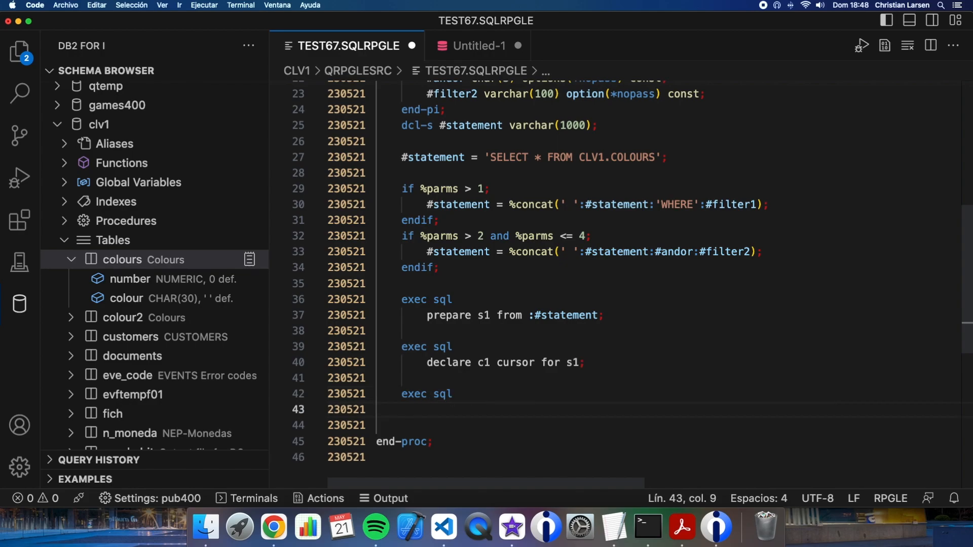
{"action": "type", "text": "open c1;"}
{"action": "type", "text": "close c1;"}
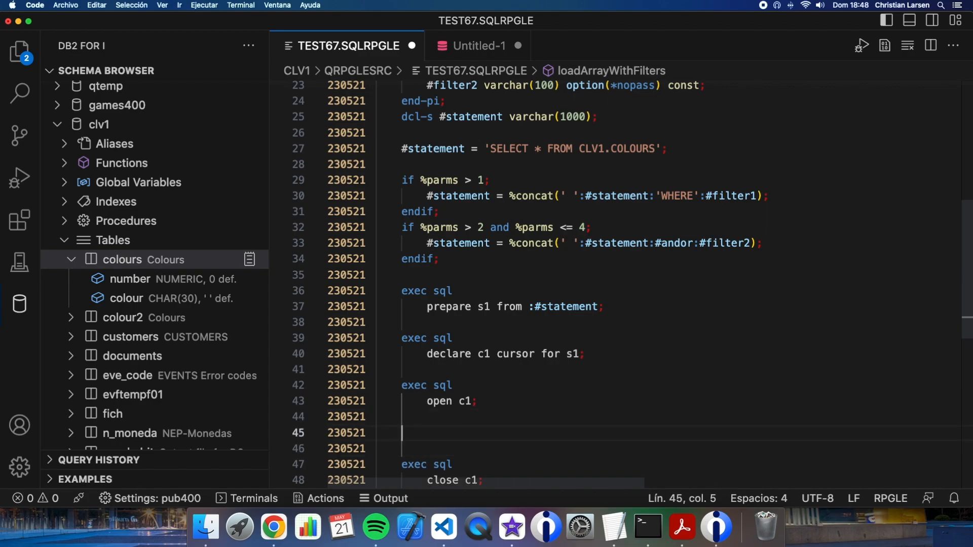
- Start an exec sql fetch c1 statement limited by the :#rows host variable
{"action": "type", "text": "e"}
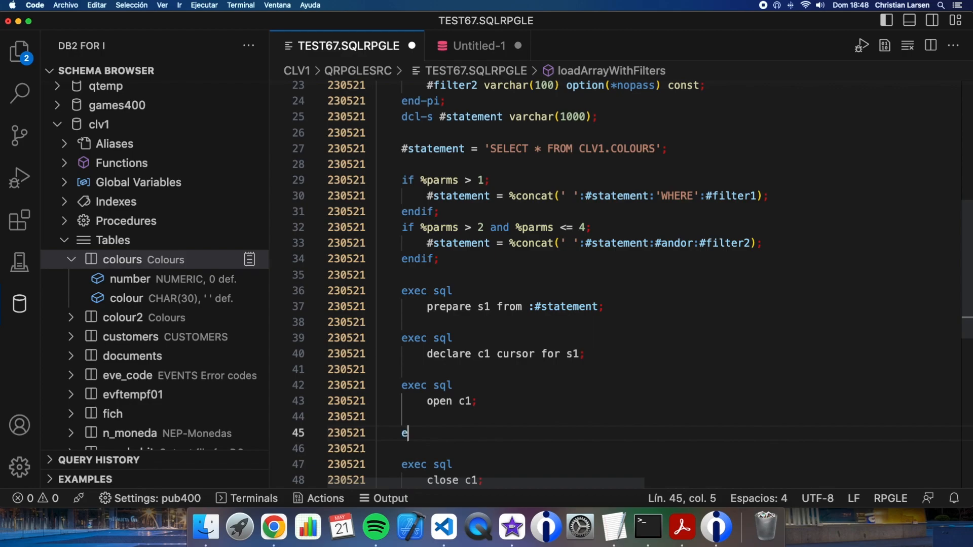
{"action": "type", "text": "xec sql"}
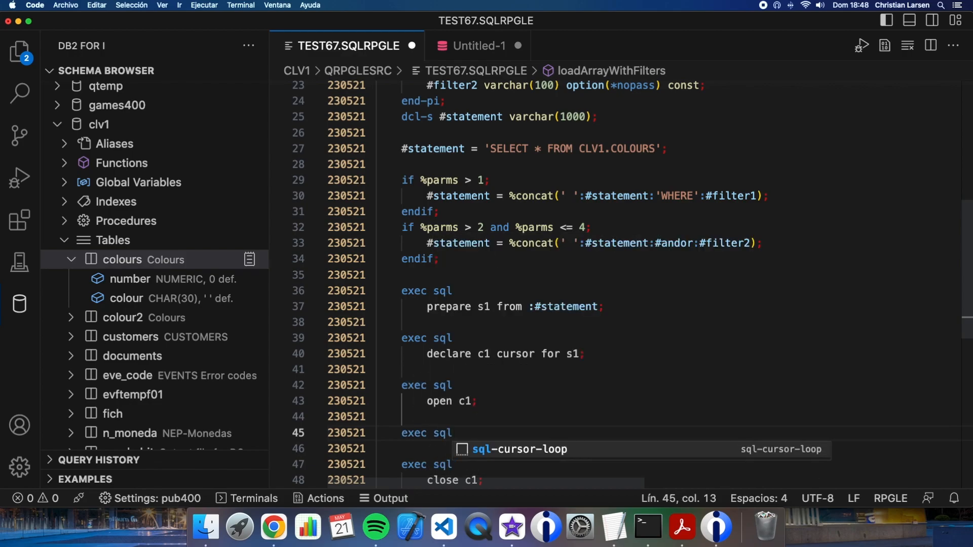
{"action": "type", "text": "fec"}
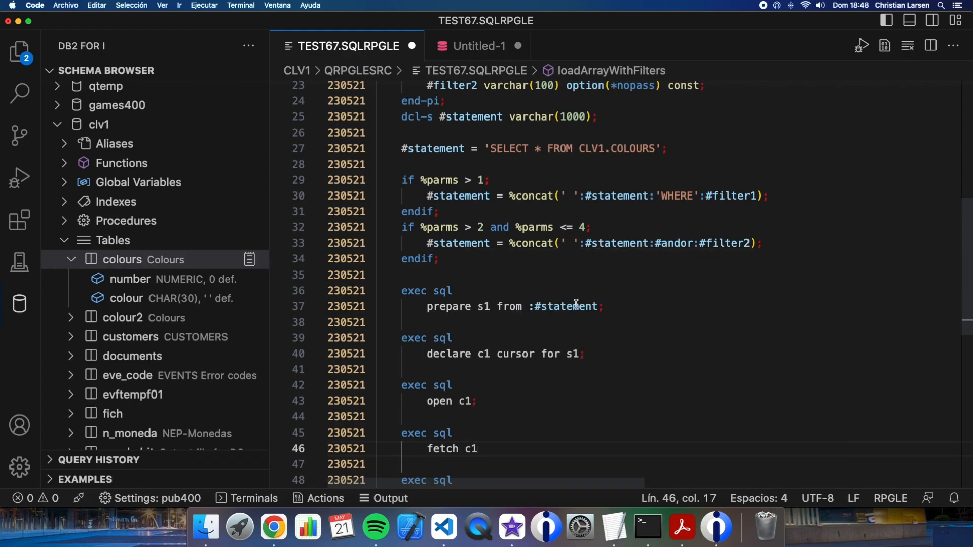
{"action": "scroll", "scroll_direction": "down", "scroll_amount": 3}
{"action": "type", "text": " for :"}
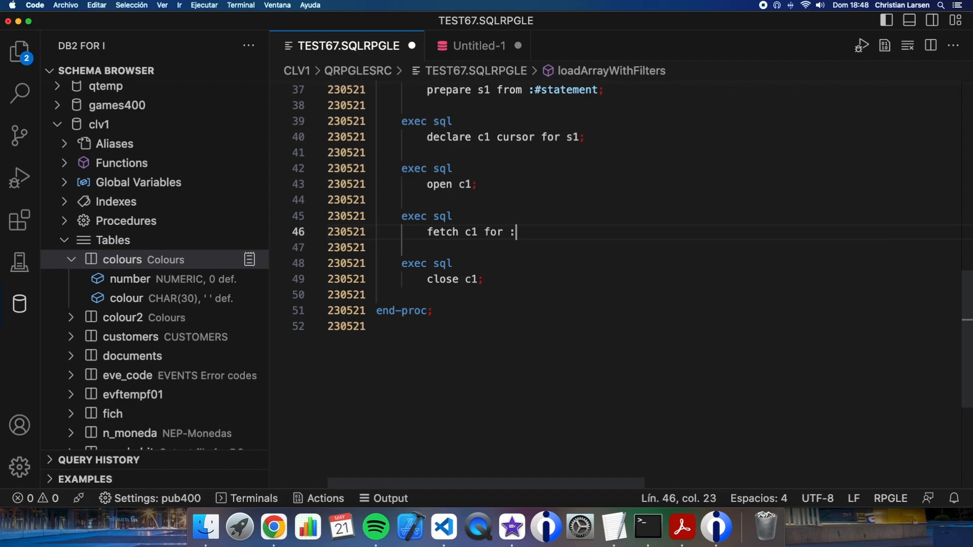
{"action": "type", "text": "#rows"}
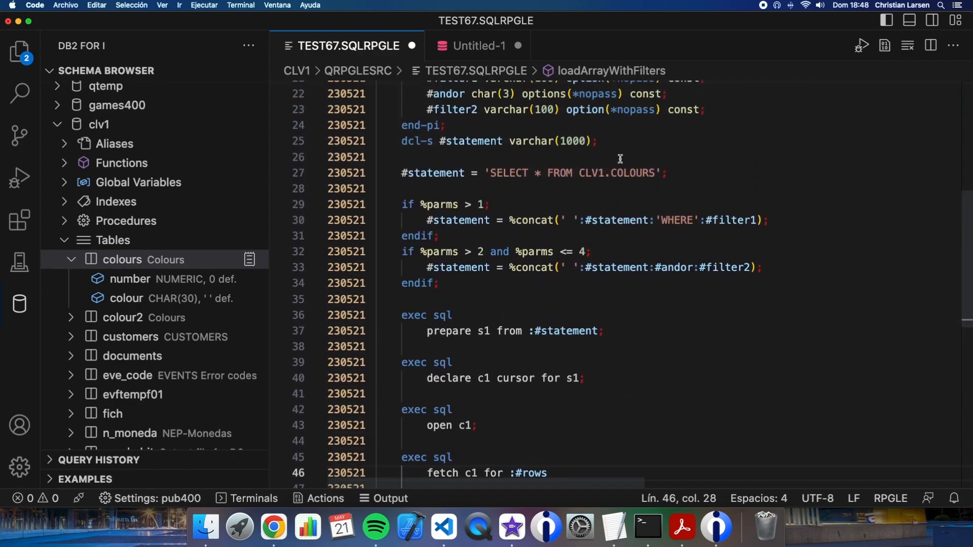
- Declare dcl-s #rows int(10) inz(1000) below #statement
{"action": "type", "text": "dcl-s"}
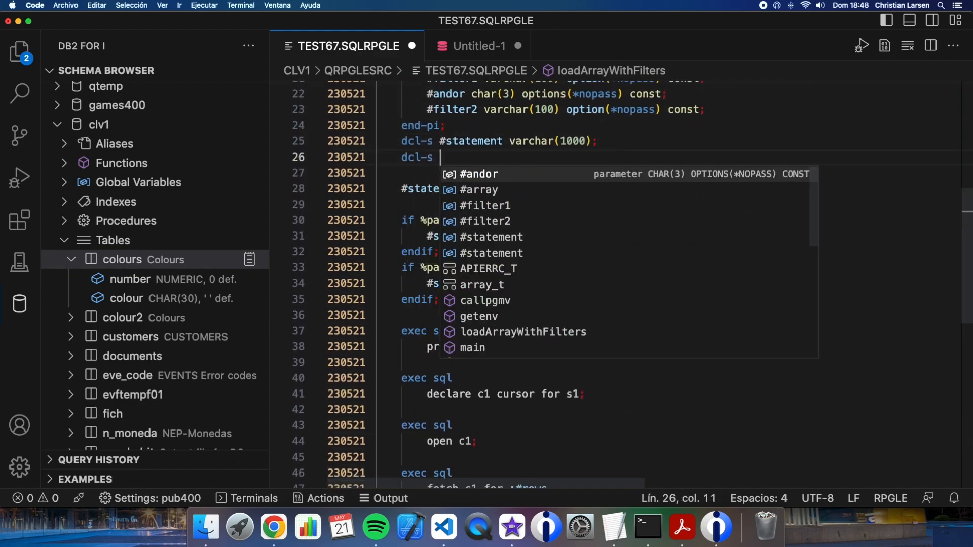
{"action": "type", "text": "#rows"}
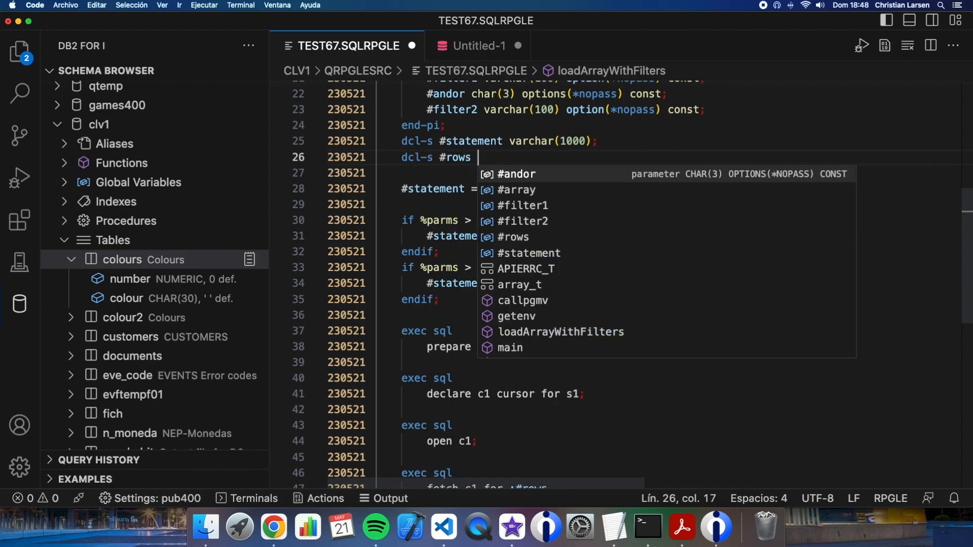
{"action": "type", "text": "int(10)"}
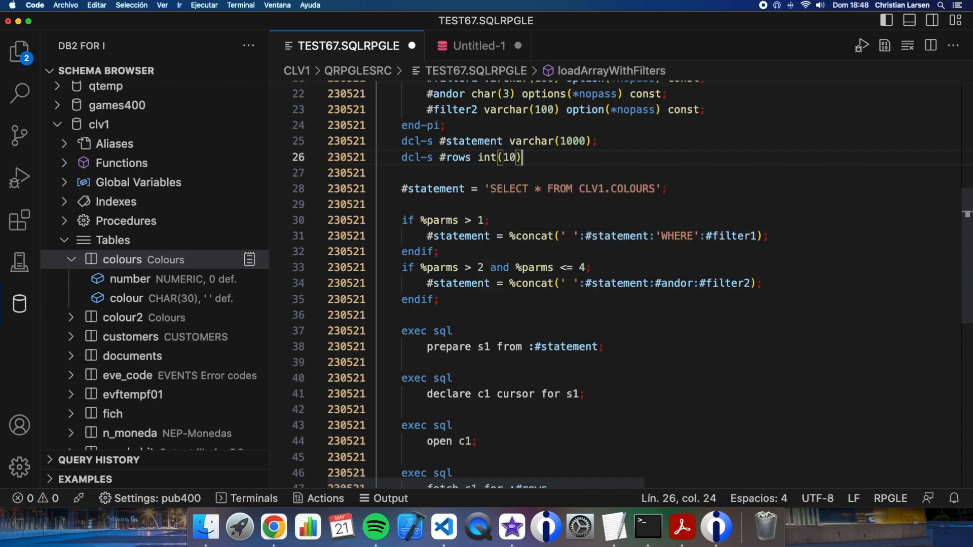
{"action": "type", "text": "inz(1000);"}
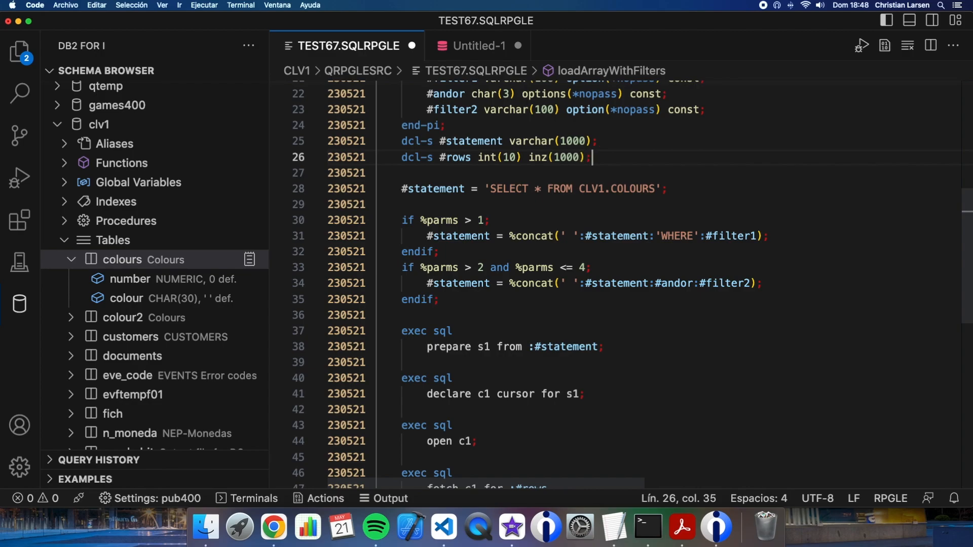
- Complete the fetch as for :#rows rows into :#array
{"action": "scroll", "scroll_direction": "down", "scroll_amount": 3}
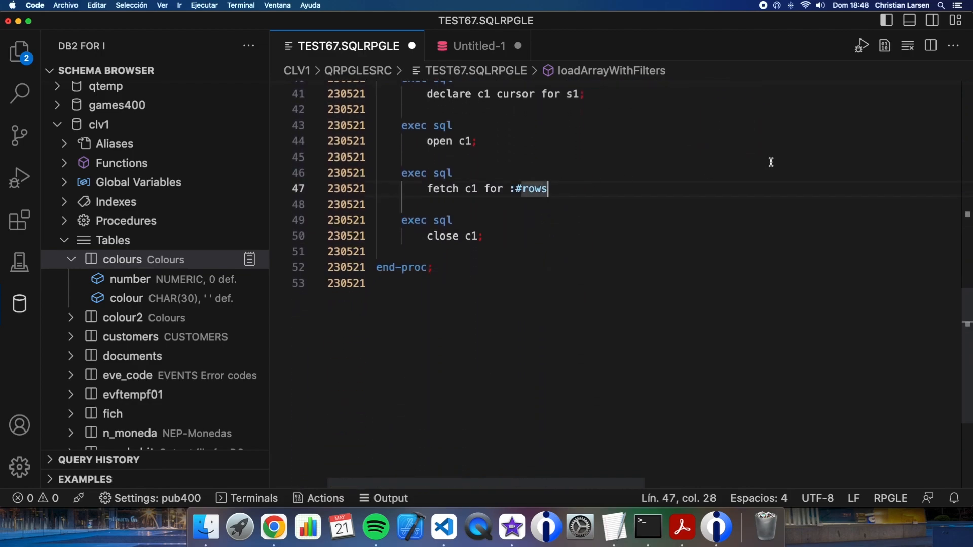
{"action": "type", "text": "rows into"}
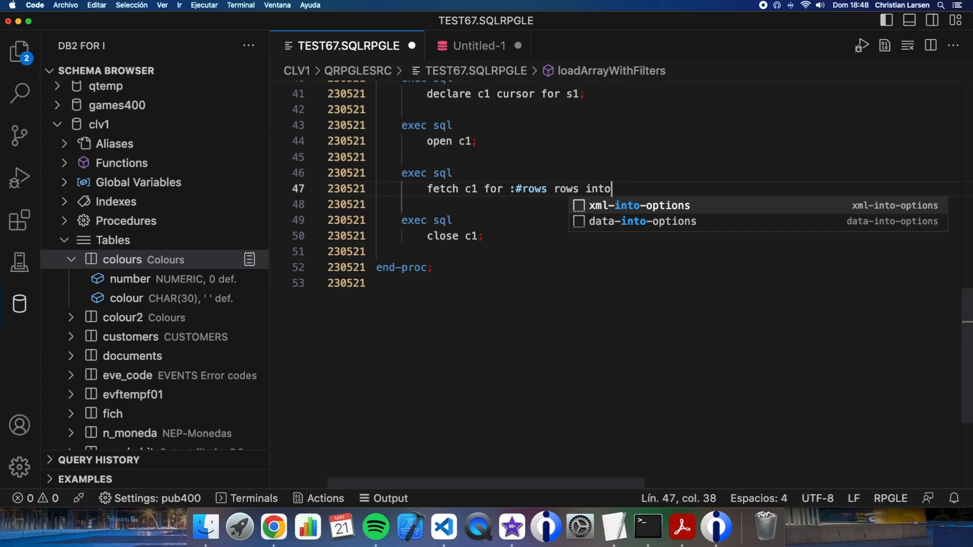
{"action": "type", "text": ":#array;"}
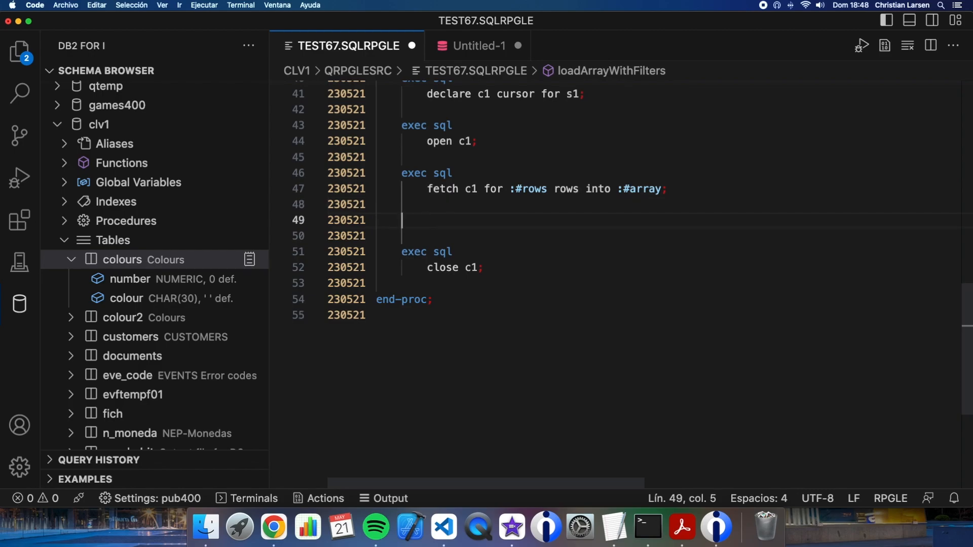
{"action": "mouse_move", "coordinate": [783, 306]}
{"action": "type", "text": "exec sql"}
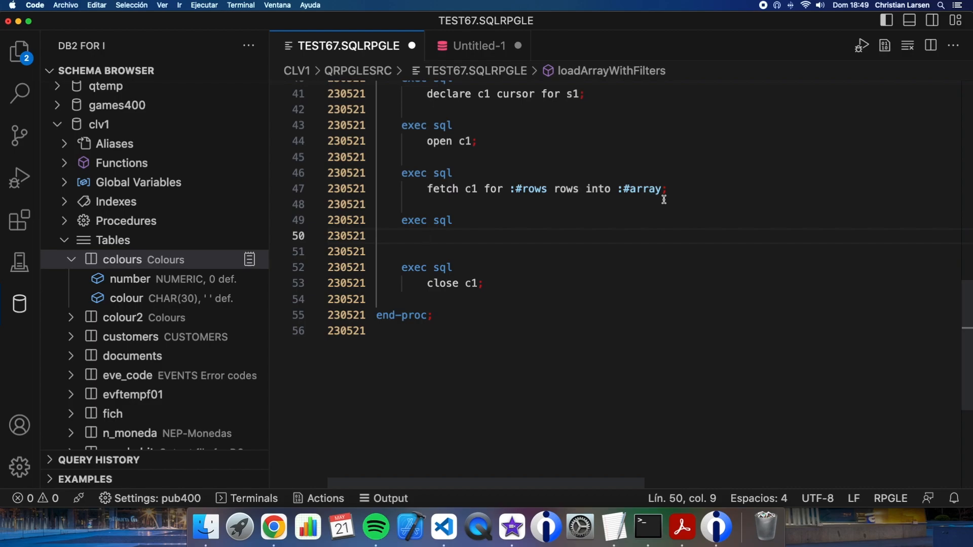
{"action": "mouse_move", "coordinate": [543, 142]}
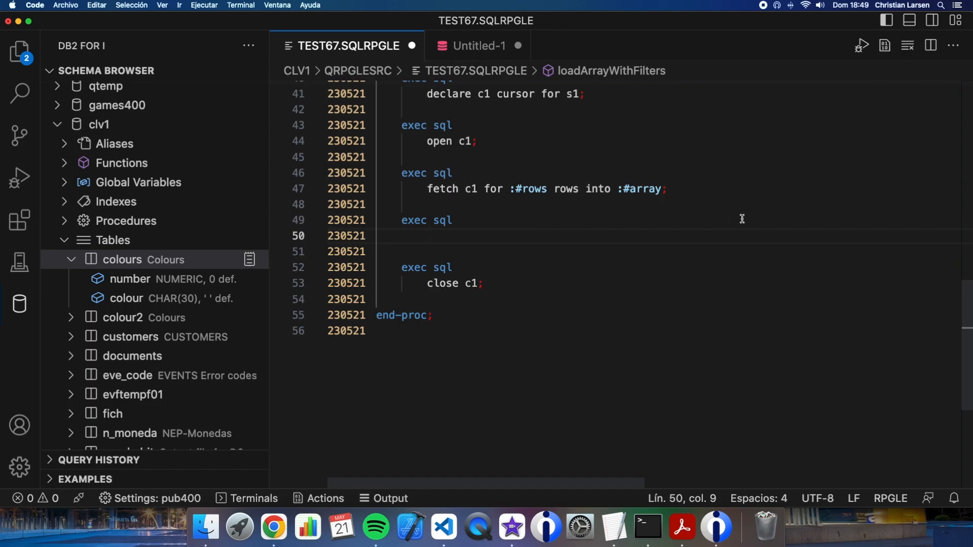
- Add exec sql get diagnostics :#elements = ROW_COUNT after the fetch
{"action": "type", "text": "get di"}
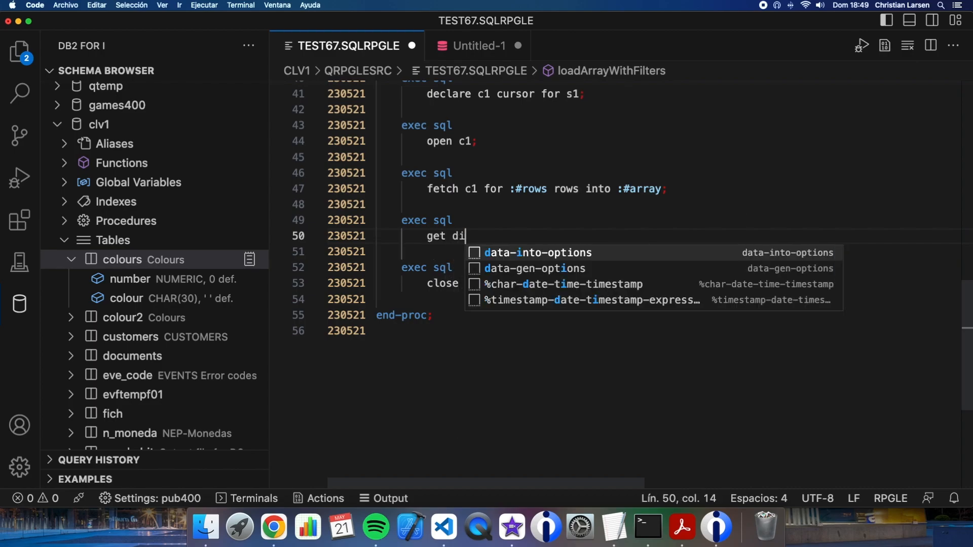
{"action": "type", "text": "agnostics"}
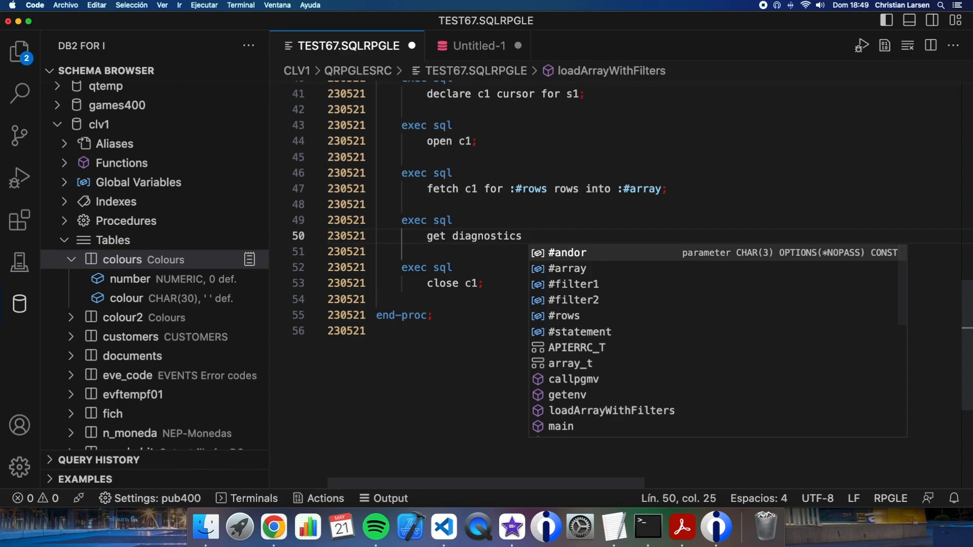
{"action": "type", "text": ":@"}
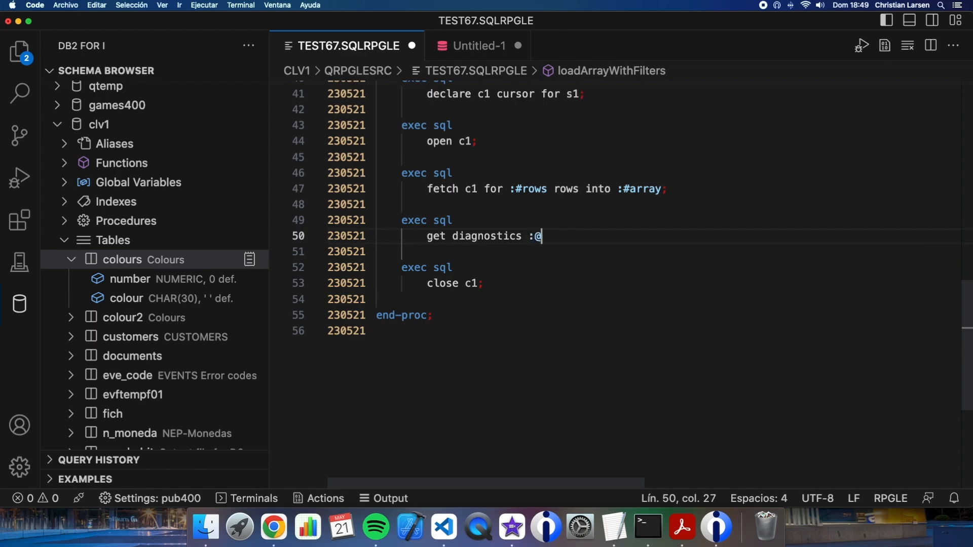
{"action": "type", "text": "elem"}
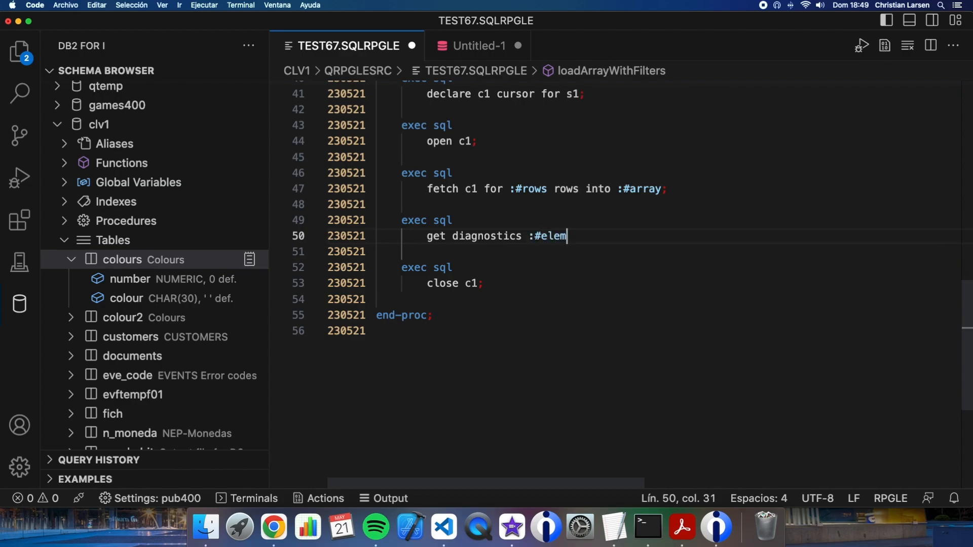
{"action": "type", "text": "e"}
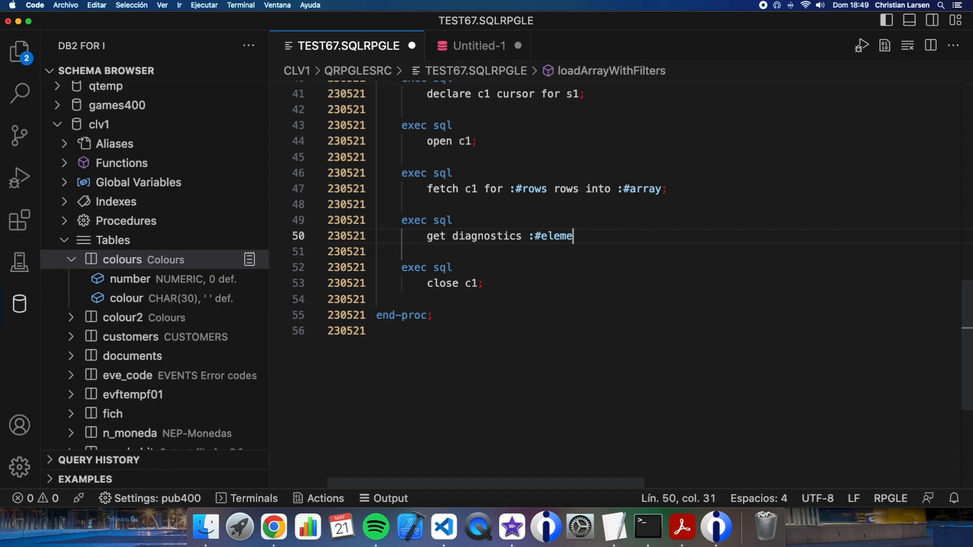
{"action": "type", "text": "nts ="}
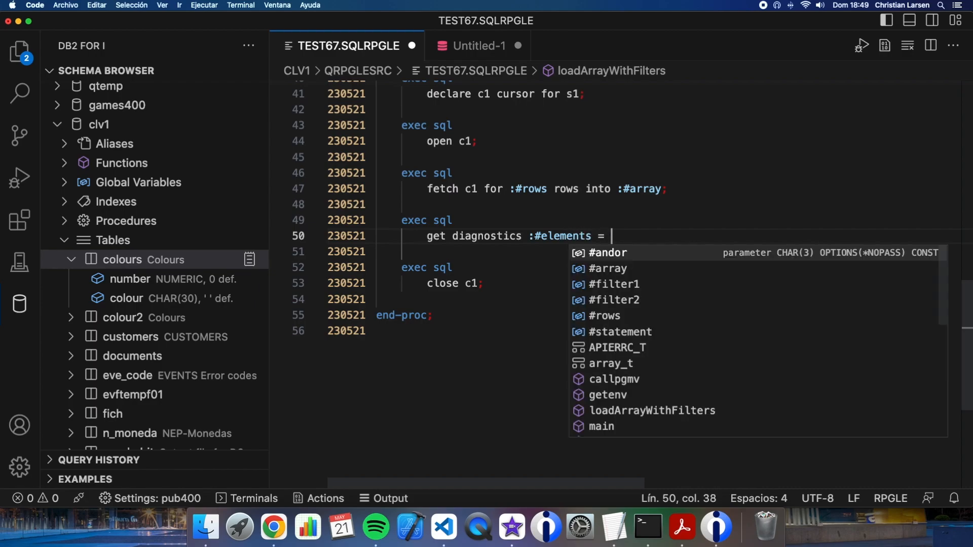
{"action": "type", "text": "ROW_COUNT;"}
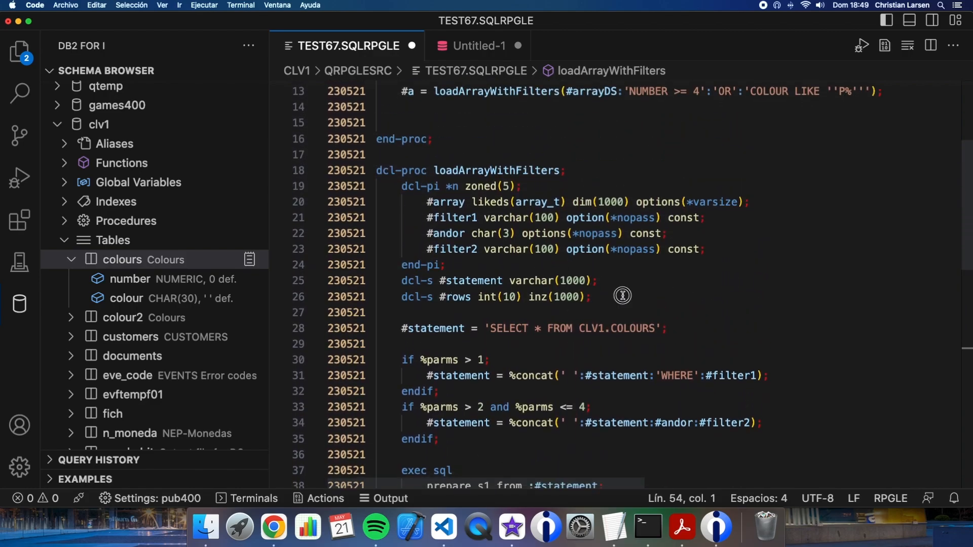
- Declare #elements as zoned and end the procedure with return #elements;
{"action": "type", "text": "dcl-s #"}
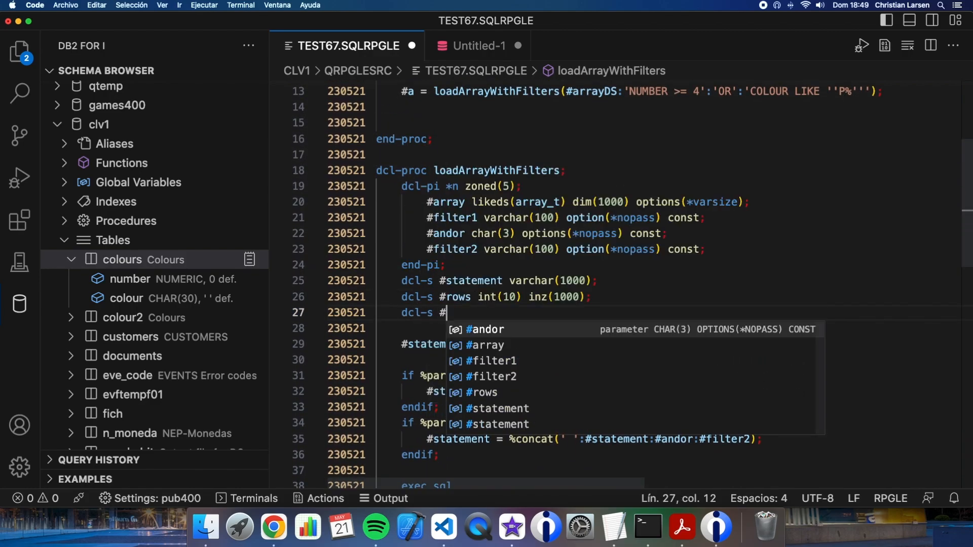
{"action": "type", "text": "elements zone"}
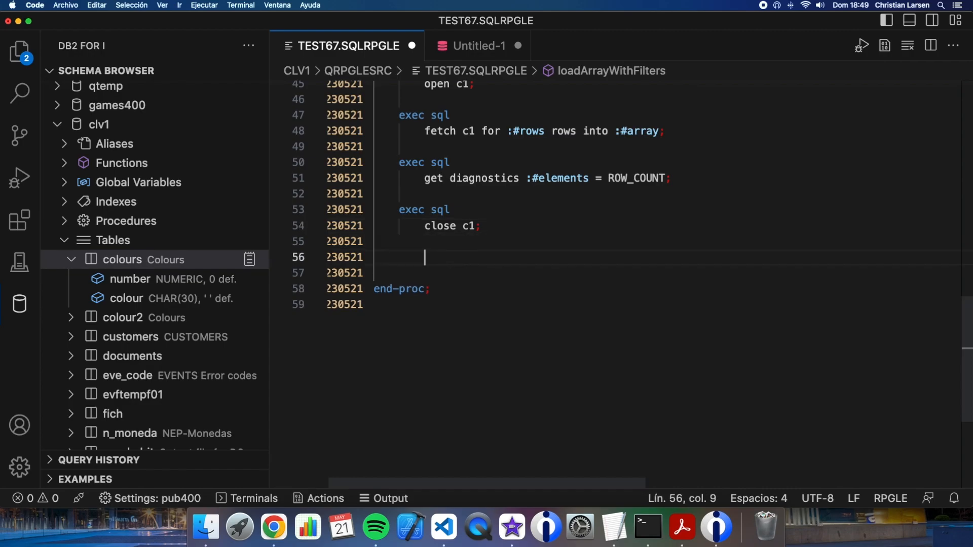
{"action": "type", "text": "return"}
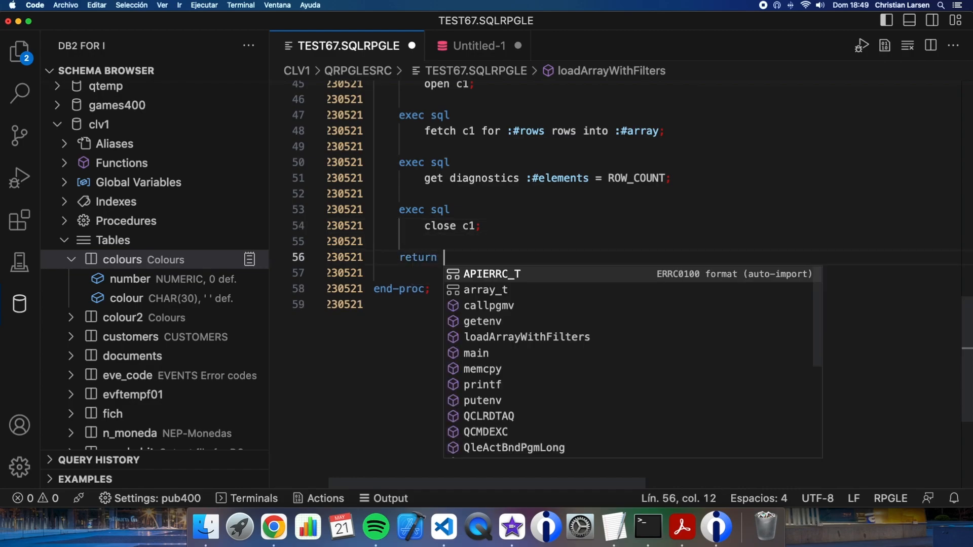
{"action": "type", "text": "#e"}
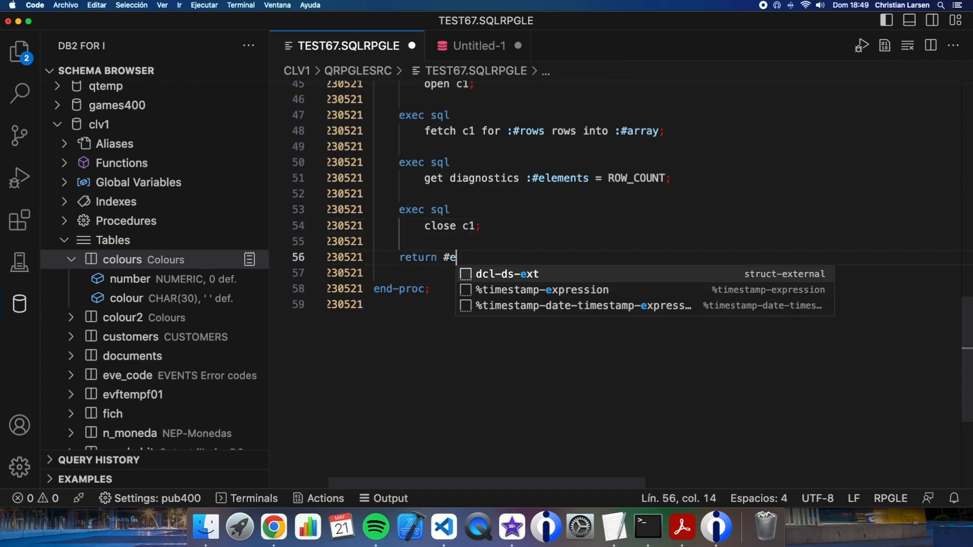
{"action": "type", "text": "lements;"}
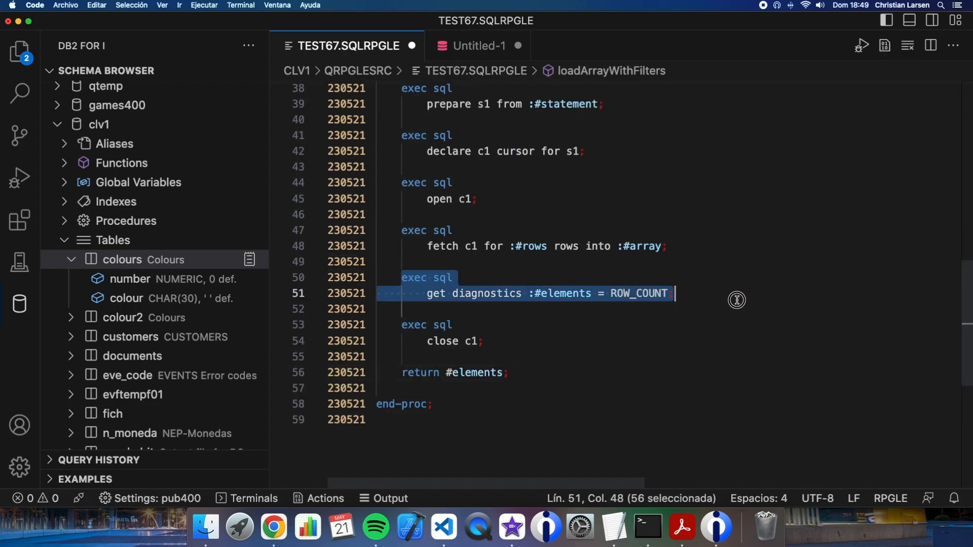
{"action": "mouse_move", "coordinate": [557, 281]}
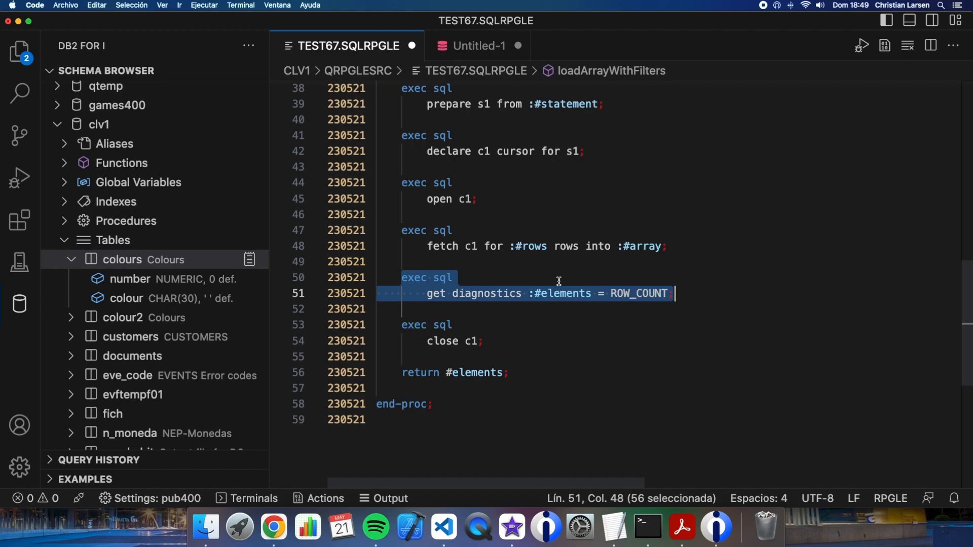
{"action": "mouse_move", "coordinate": [538, 305]}
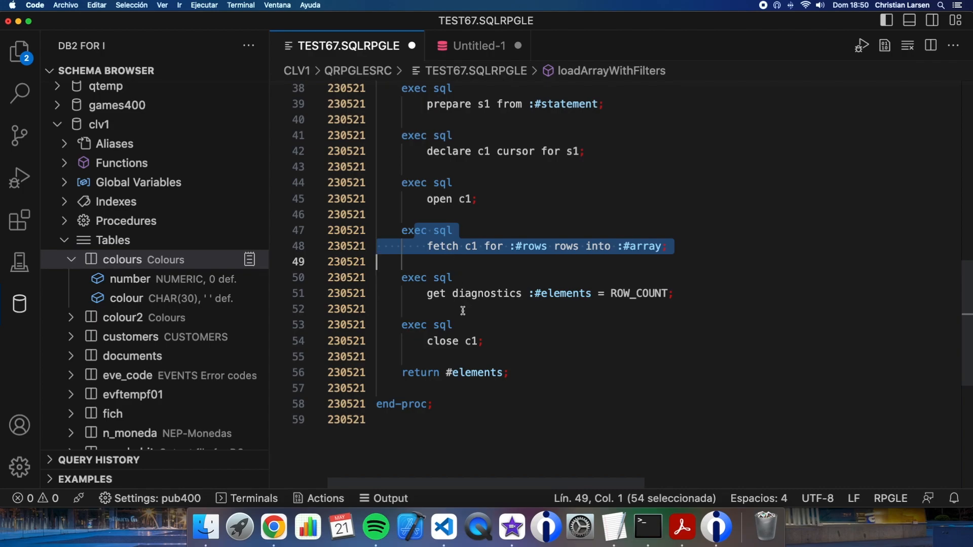
{"action": "left_click", "coordinate": [471, 342]}
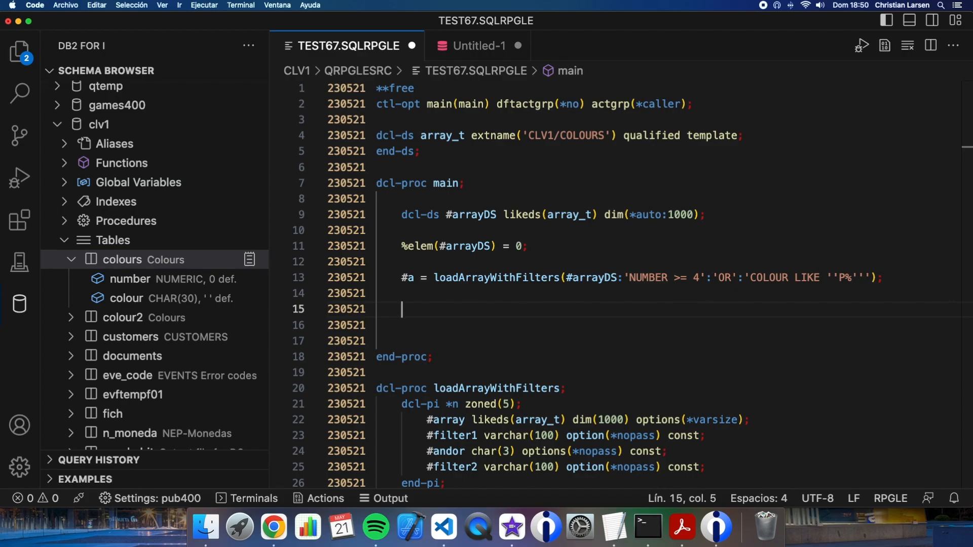
- Write a for #a = 1 to %elem(#arrayDS) loop with its endfor in main
{"action": "type", "text": "for"}
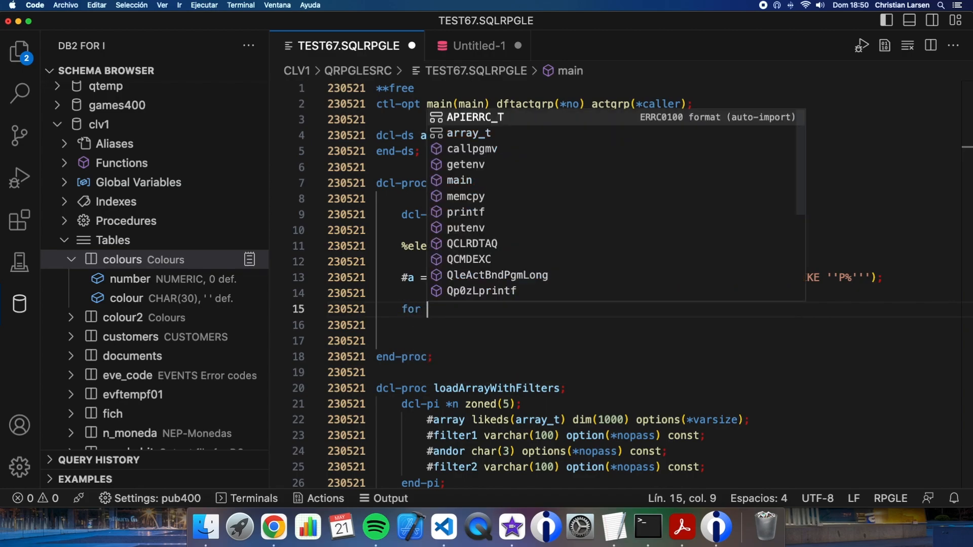
{"action": "type", "text": "#a ="}
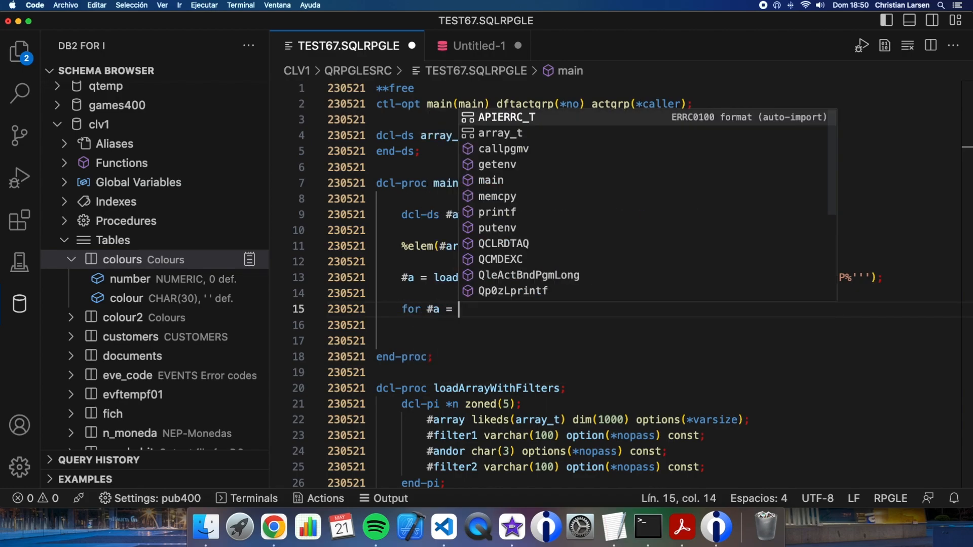
{"action": "type", "text": "1 to"}
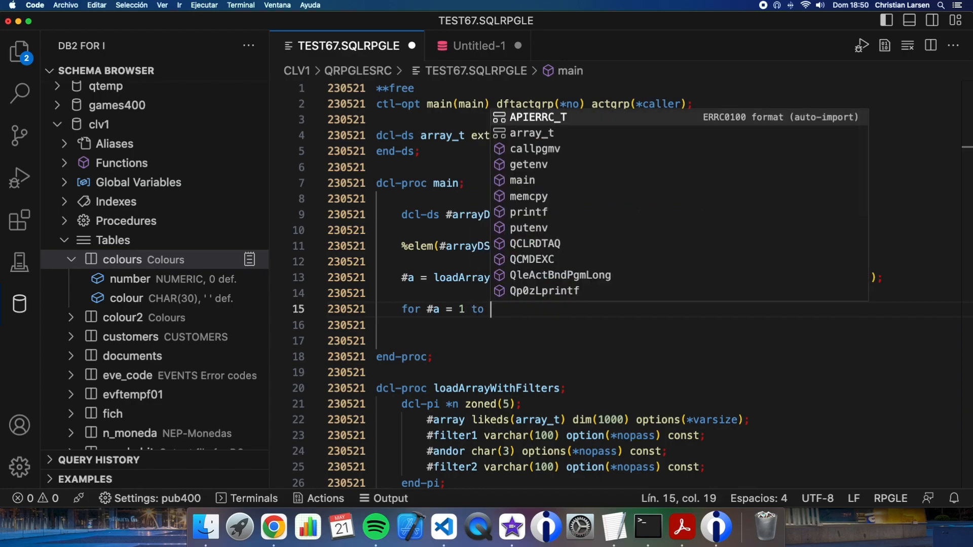
{"action": "type", "text": "%elem(#arrayDS);"}
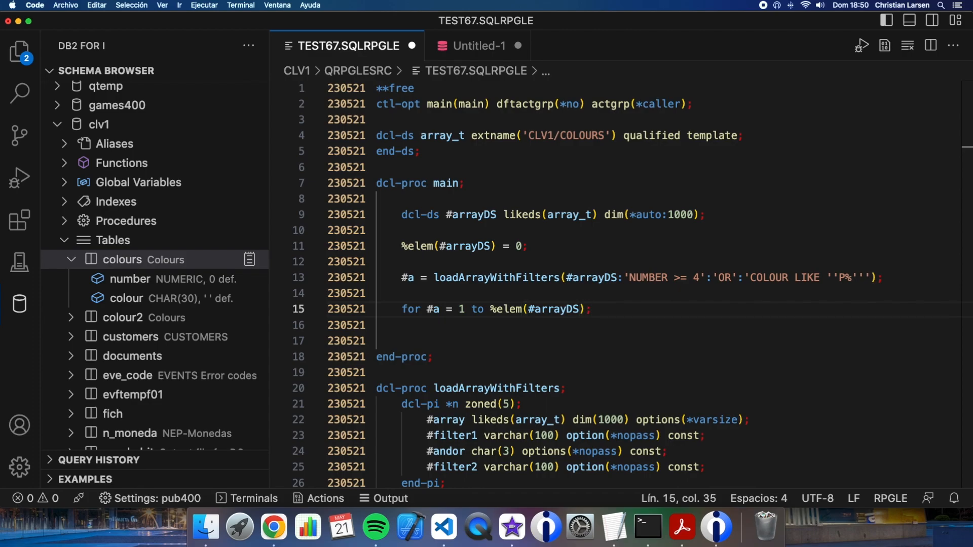
{"action": "type", "text": "endfo"}
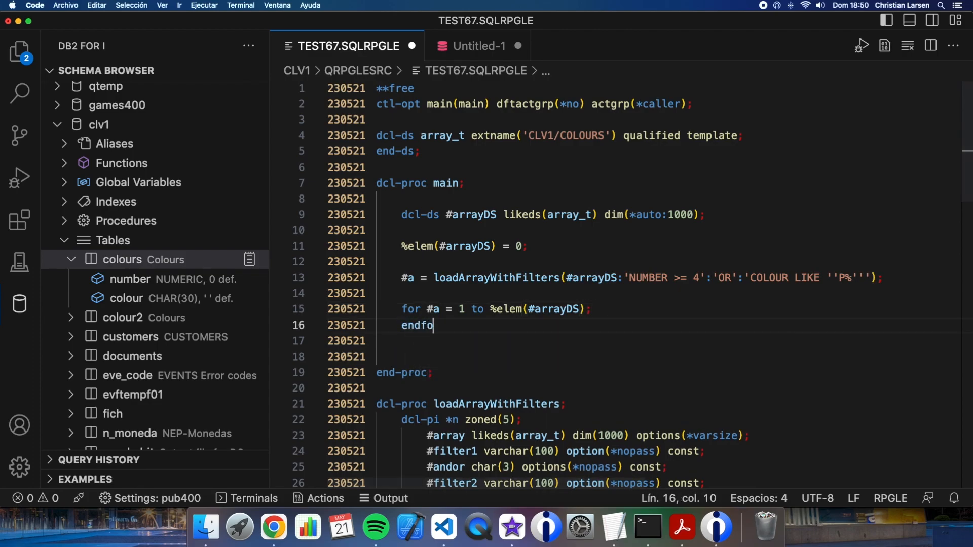
{"action": "type", "text": "r;"}
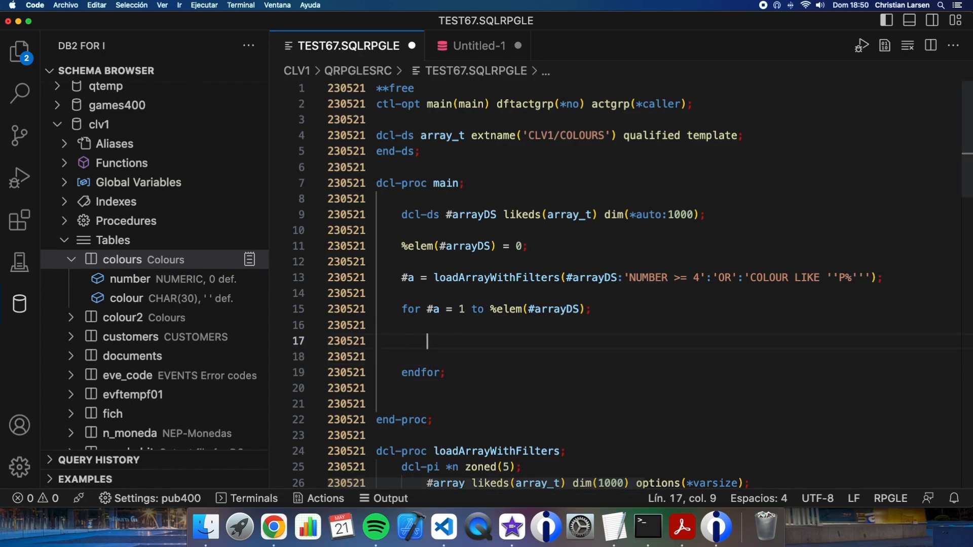
- Inside the loop, snd-msg %char(#arrayDS(#a).number) + ' ' + #arrayDS(#a).colours
{"action": "type", "text": "snd-msg"}
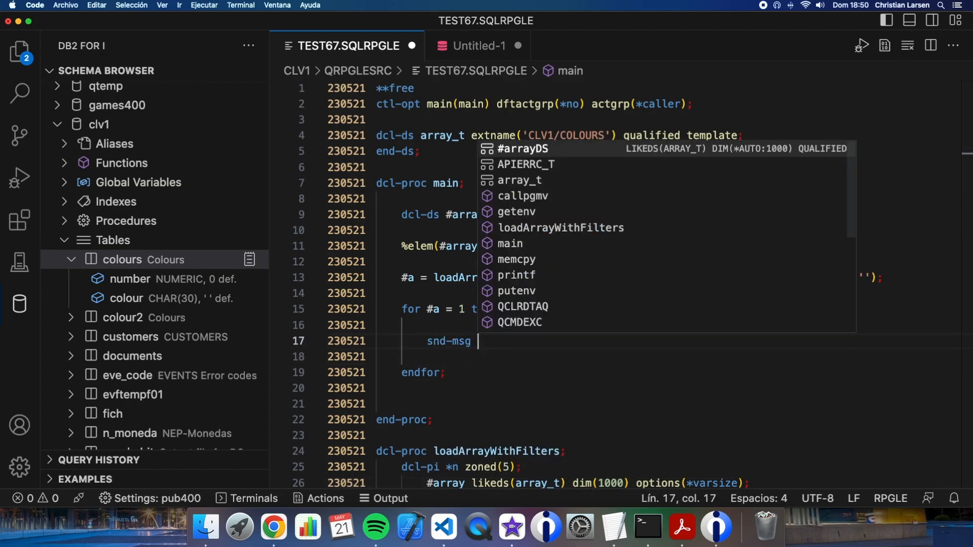
{"action": "type", "text": "%char("}
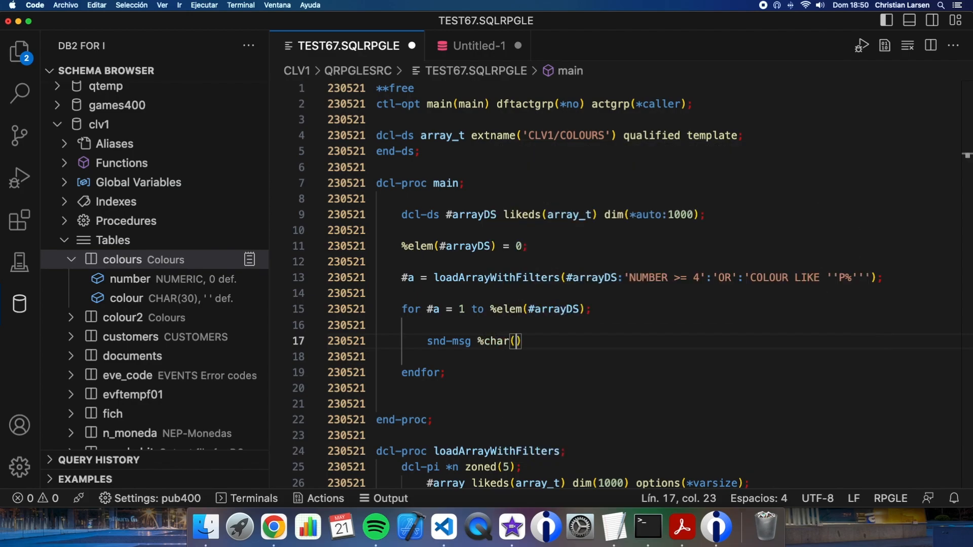
{"action": "type", "text": "#arrayD"}
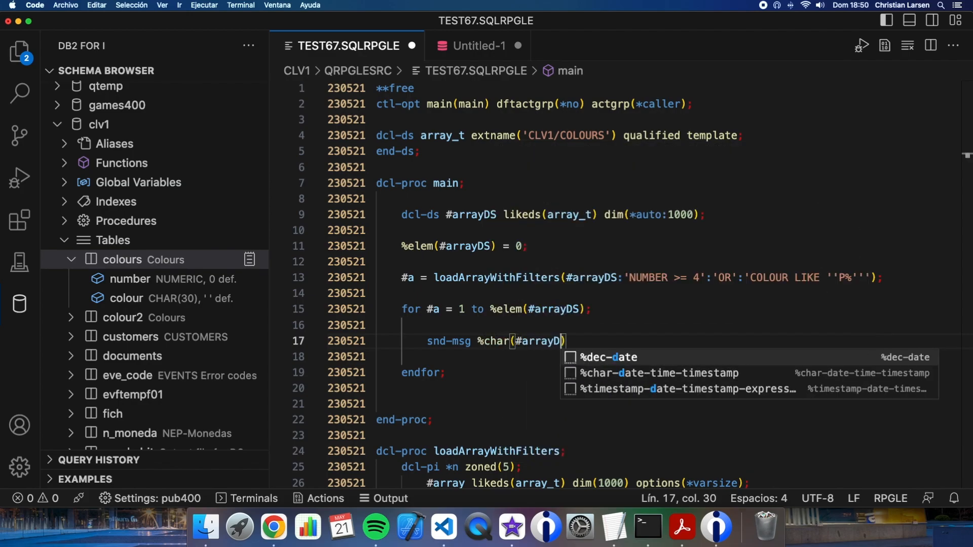
{"action": "type", "text": "S"}
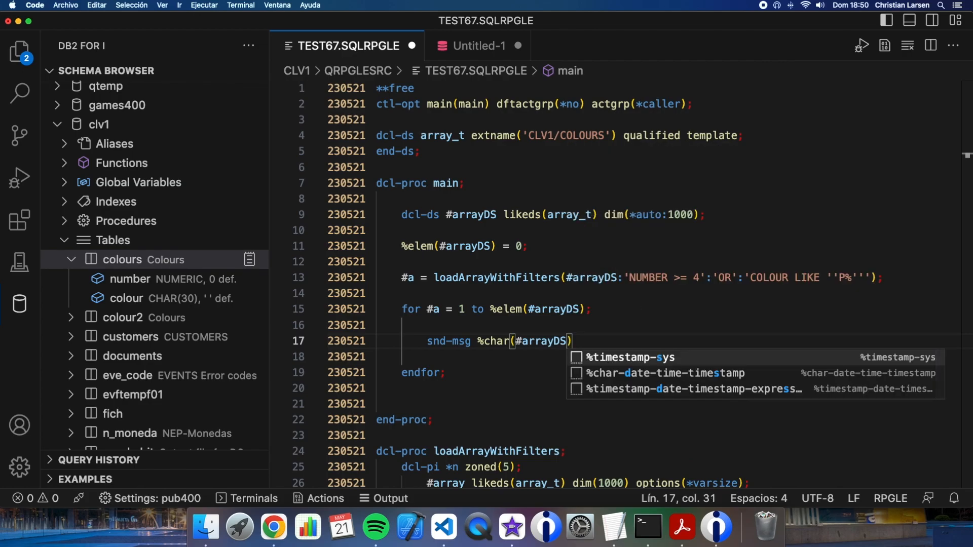
{"action": "type", "text": "(#a)."}
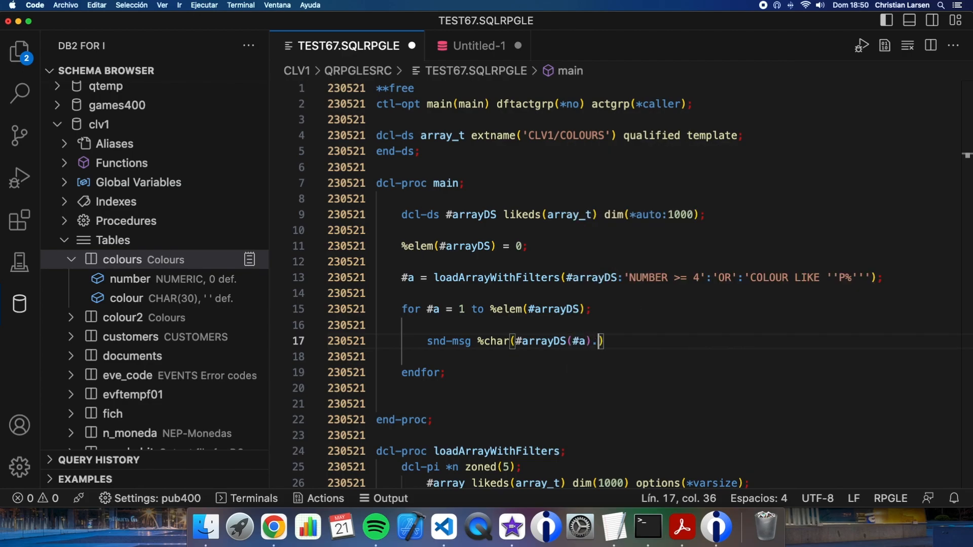
{"action": "type", "text": "number"}
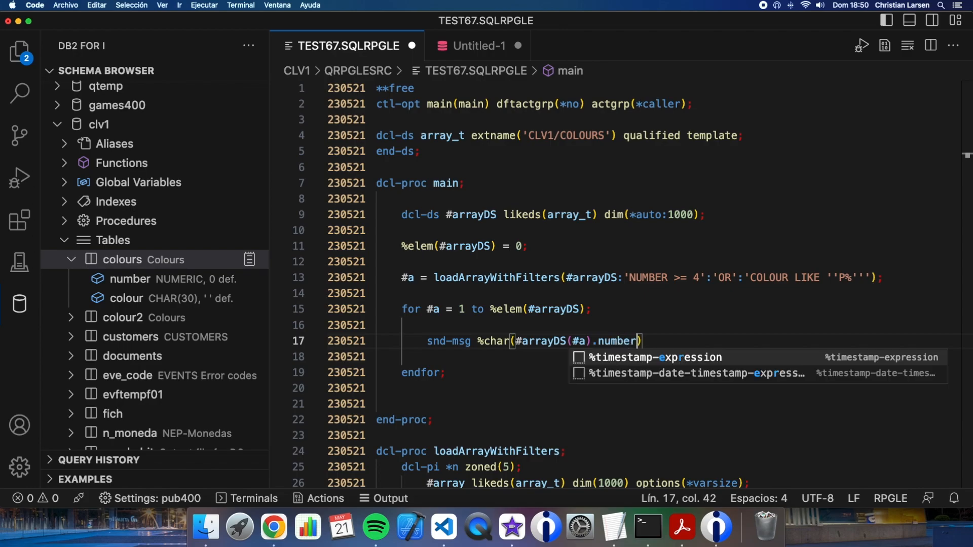
{"action": "type", "text": "+ ' ' +"}
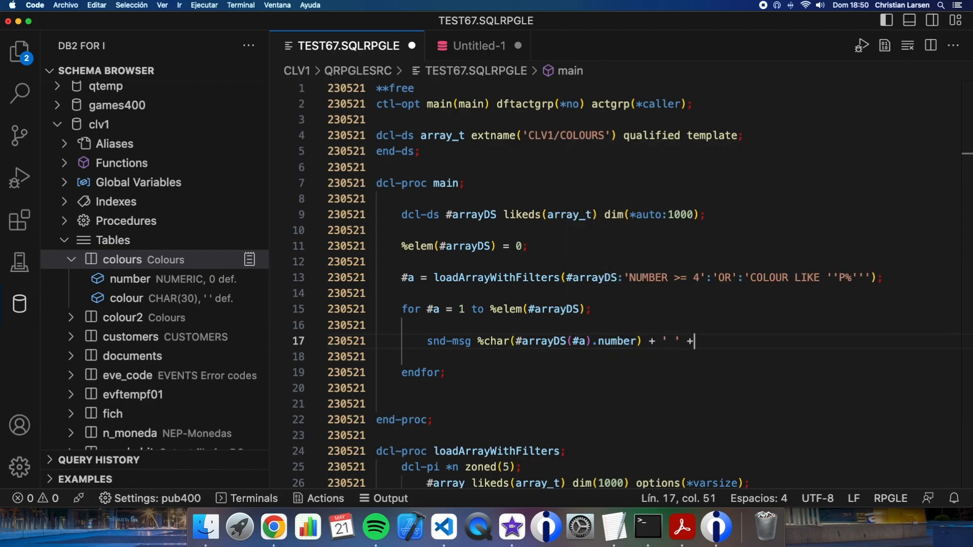
{"action": "key", "text": "enter"}
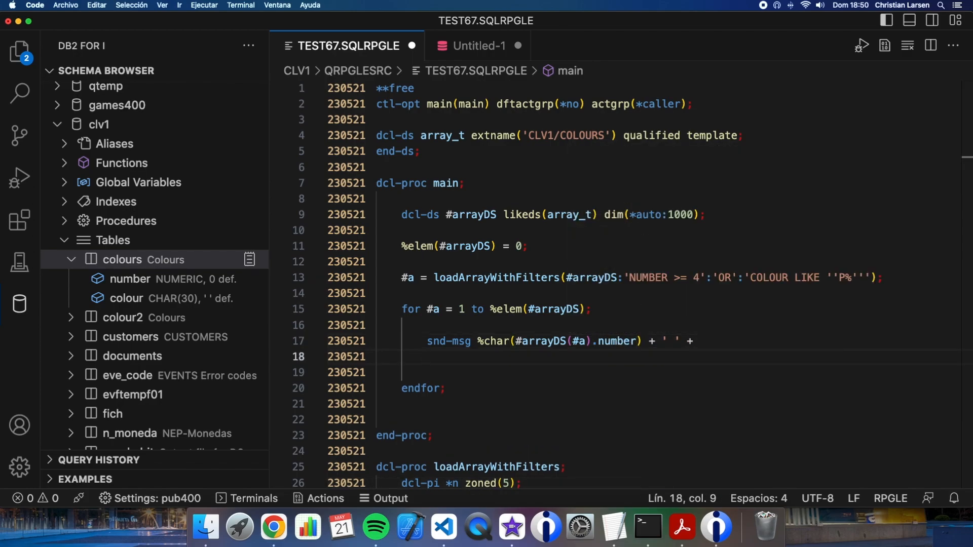
{"action": "type", "text": "#arrayDS("}
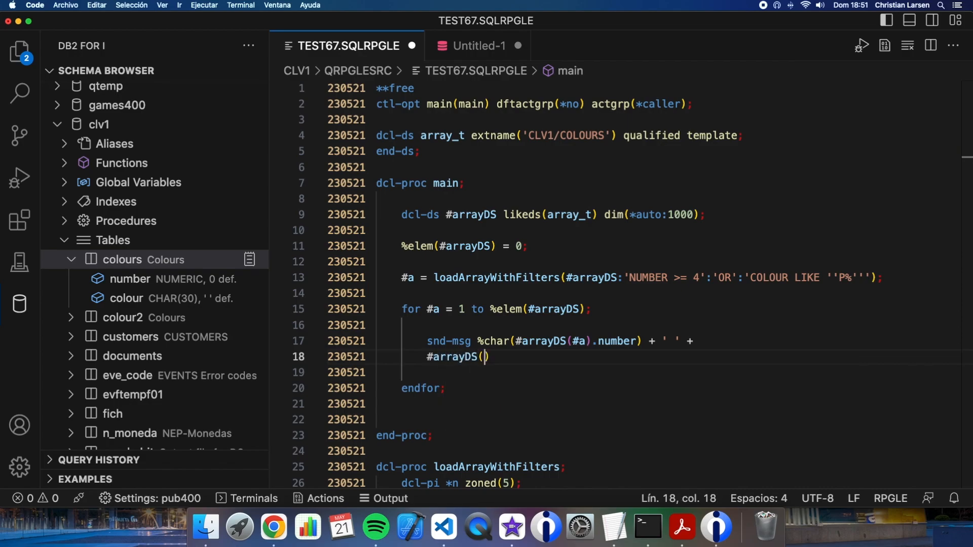
{"action": "type", "text": "#a)."}
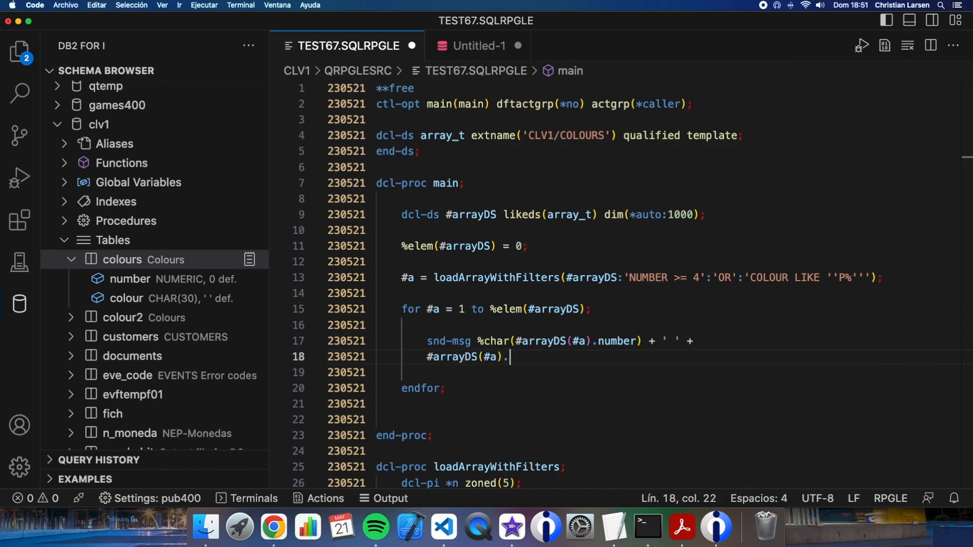
{"action": "type", "text": "colours"}
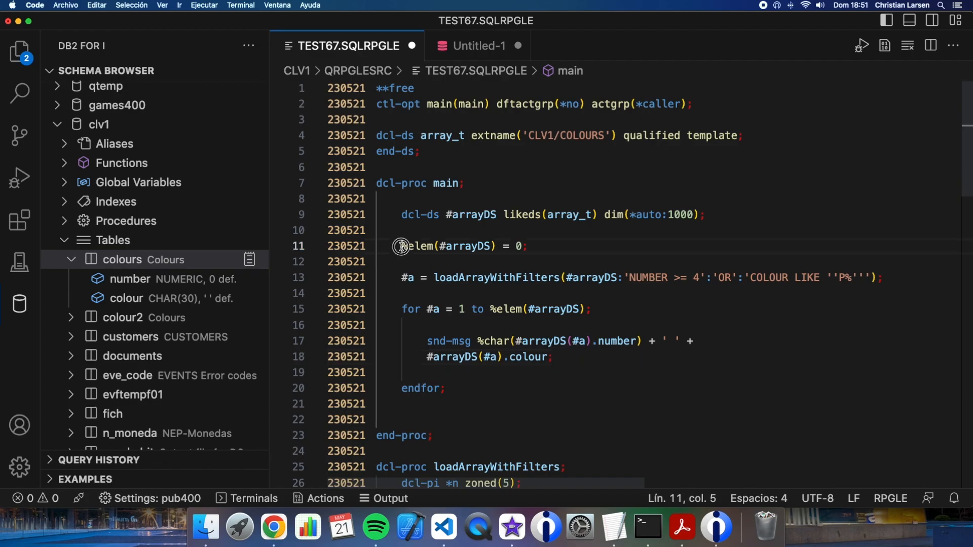
- Select the loadArrayWithFilters call line and place the cursor below it
{"action": "left_click_drag", "start_coordinate": [402, 246], "coordinate": [524, 246]}
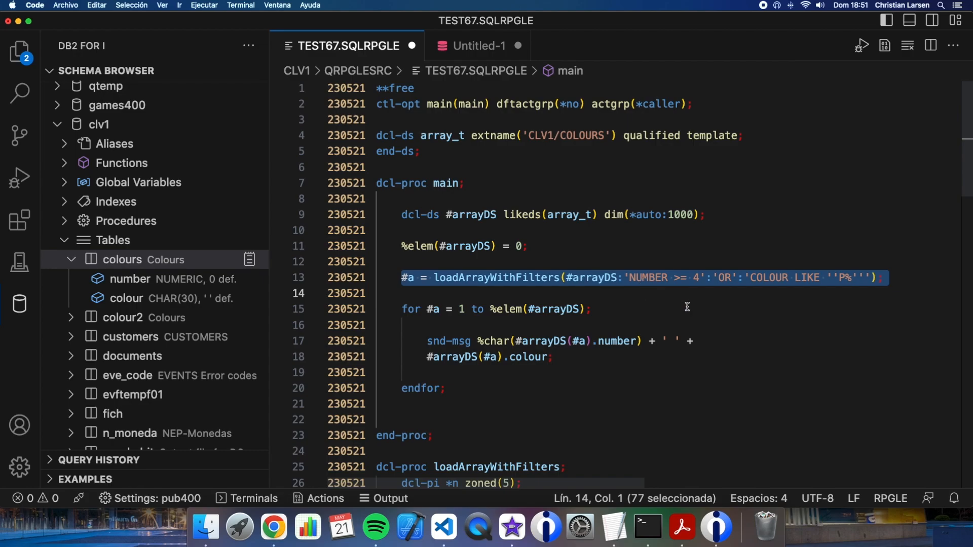
{"action": "left_click", "coordinate": [645, 278]}
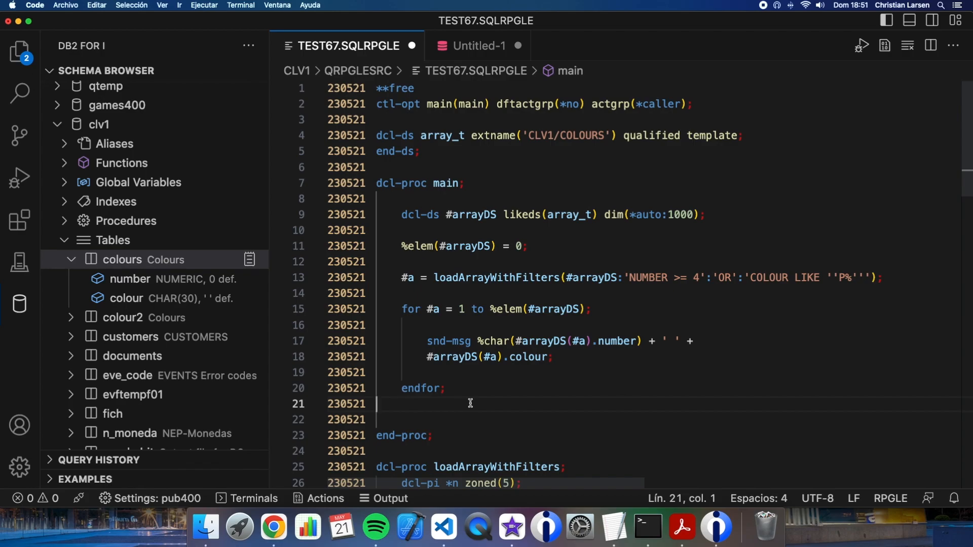
{"action": "mouse_move", "coordinate": [510, 402]}
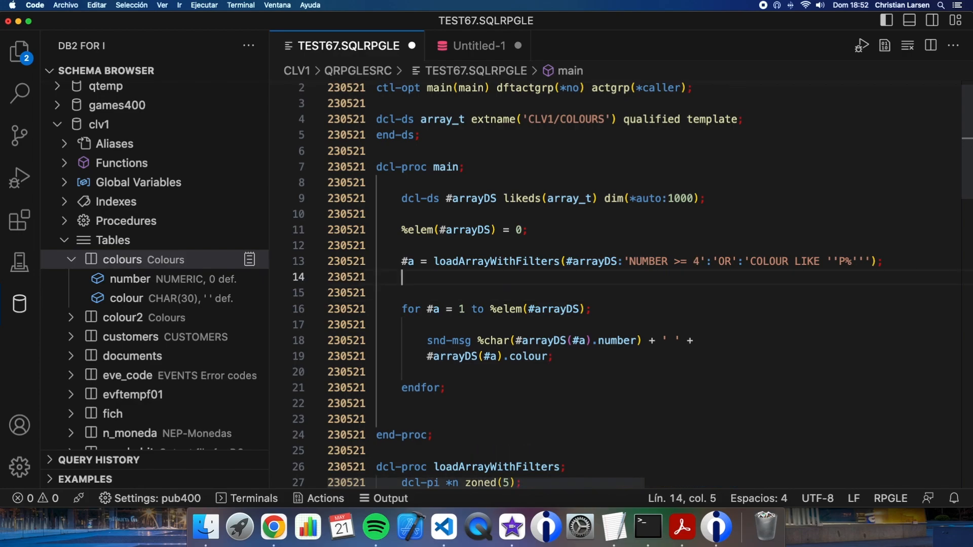
- Add if #a > 0 with %elem(#arrayDS:*keep) = #a; inside the block
{"action": "type", "text": "if #a > 0;"}
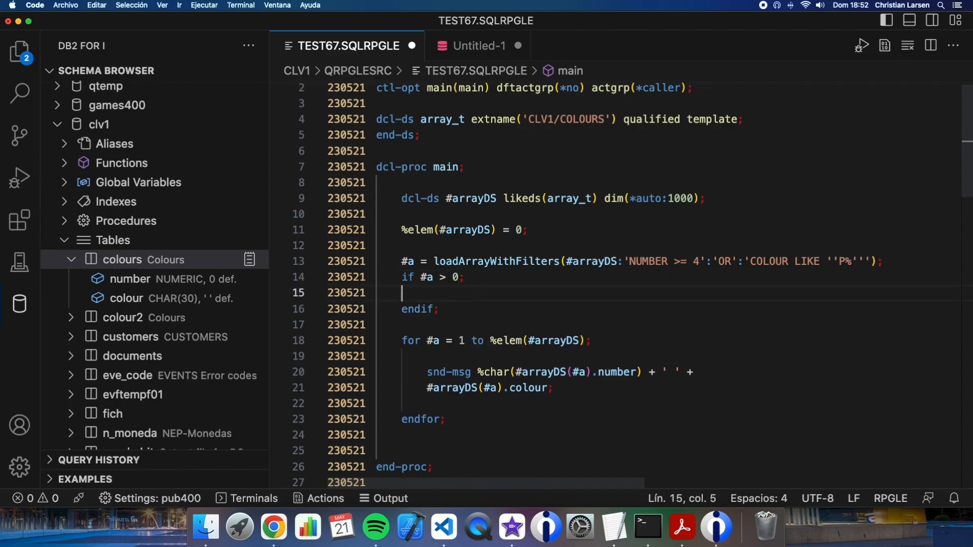
{"action": "type", "text": "&"}
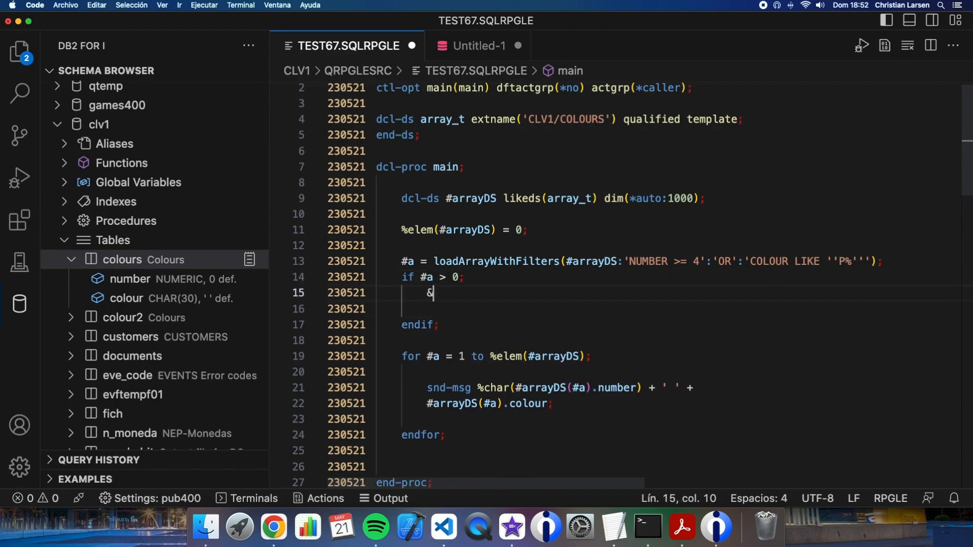
{"action": "type", "text": "%elem("}
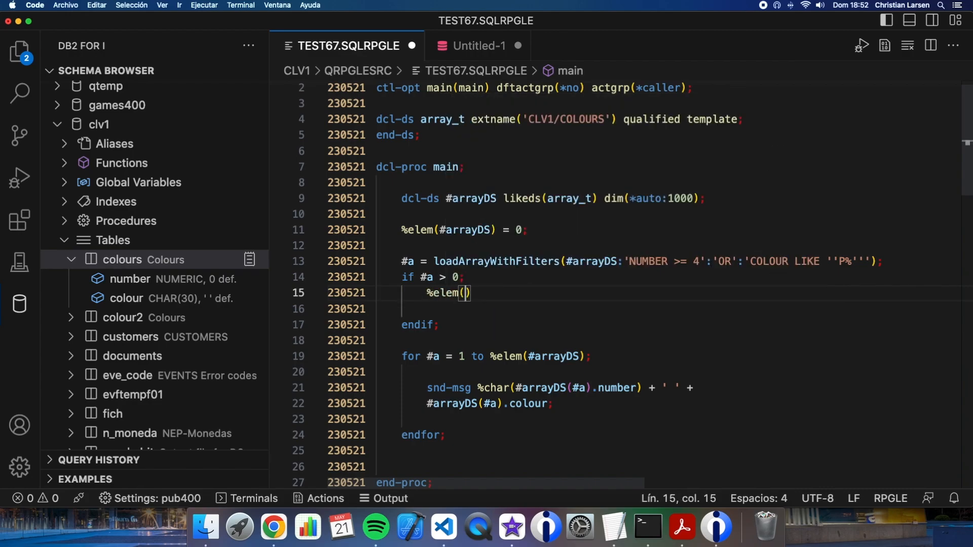
{"action": "type", "text": "#arrayDS"}
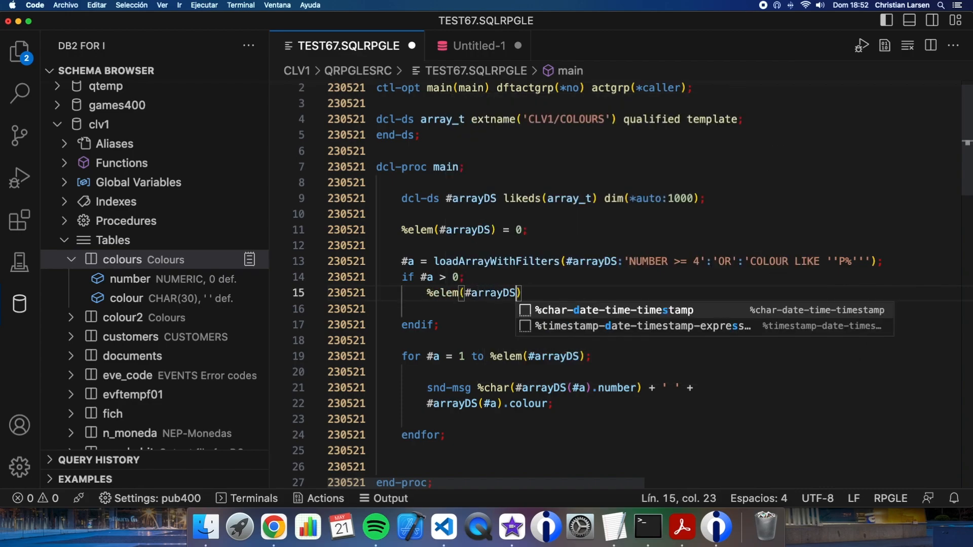
{"action": "type", "text": ":*"}
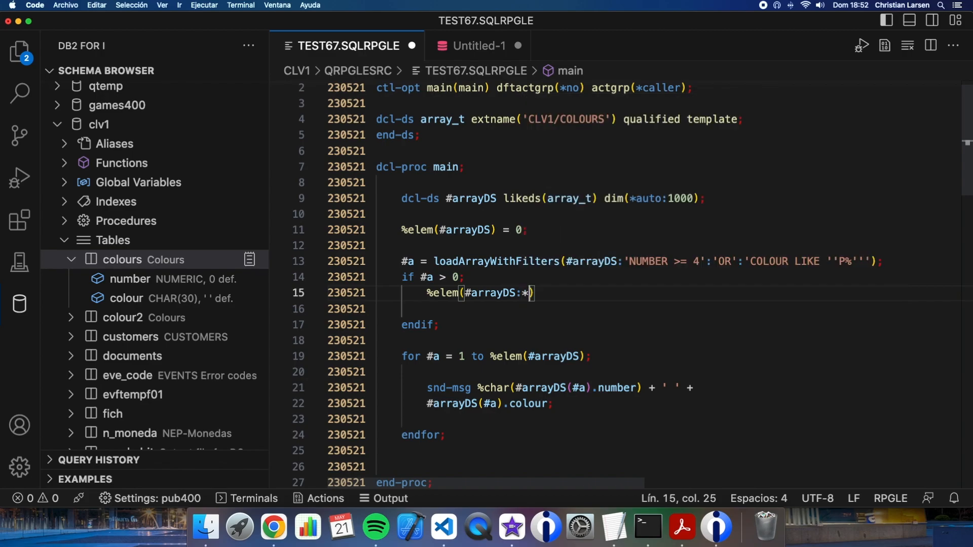
{"action": "type", "text": "keep"}
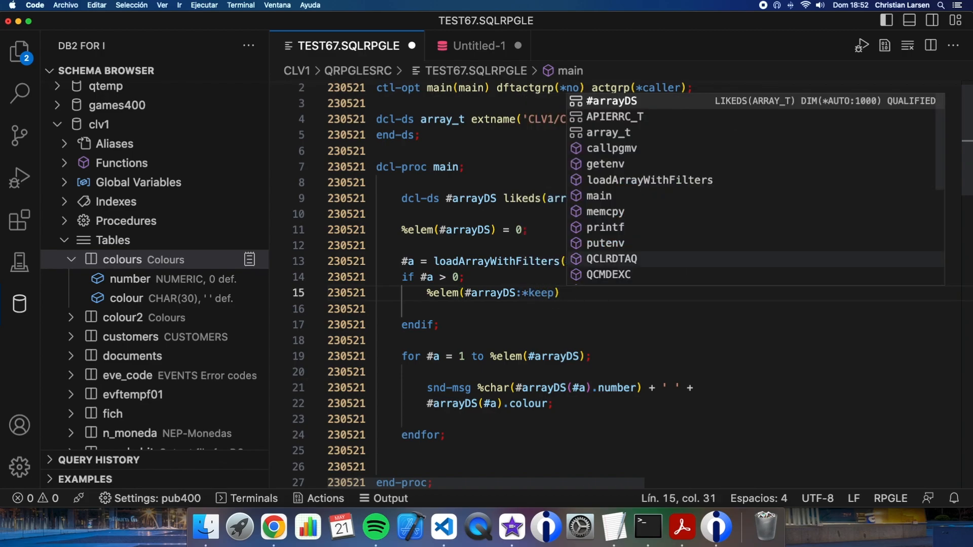
{"action": "type", "text": "= #a;"}
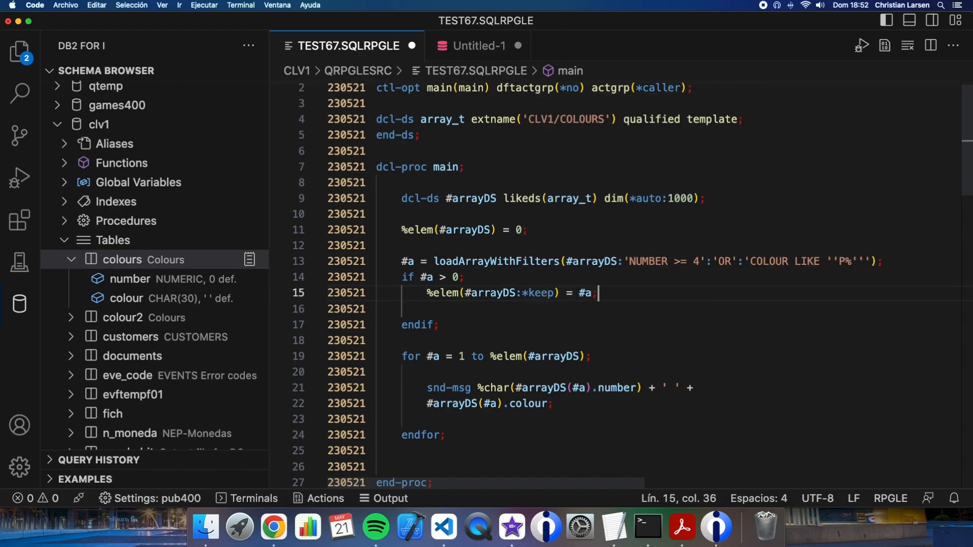
{"action": "mouse_move", "coordinate": [526, 310]}
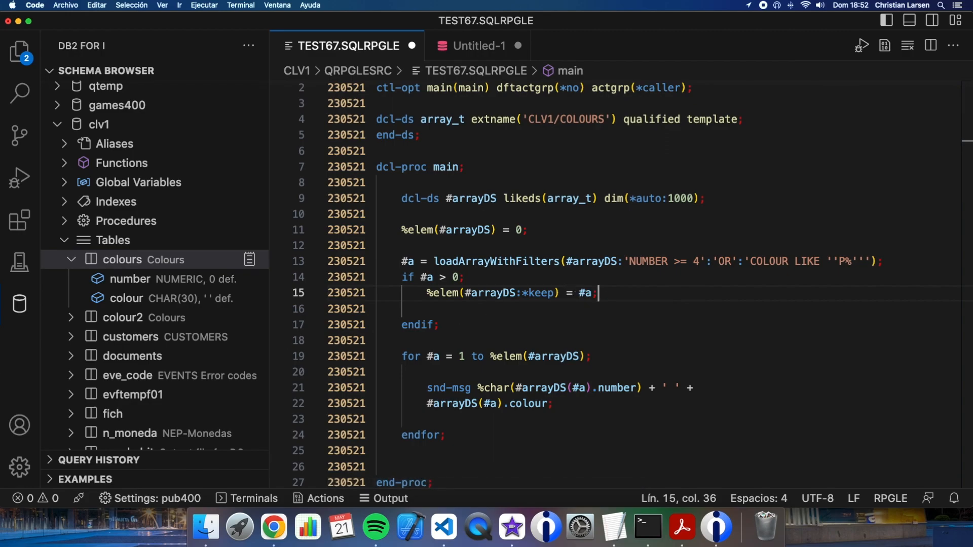
{"action": "mouse_move", "coordinate": [458, 297]}
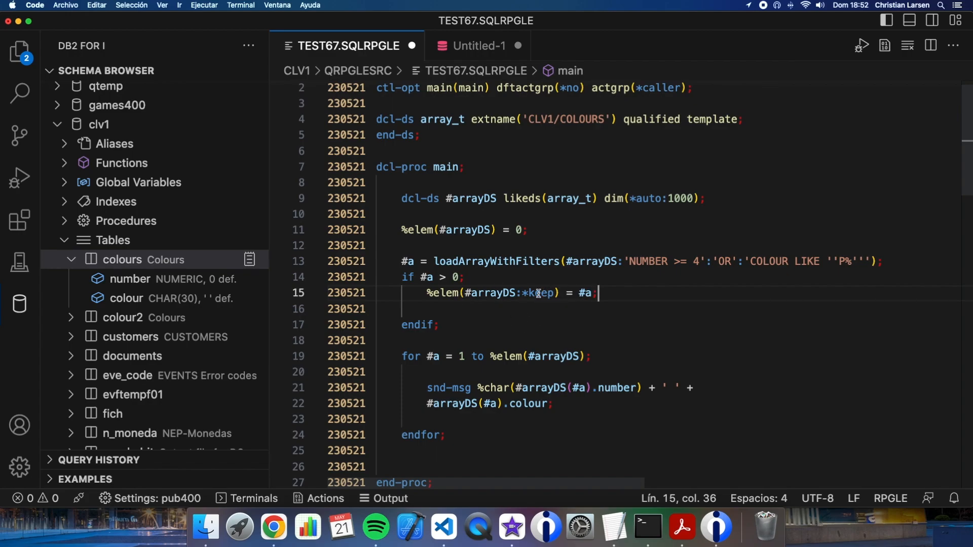
{"action": "double_click", "coordinate": [540, 293]}
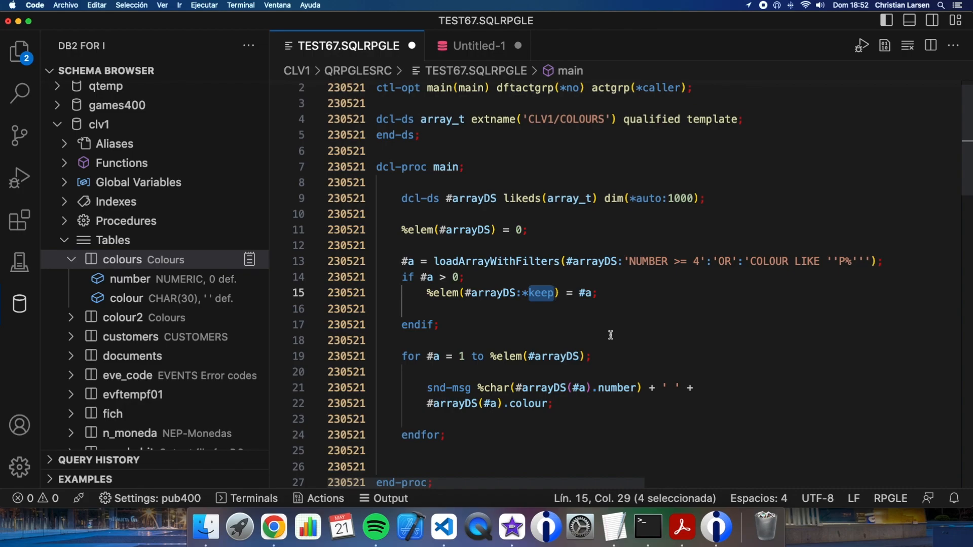
{"action": "mouse_move", "coordinate": [588, 335]}
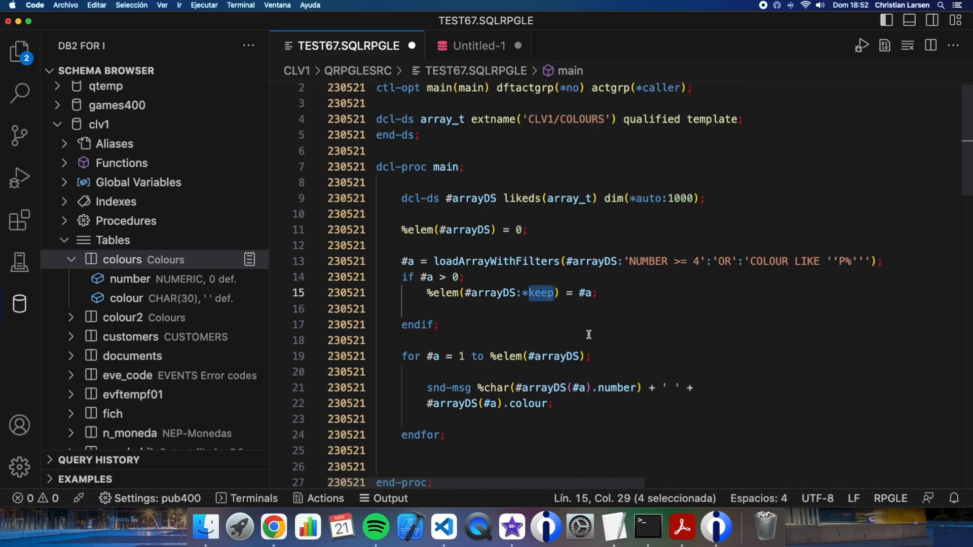
{"action": "mouse_move", "coordinate": [543, 318]}
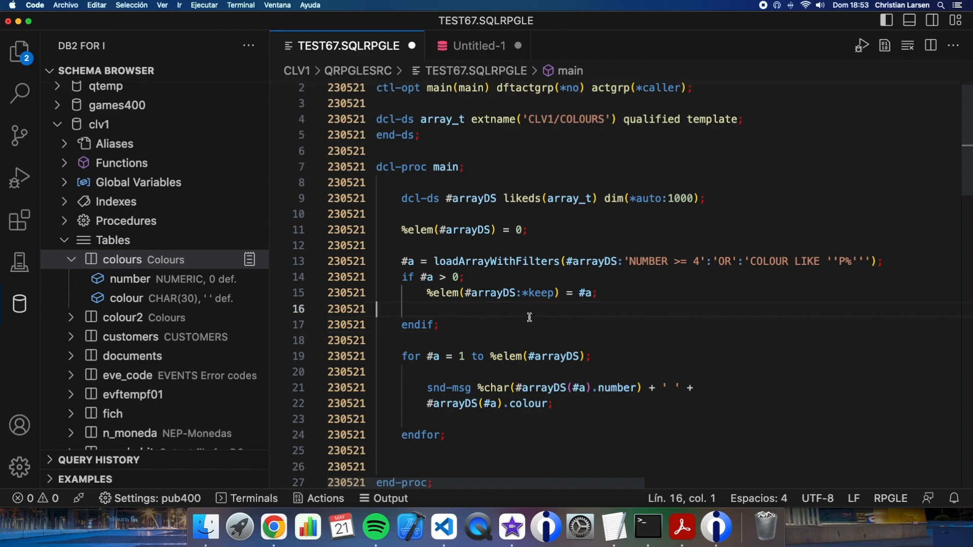
- Compile TEST67 with Create SQL ILE RPG Program (CRTSQLRPGI); it fails with RNF errors
{"action": "scroll", "scroll_direction": "down", "scroll_amount": 3}
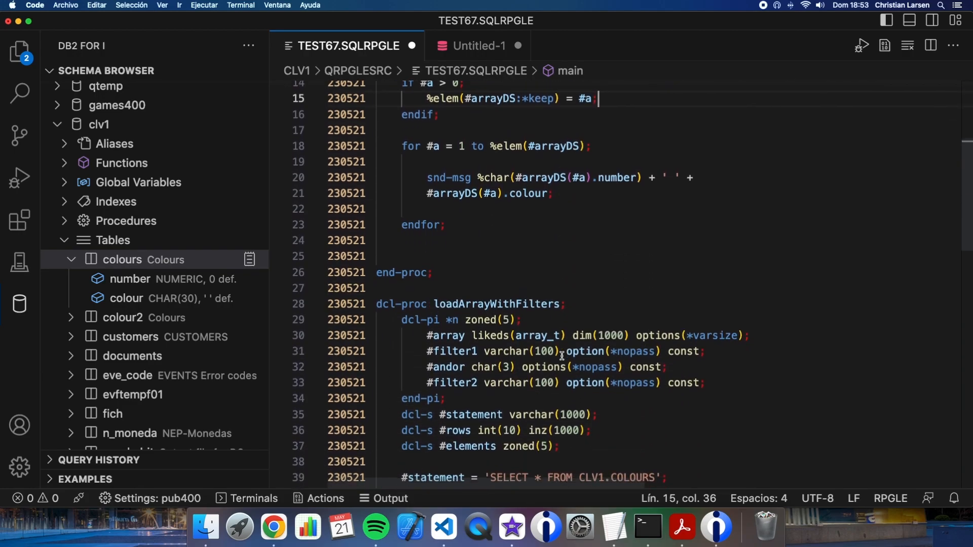
{"action": "scroll", "scroll_direction": "up", "scroll_amount": 3}
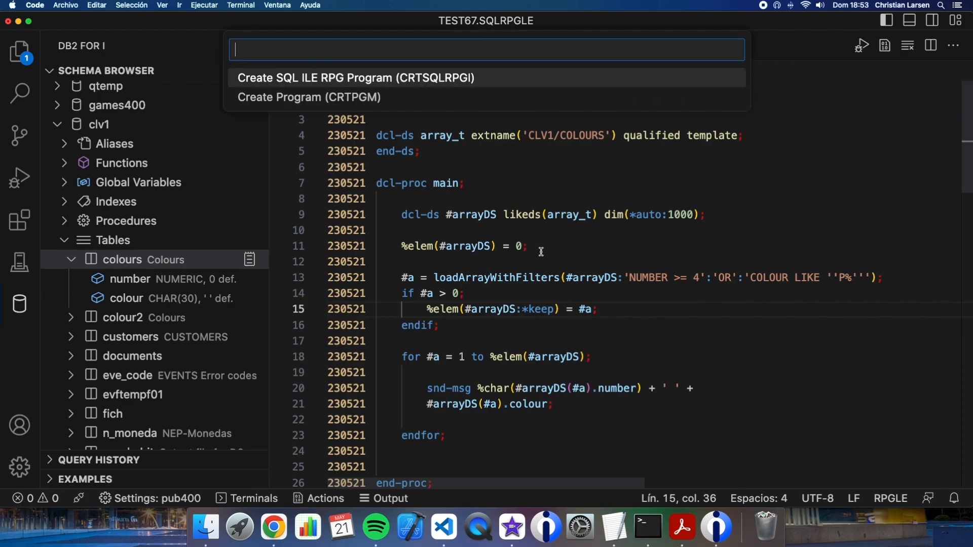
{"action": "left_click", "coordinate": [357, 78]}
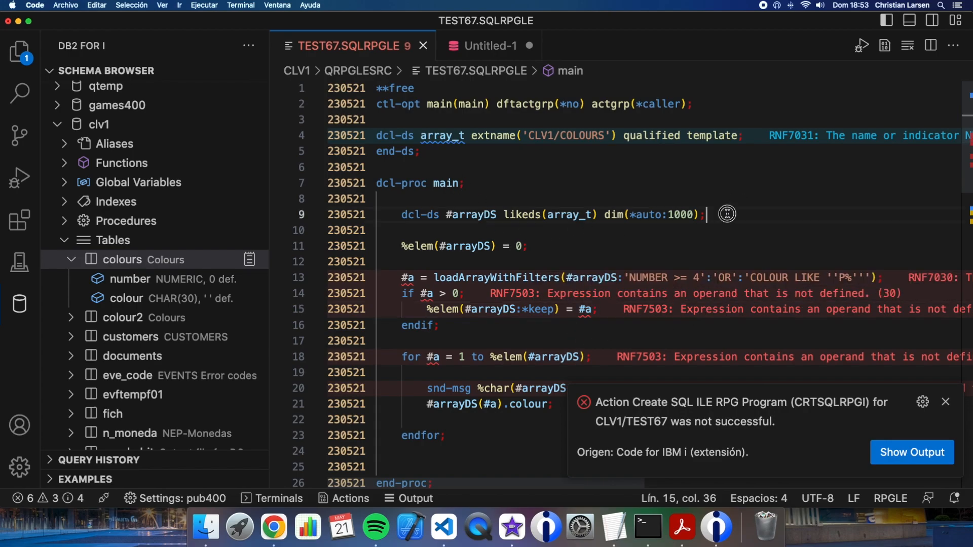
- Declare dcl-s #a zoned(5); in main, fix options(*nopass), and dismiss the compile notification
{"action": "type", "text": "dcl-s #"}
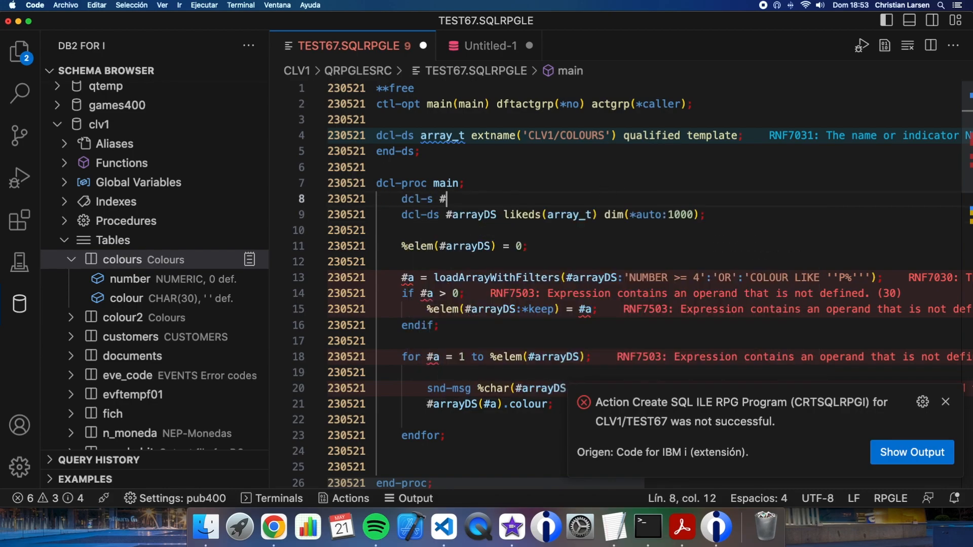
{"action": "type", "text": "a zoned(5);"}
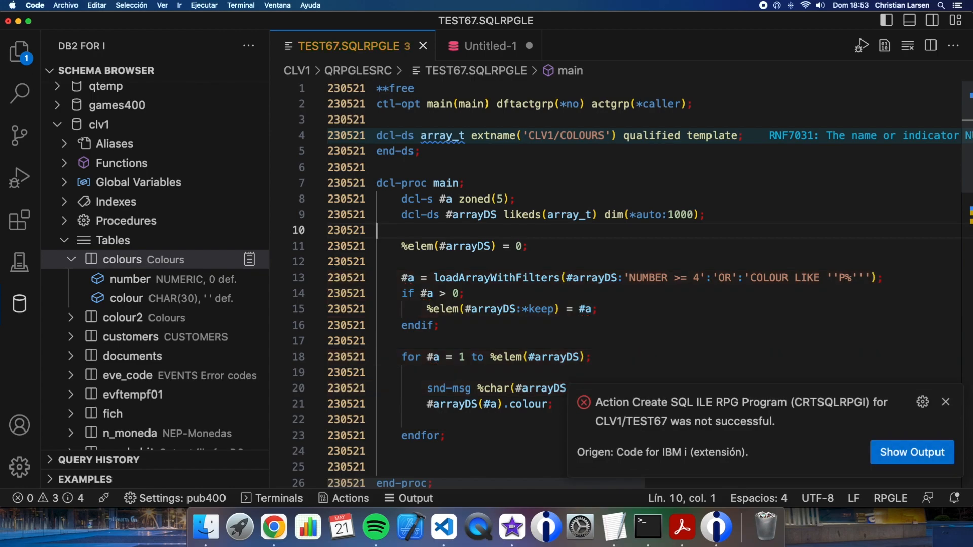
{"action": "scroll", "scroll_direction": "down", "scroll_amount": 3}
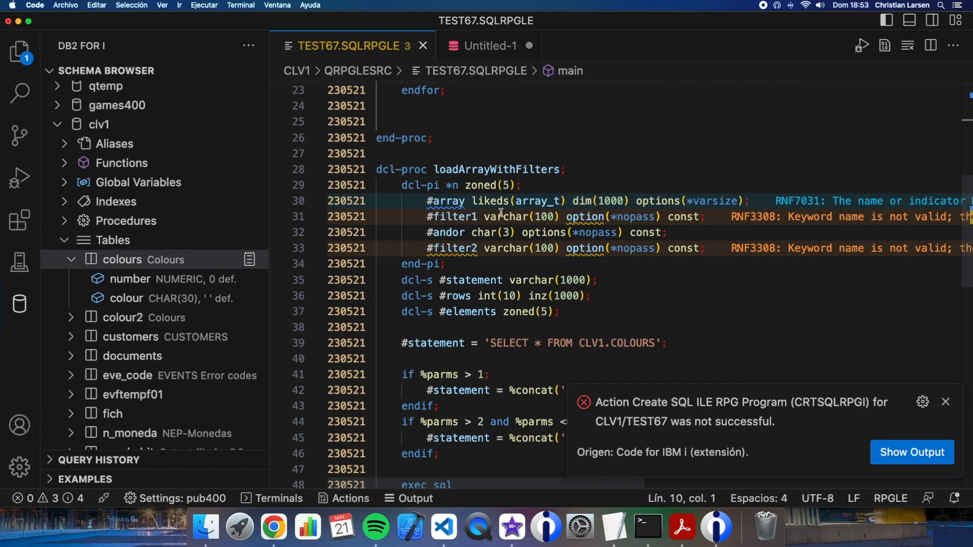
{"action": "mouse_move", "coordinate": [613, 217]}
{"action": "type", "text": "s"}
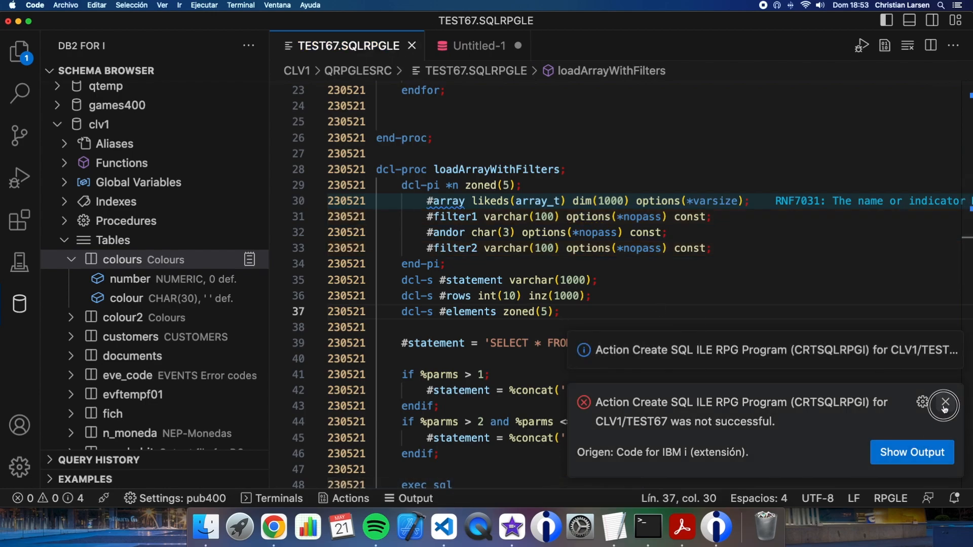
{"action": "left_click", "coordinate": [943, 410]}
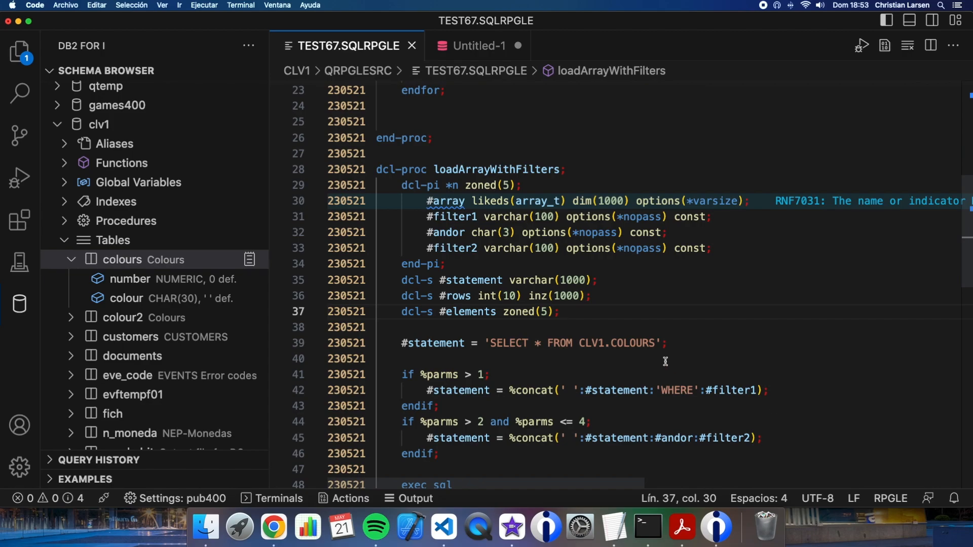
{"action": "mouse_move", "coordinate": [573, 345]}
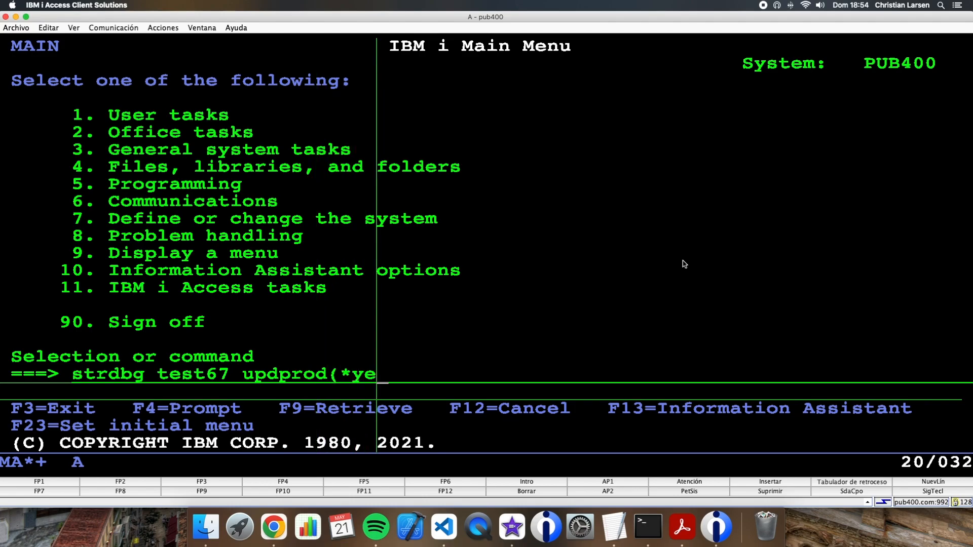
- Start STRDBG on TEST67 and step with F10 into loadArrayWithFilters at line 41
{"action": "key", "text": "Enter"}
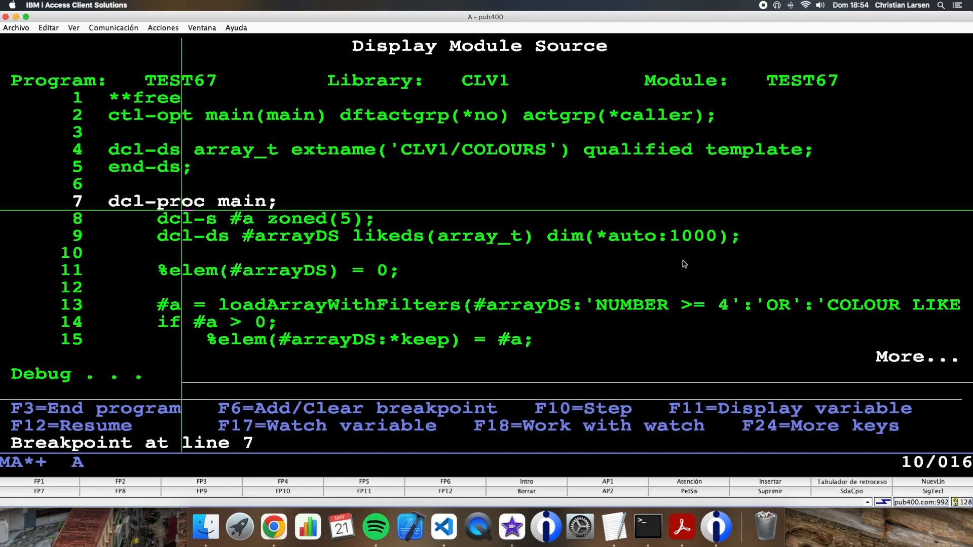
{"action": "key", "text": "F10"}
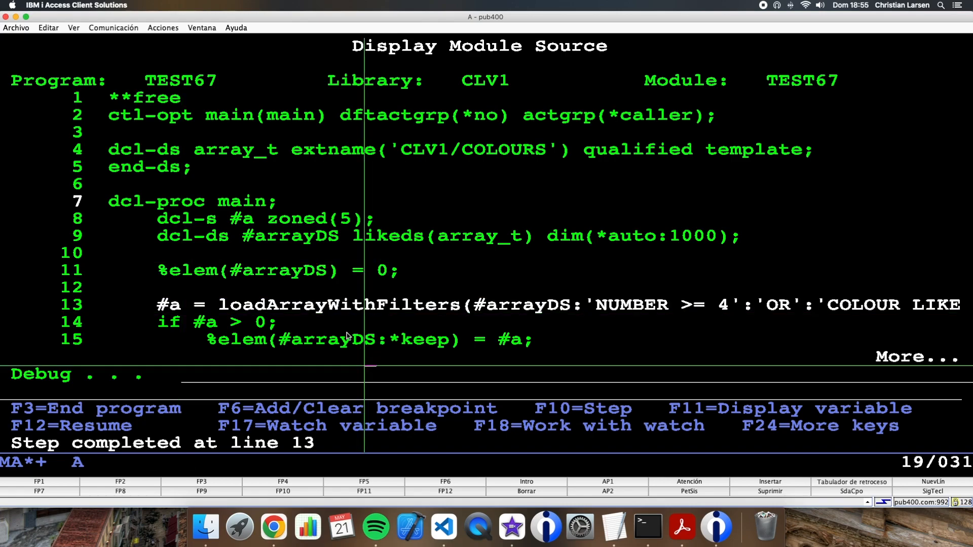
{"action": "left_click", "coordinate": [407, 354]}
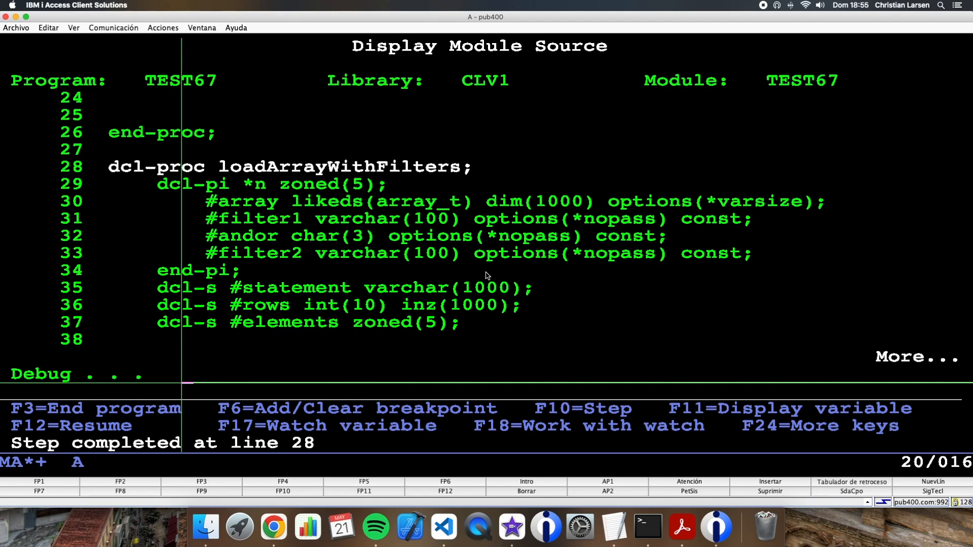
{"action": "key", "text": "F10"}
{"action": "type", "text": "eval #"}
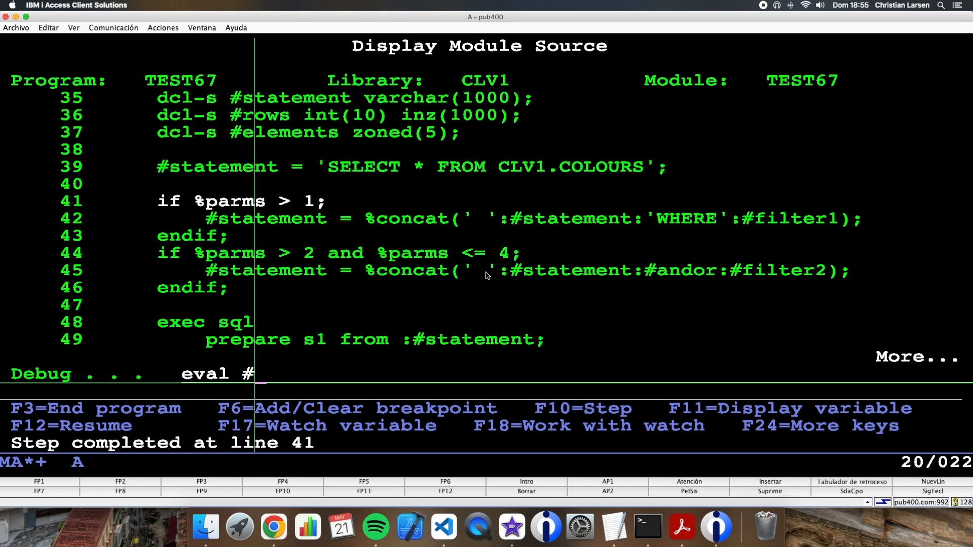
- Evaluate #statement and both #filter parameters, then return to the module source
{"action": "type", "text": "statement"}
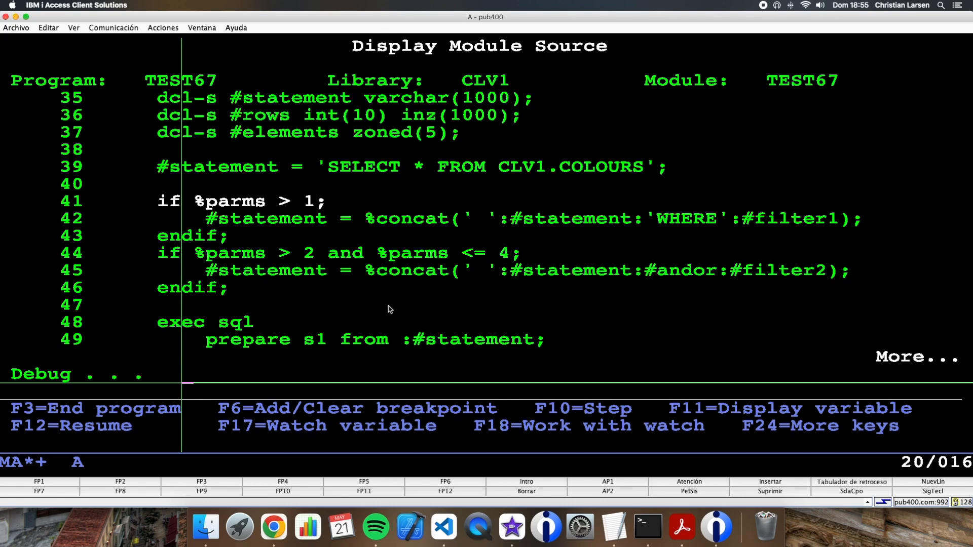
{"action": "scroll", "scroll_direction": "up", "scroll_amount": 3}
{"action": "type", "text": "eval"}
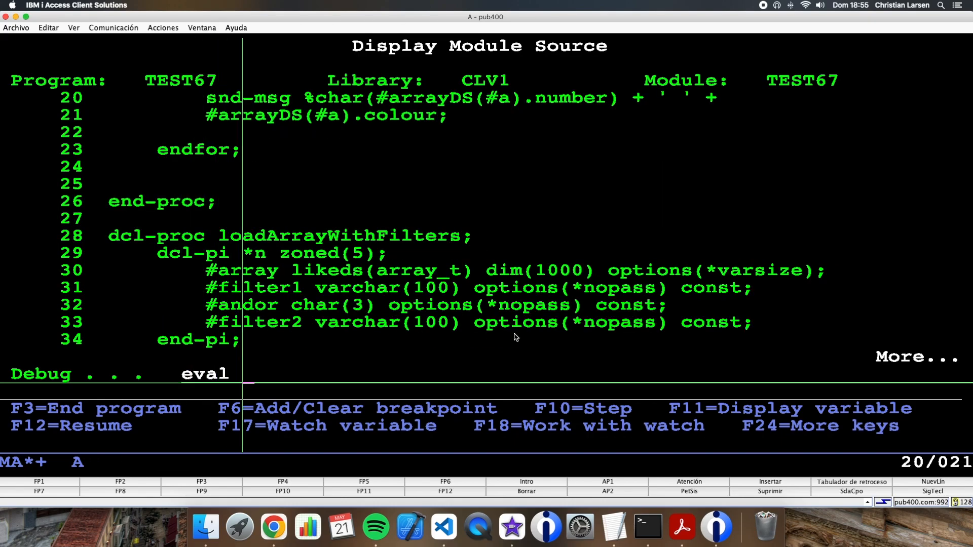
{"action": "key", "text": "enter"}
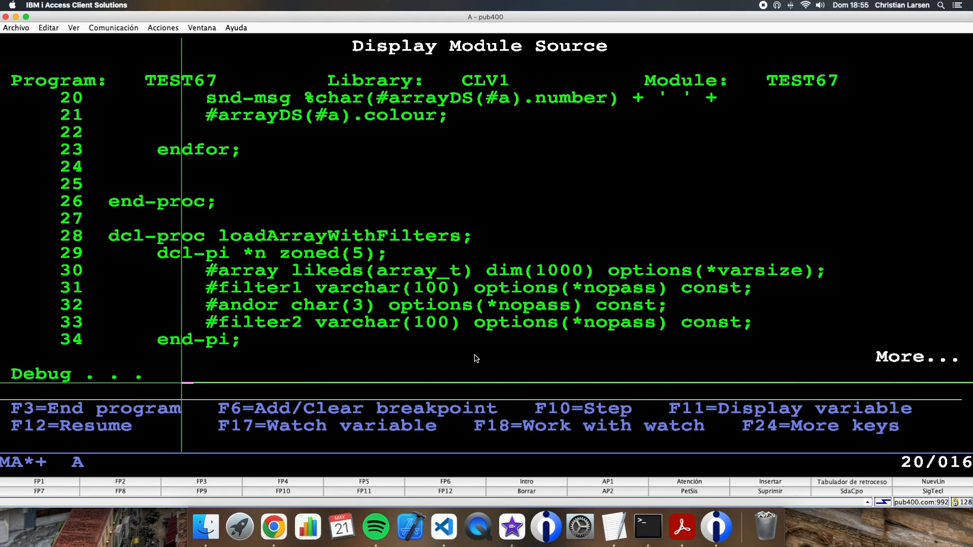
{"action": "type", "text": "eval #fi"}
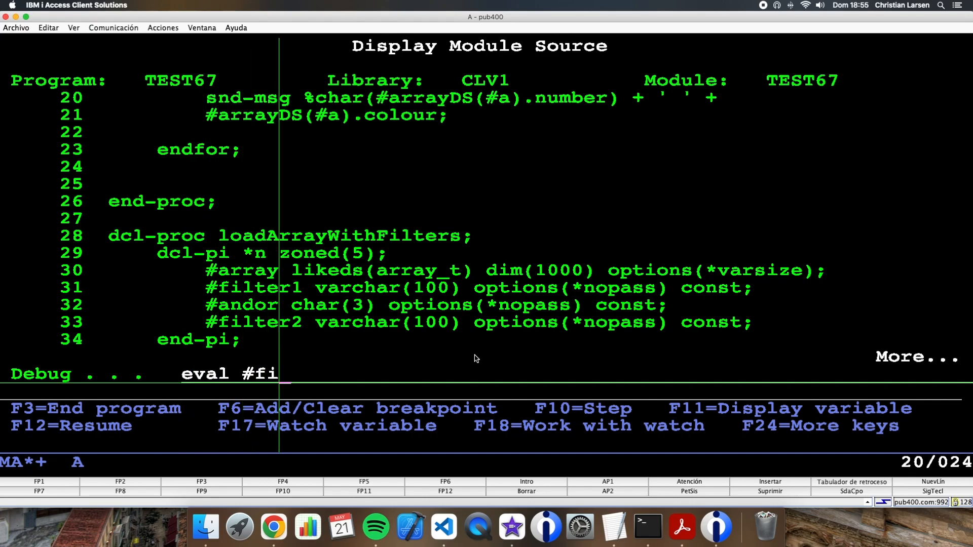
{"action": "key", "text": "Enter"}
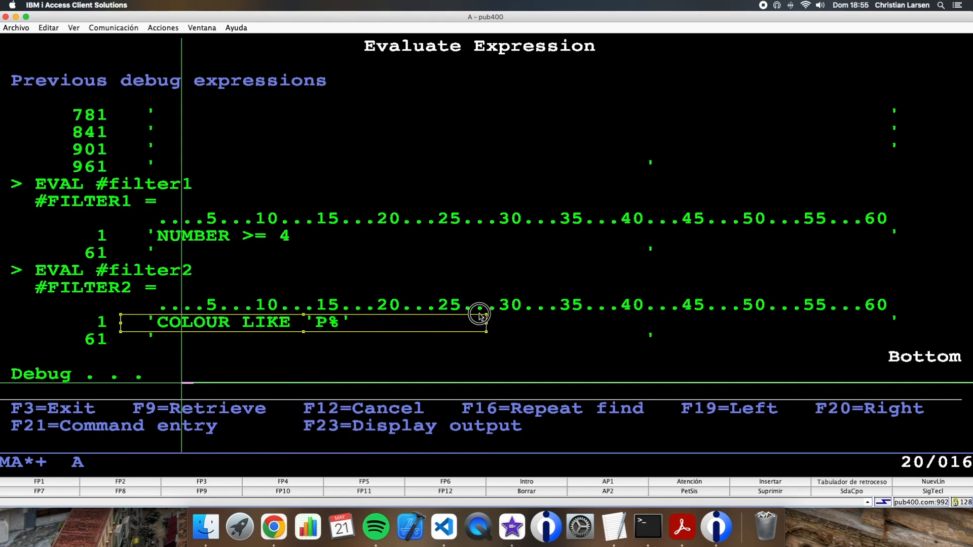
{"action": "key", "text": "f12"}
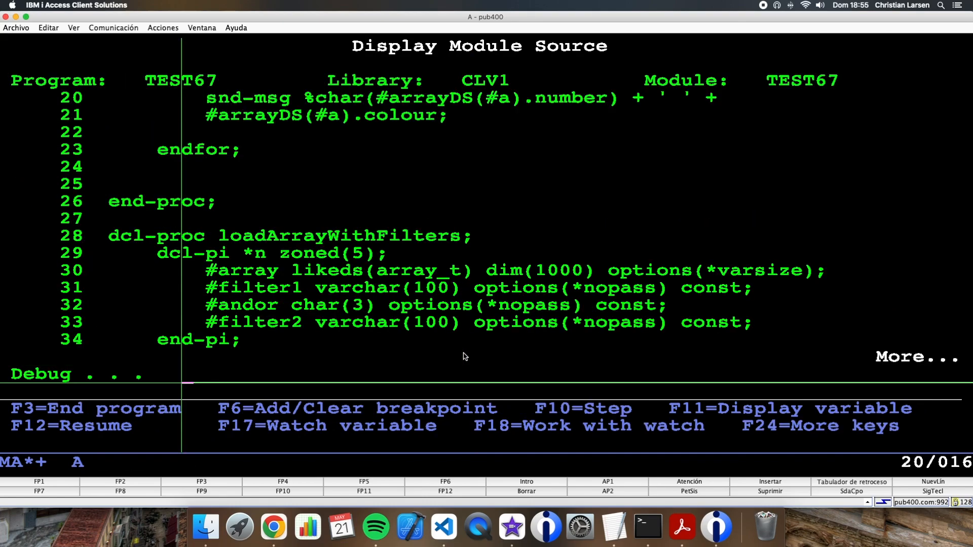
- Step on and confirm #statement is SELECT * FROM CLV1.COLOURS WHERE NUMBER >= 4
{"action": "scroll", "scroll_direction": "down", "scroll_amount": 3}
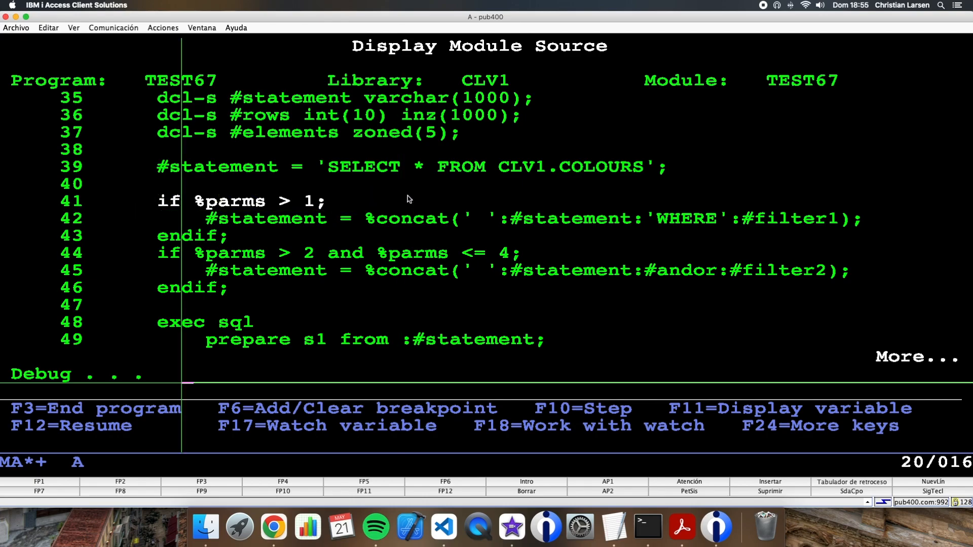
{"action": "key", "text": "F10"}
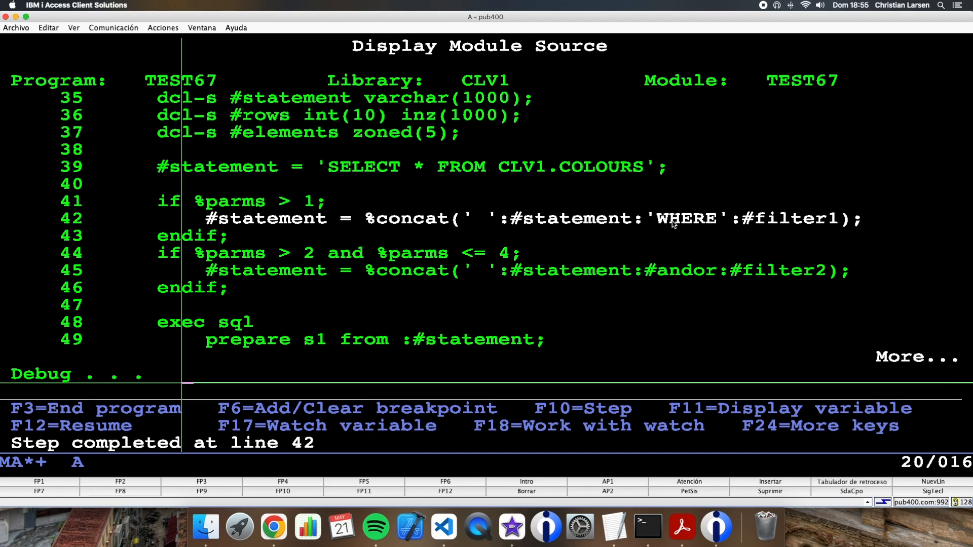
{"action": "mouse_move", "coordinate": [489, 225]}
{"action": "type", "text": "eval"}
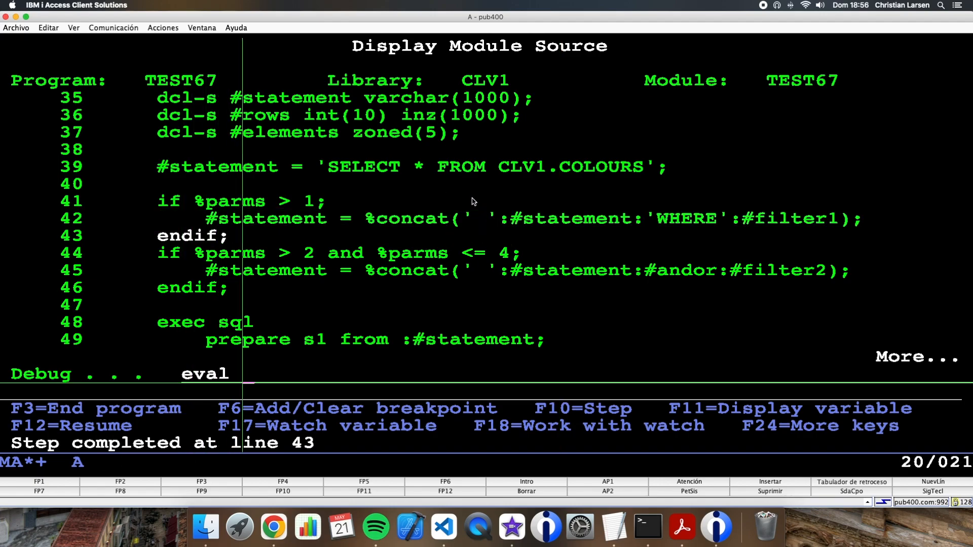
{"action": "type", "text": "#statement"}
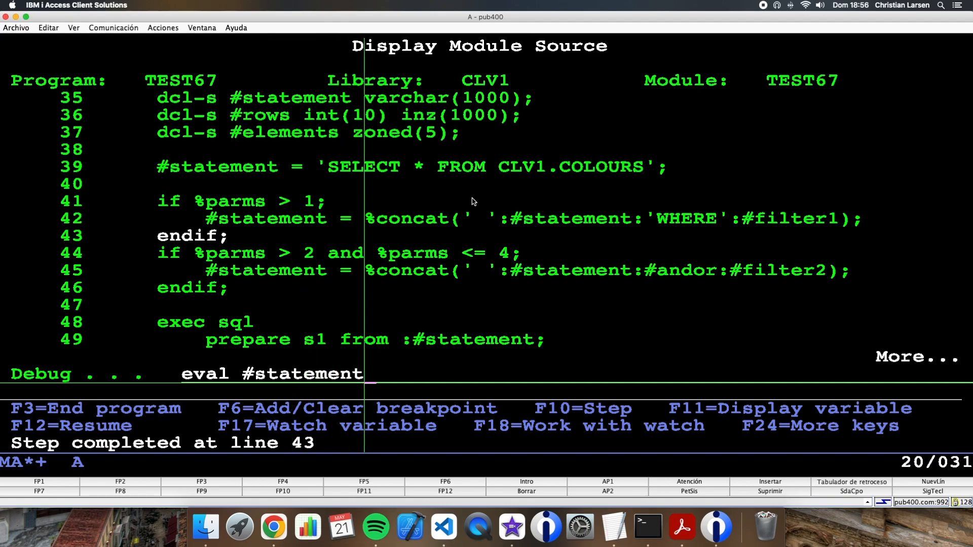
{"action": "key", "text": "enter"}
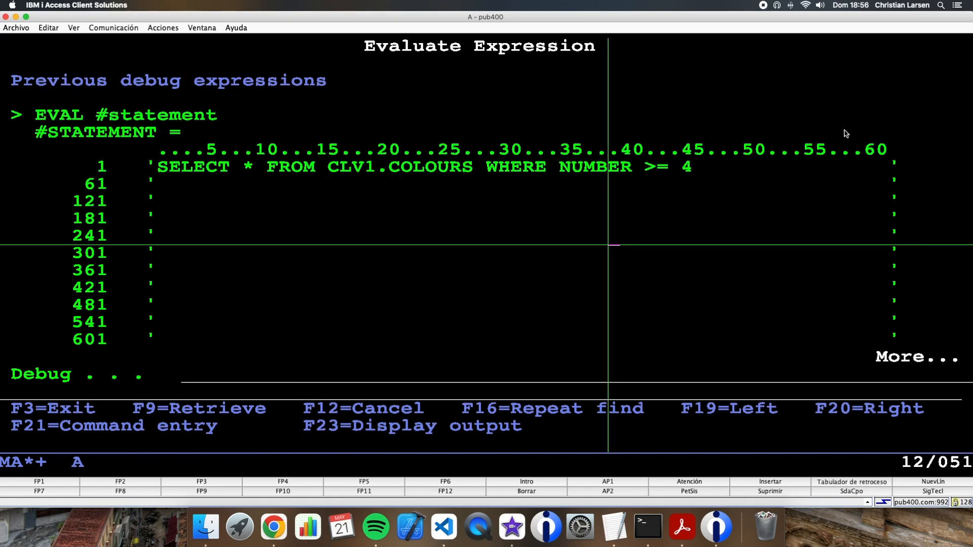
{"action": "key", "text": "f12"}
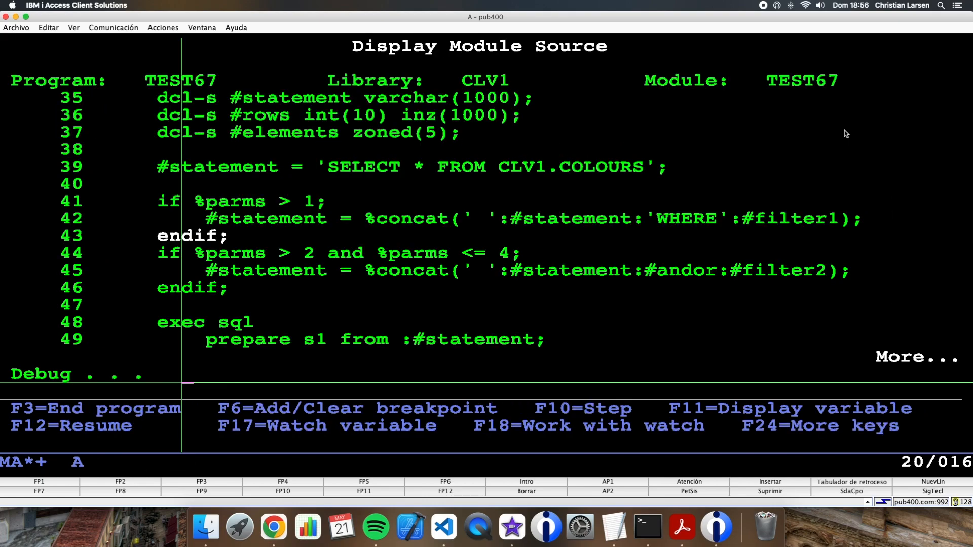
- Step through lines 44–46 and evaluate #andor as 'OR', then start evaluating #statement
{"action": "key", "text": "F10"}
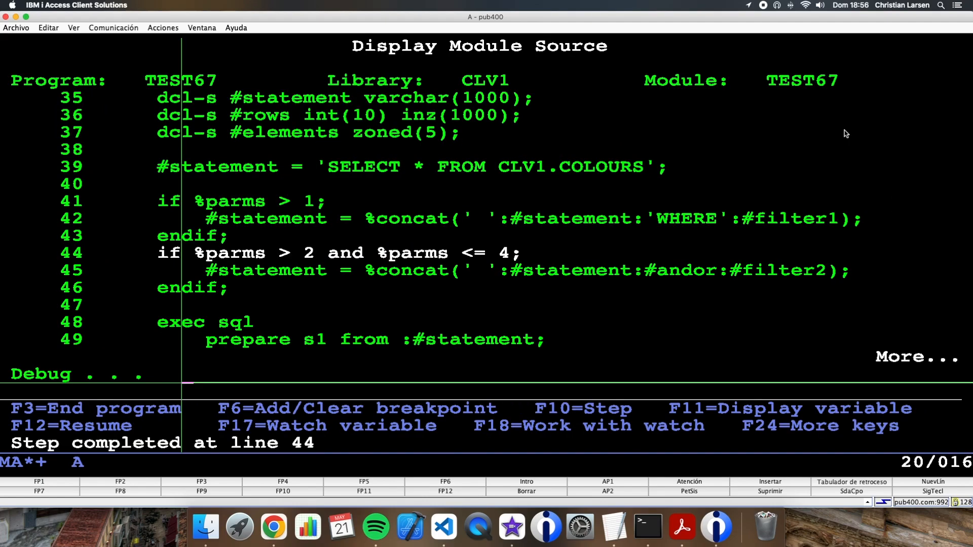
{"action": "key", "text": "F10"}
{"action": "type", "text": "eval #andor"}
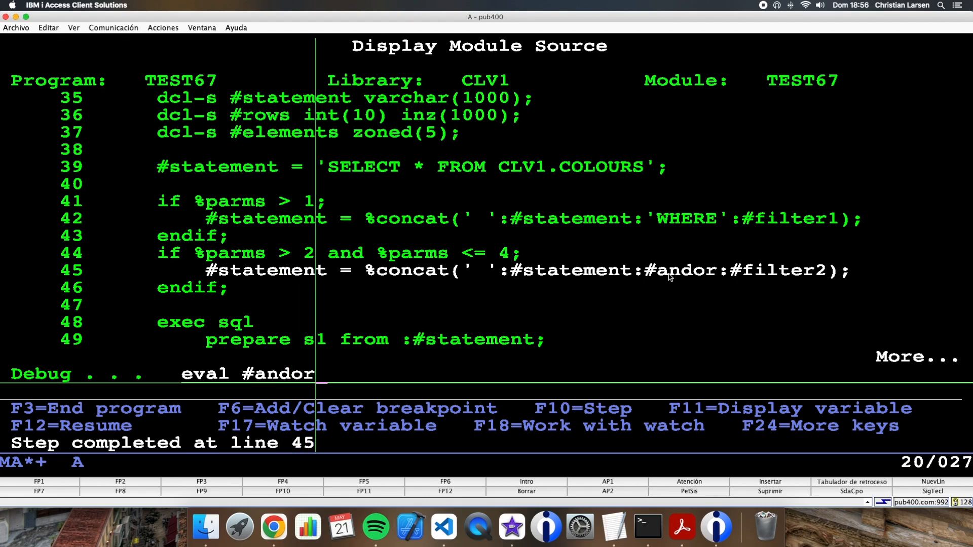
{"action": "key", "text": "Enter"}
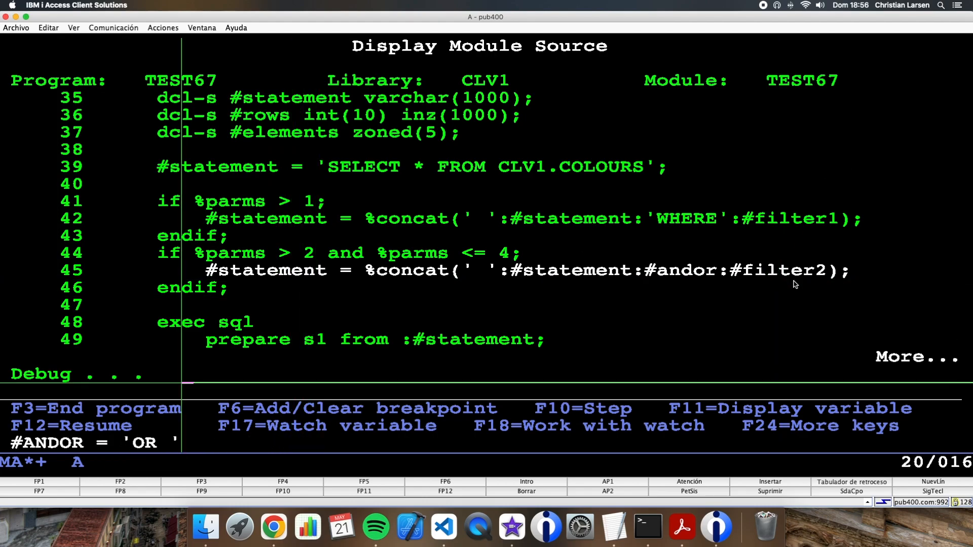
{"action": "key", "text": "F10"}
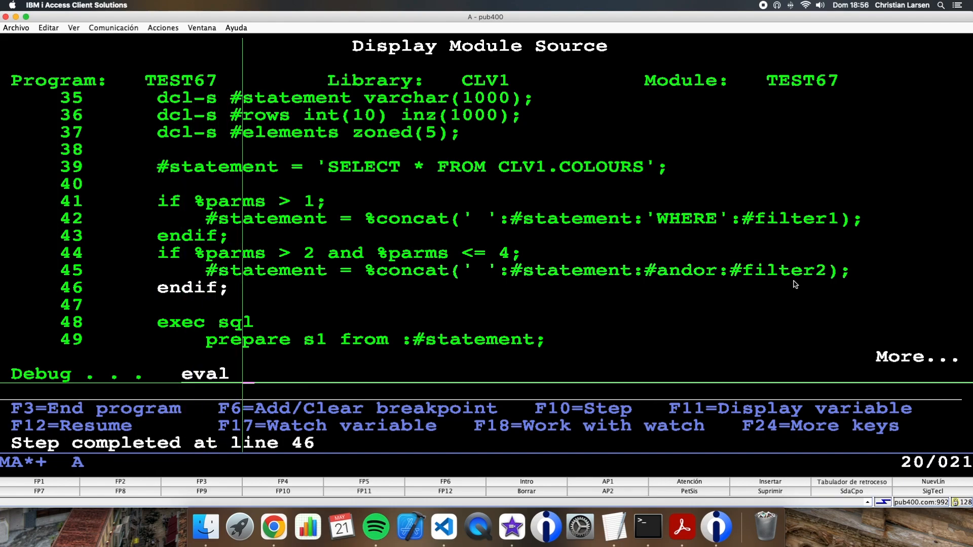
{"action": "type", "text": "#stateme"}
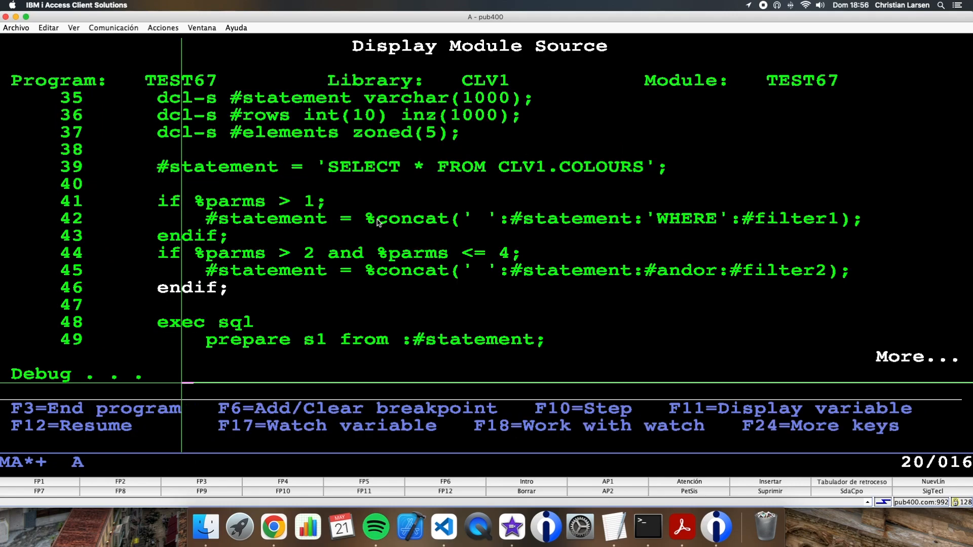
- Step past the fetch and row count to line 63 and evaluate #elements as 3
{"action": "key", "text": "F10"}
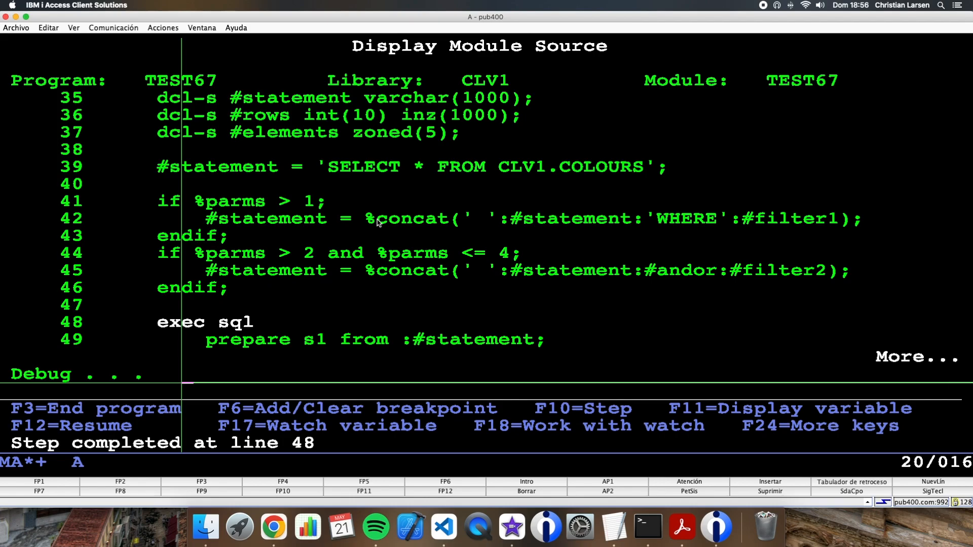
{"action": "key", "text": "F10"}
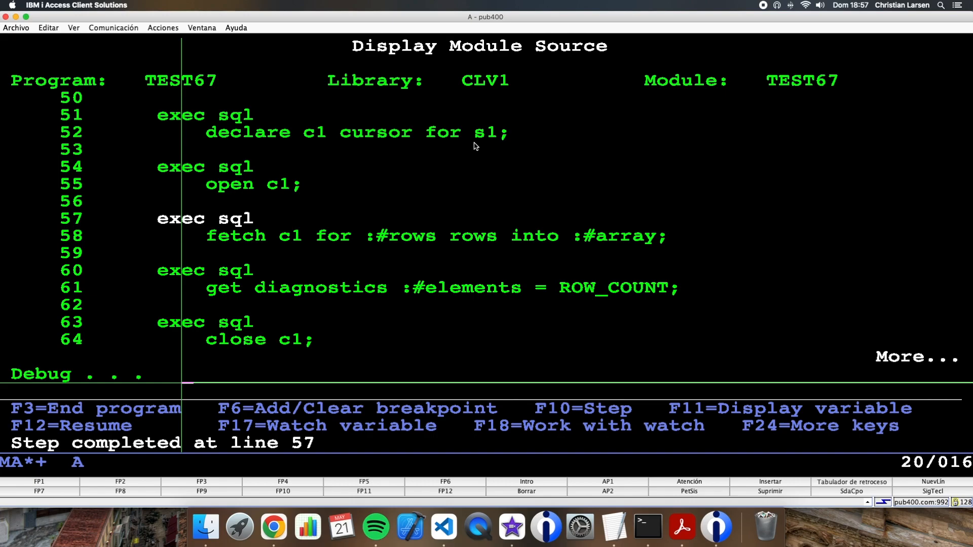
{"action": "key", "text": "F10"}
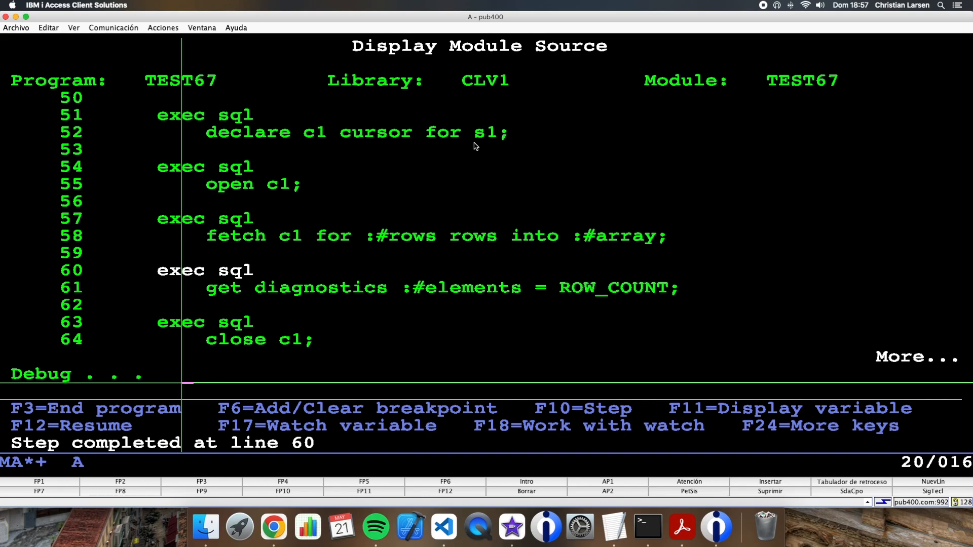
{"action": "mouse_move", "coordinate": [627, 209]}
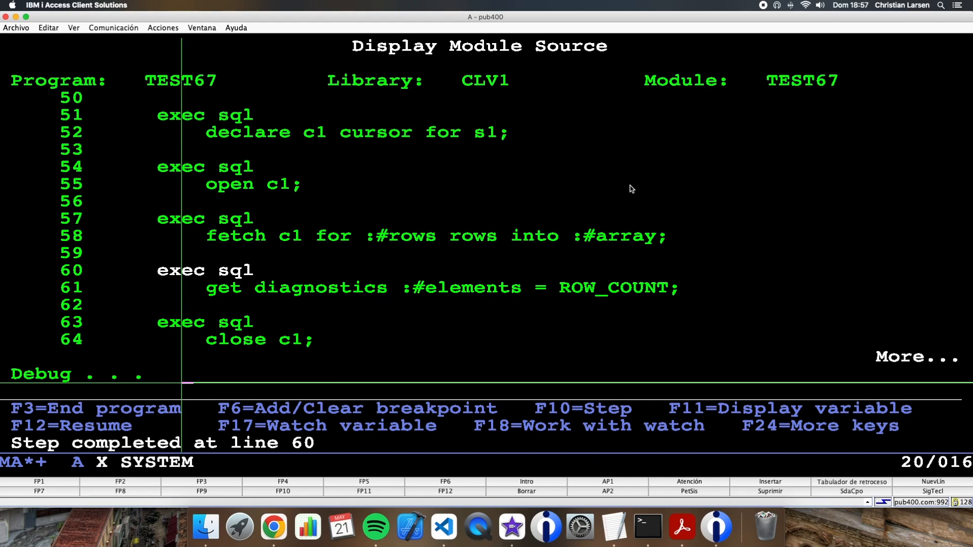
{"action": "key", "text": "f10"}
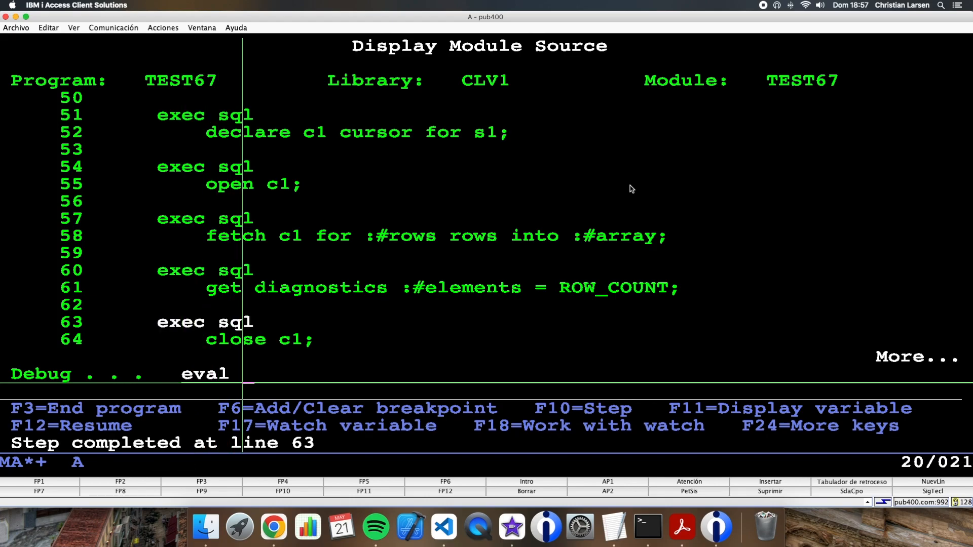
{"action": "type", "text": "#elements"}
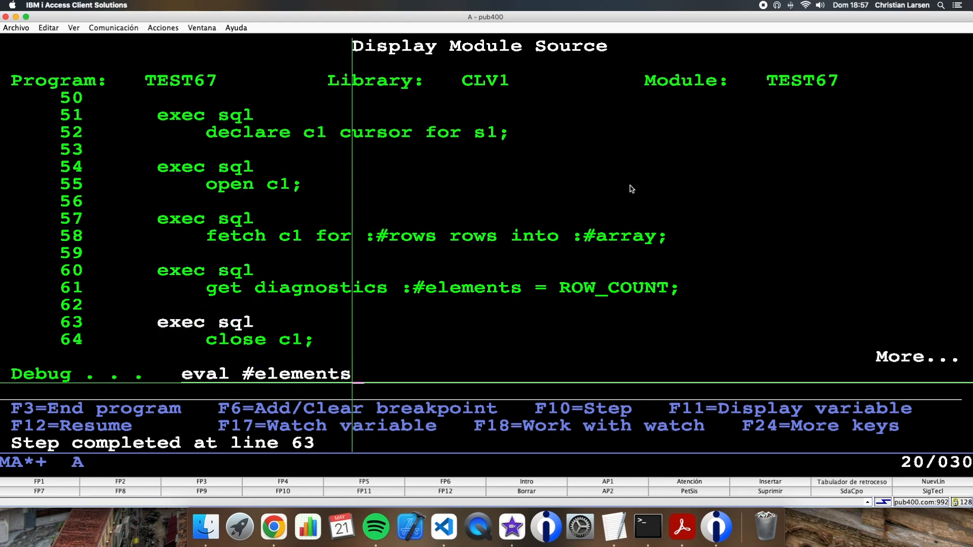
{"action": "key", "text": "Enter"}
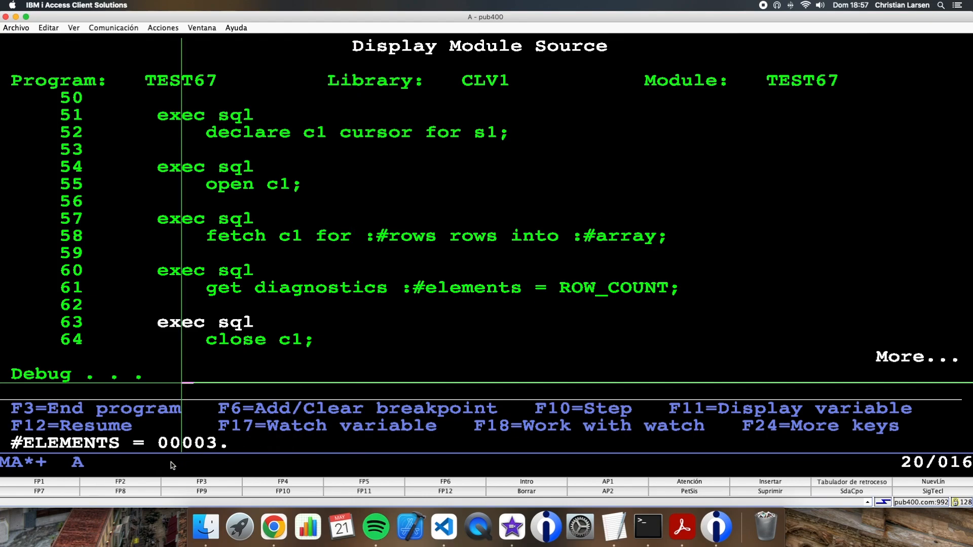
{"action": "mouse_move", "coordinate": [327, 252]}
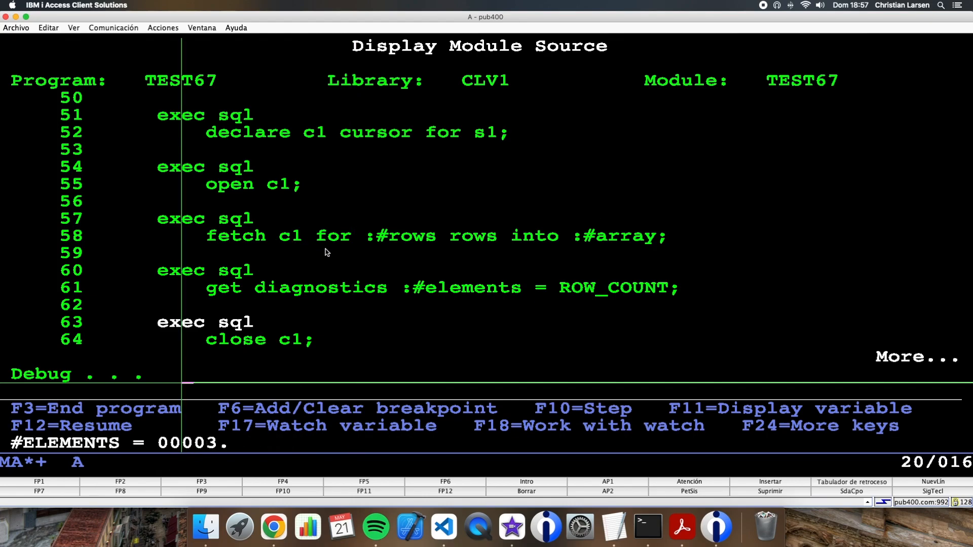
- Evaluate #array showing 4 Purple, 5 Green, 6 Pink, then resume stepping to line 66
{"action": "type", "text": "eval"}
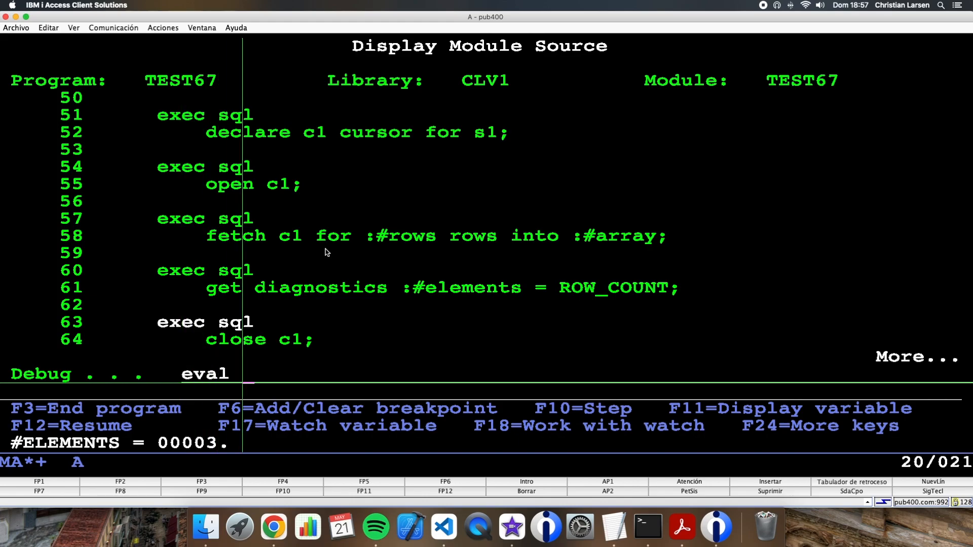
{"action": "type", "text": "#"}
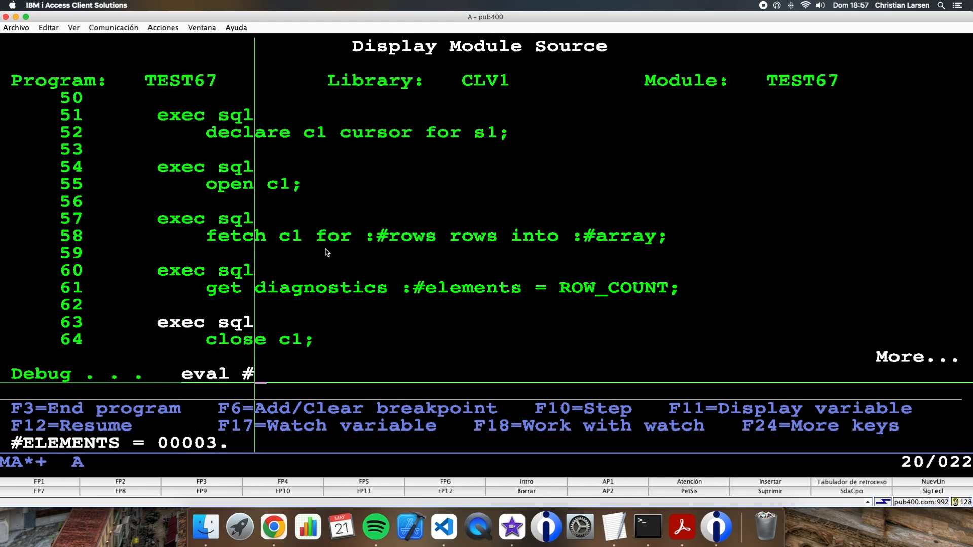
{"action": "type", "text": "arra"}
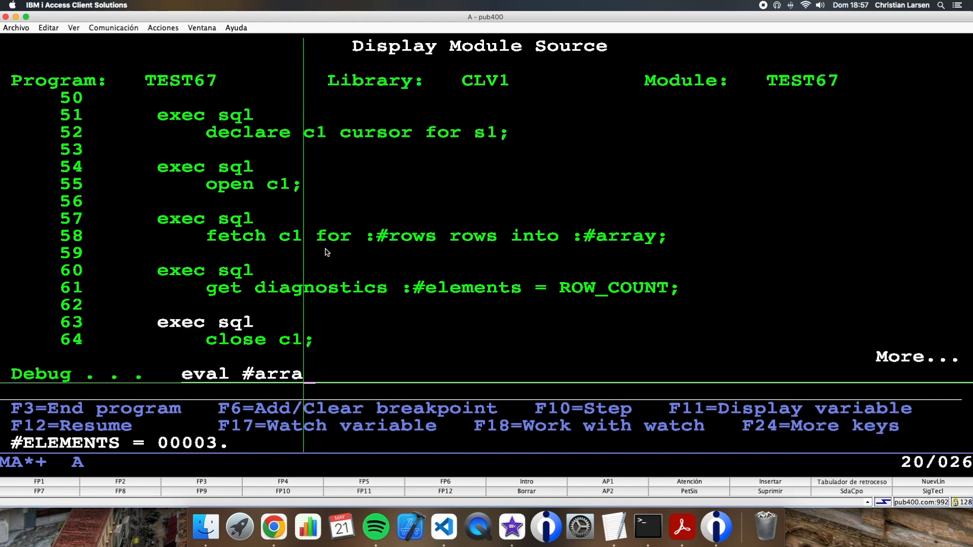
{"action": "key", "text": "Enter"}
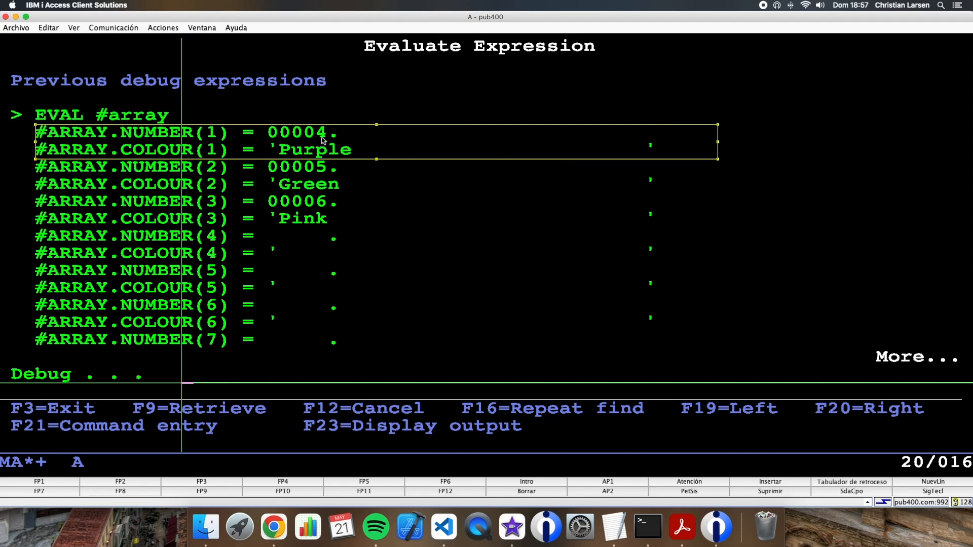
{"action": "mouse_move", "coordinate": [236, 191]}
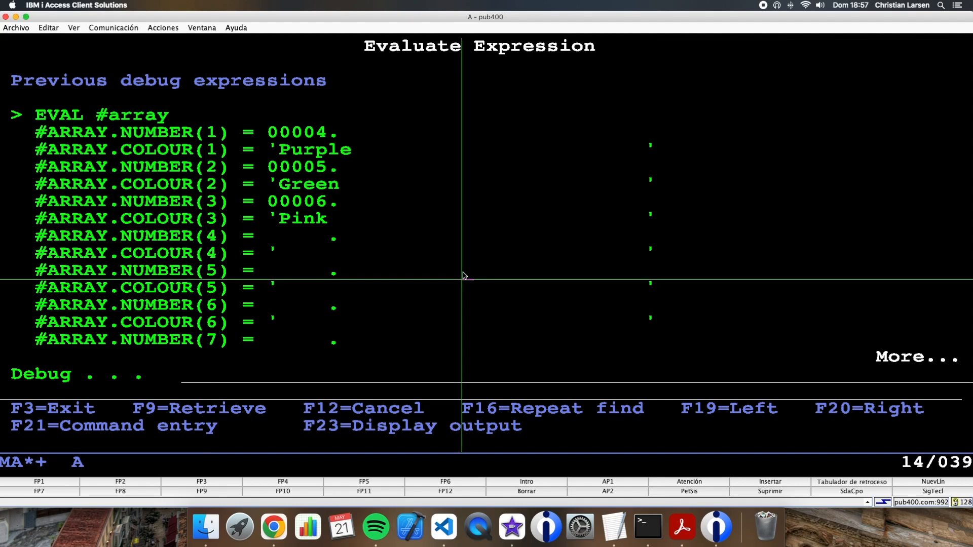
{"action": "key", "text": "F10"}
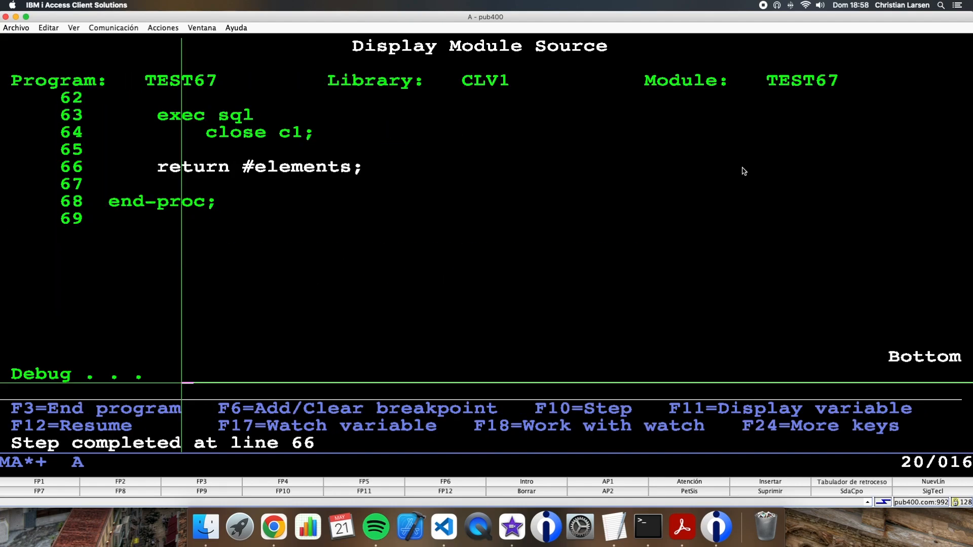
{"action": "mouse_move", "coordinate": [281, 138]}
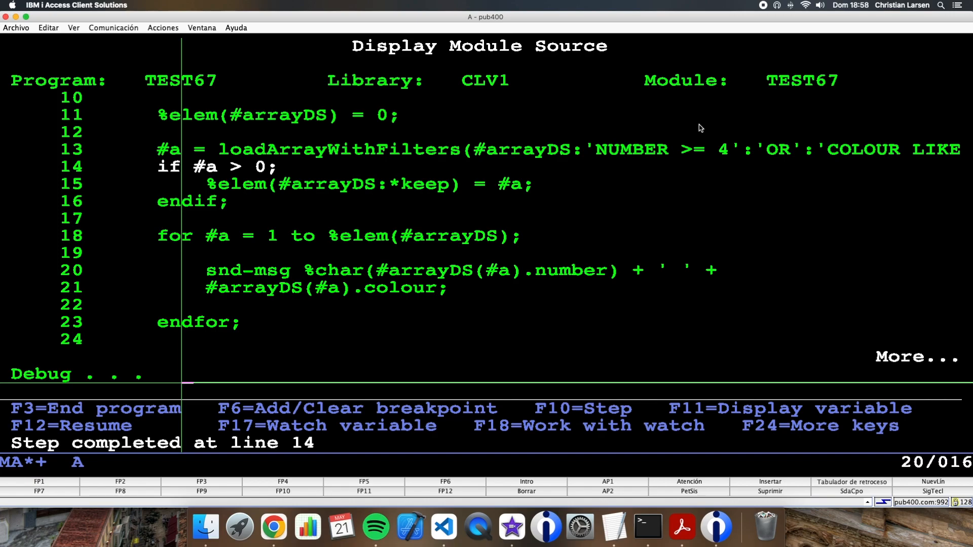
{"action": "mouse_move", "coordinate": [641, 158]}
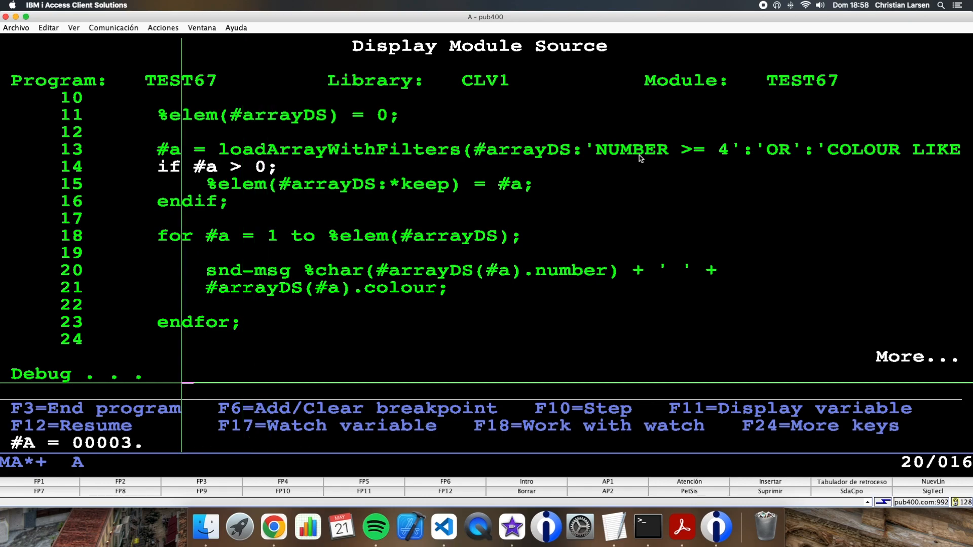
- Step the calling code forward and evaluate #a to confirm it is 3
{"action": "key", "text": "F10"}
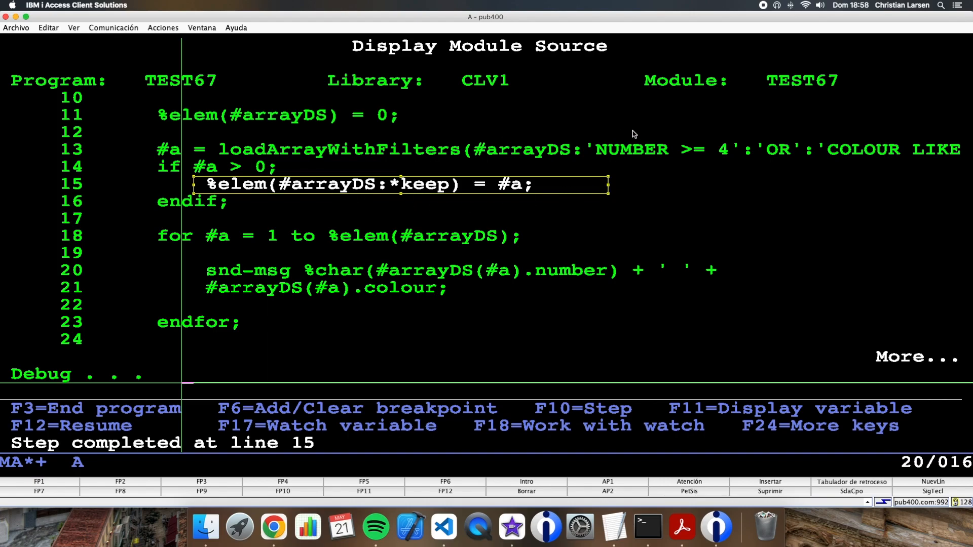
{"action": "key", "text": "F10"}
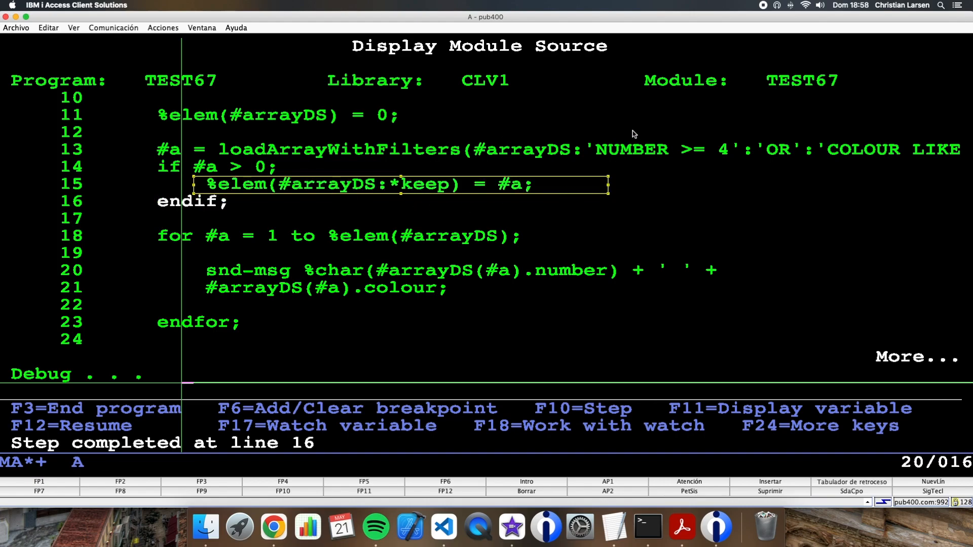
{"action": "type", "text": "eval #a"}
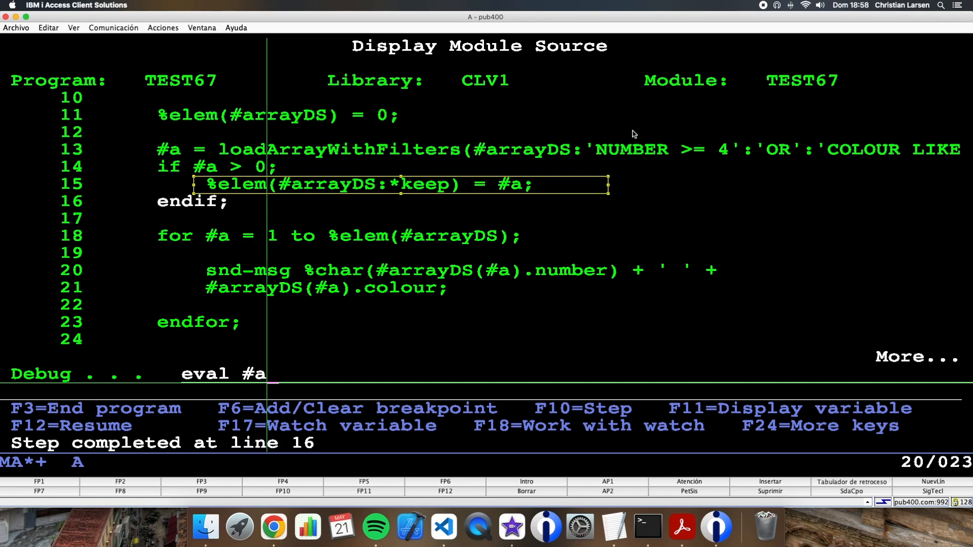
{"action": "key", "text": "enter"}
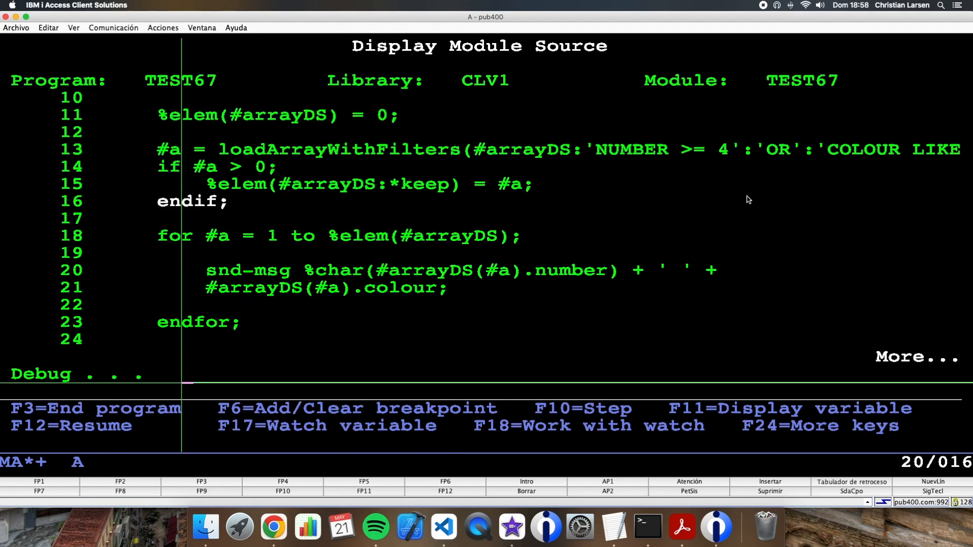
- Step through the message-sending loop and let TEST67 run to completion
{"action": "key", "text": "F10"}
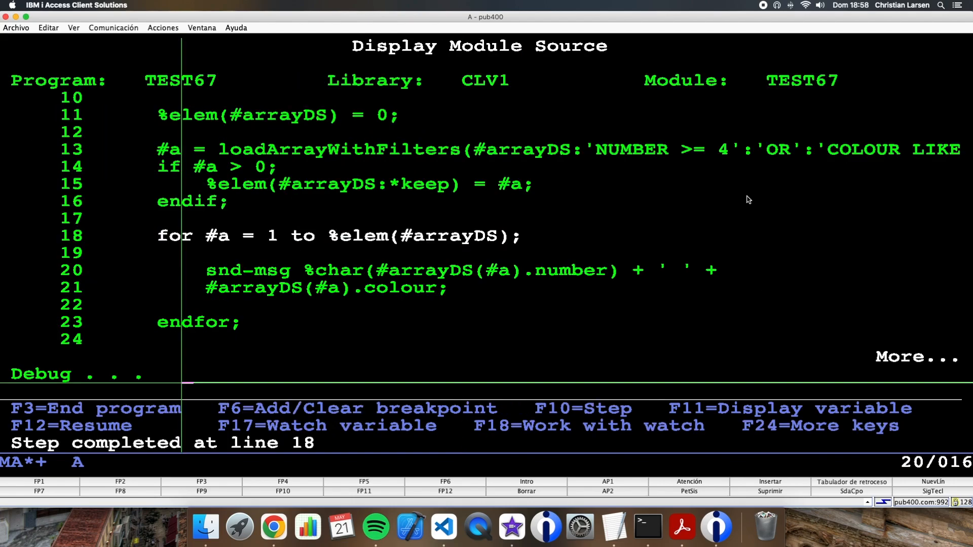
{"action": "key", "text": "F10"}
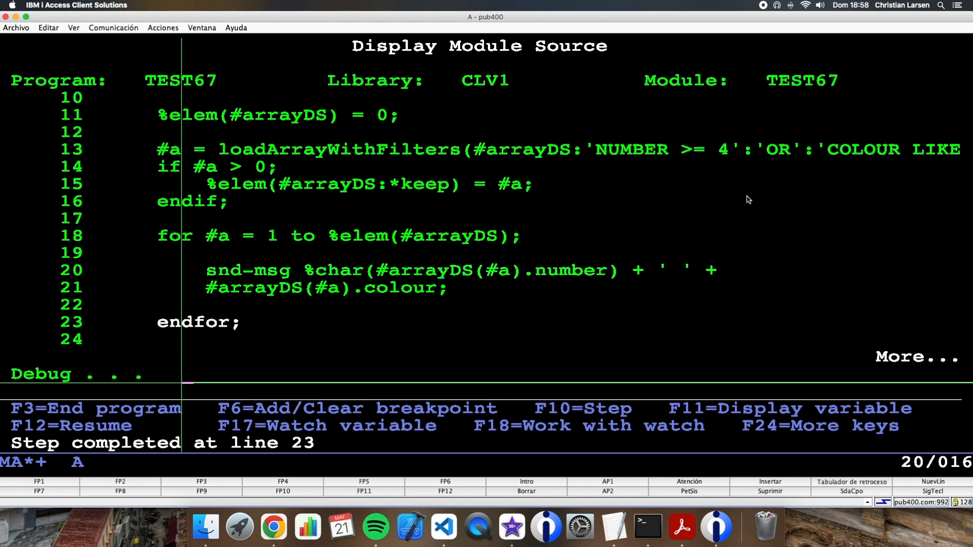
{"action": "key", "text": "F10"}
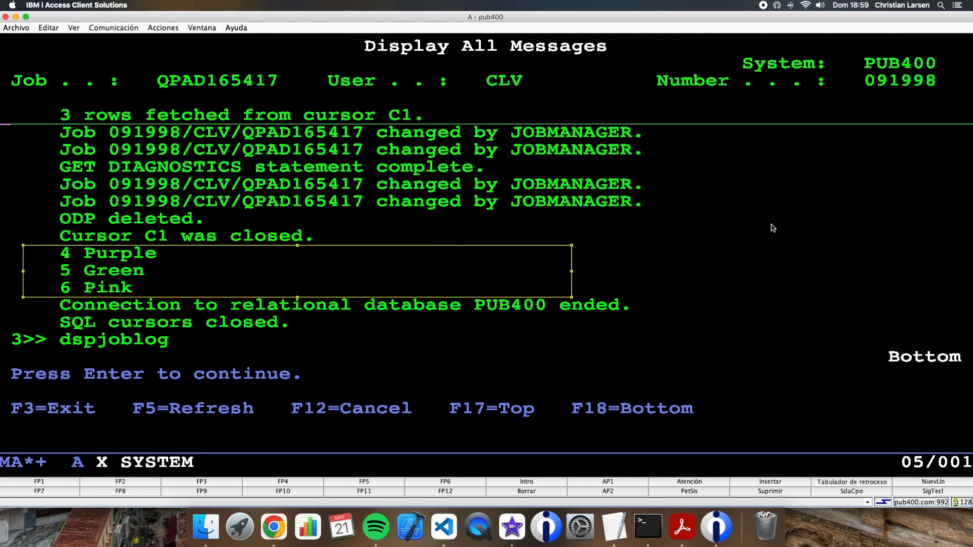
- Leave the job log showing 4 Purple, 5 Green, 6 Pink and return to the Main Menu
{"action": "key", "text": "enter"}
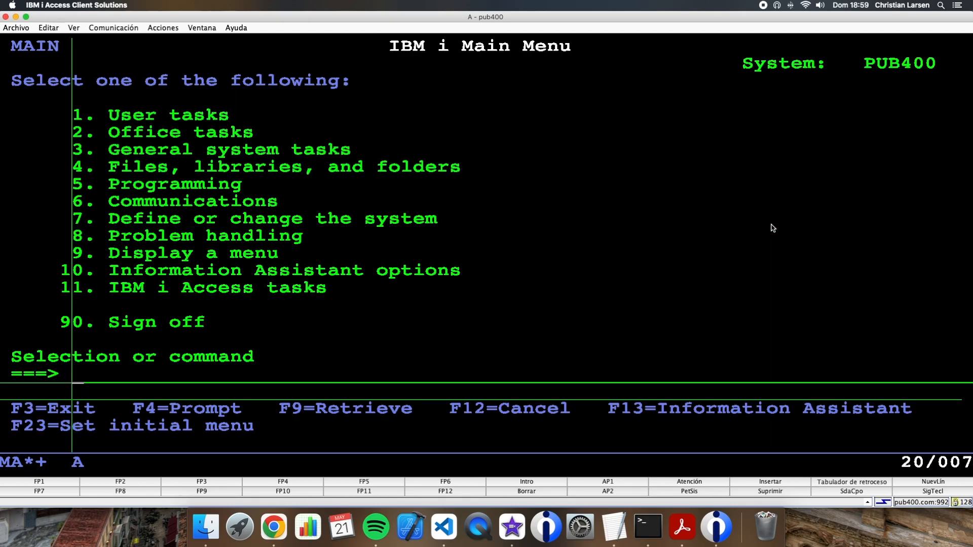